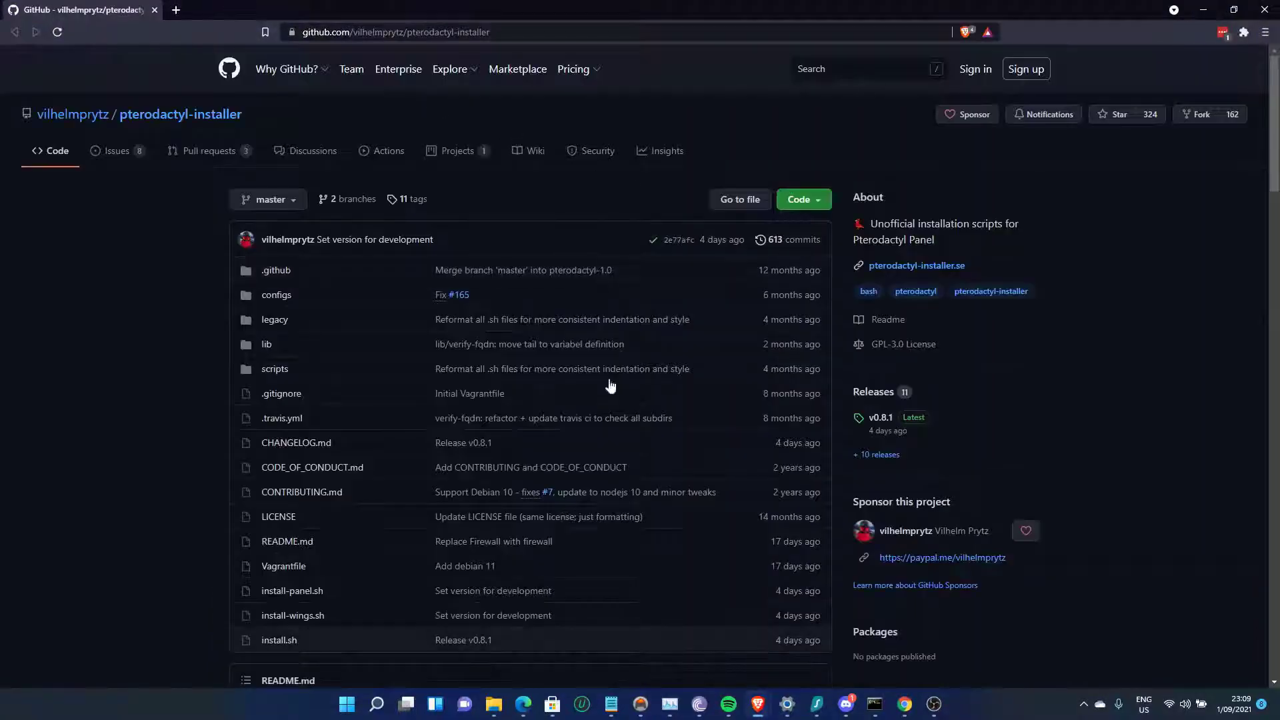
Bring the browser page back up and scroll through it
{"action": "left_click", "coordinate": [1201, 9]}
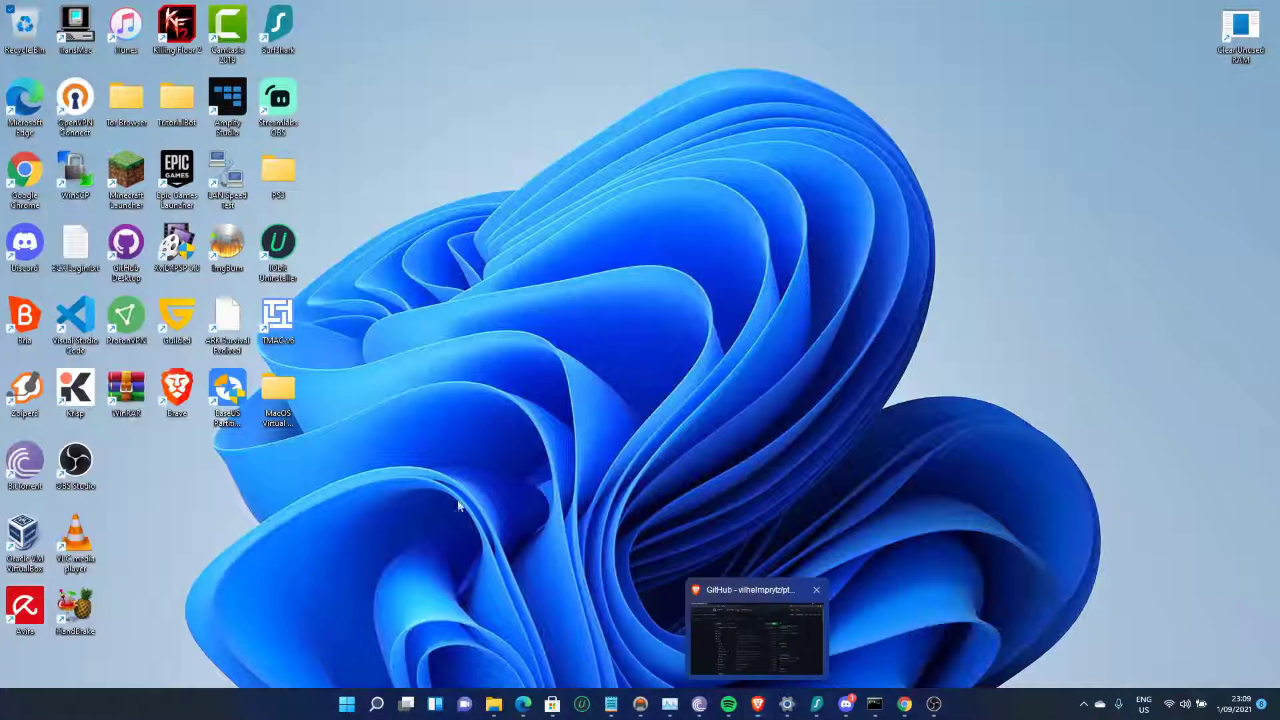
{"action": "left_click", "coordinate": [755, 625]}
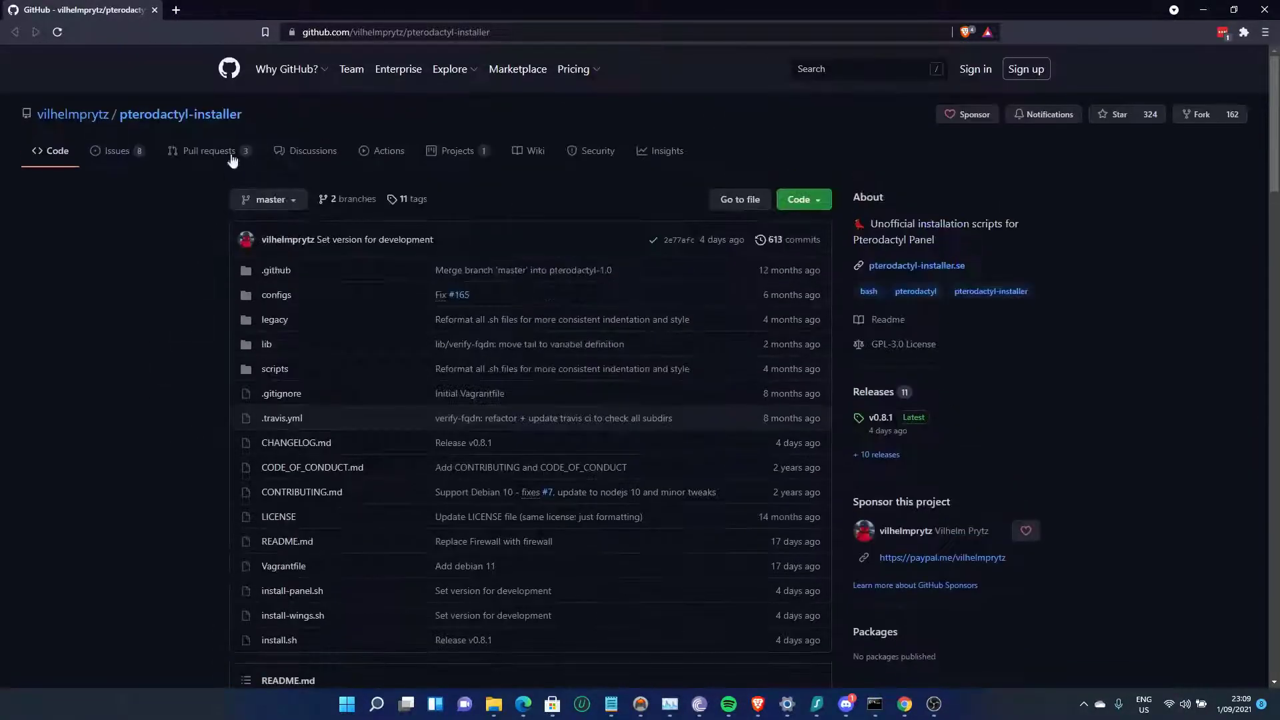
{"action": "left_click", "coordinate": [394, 32]}
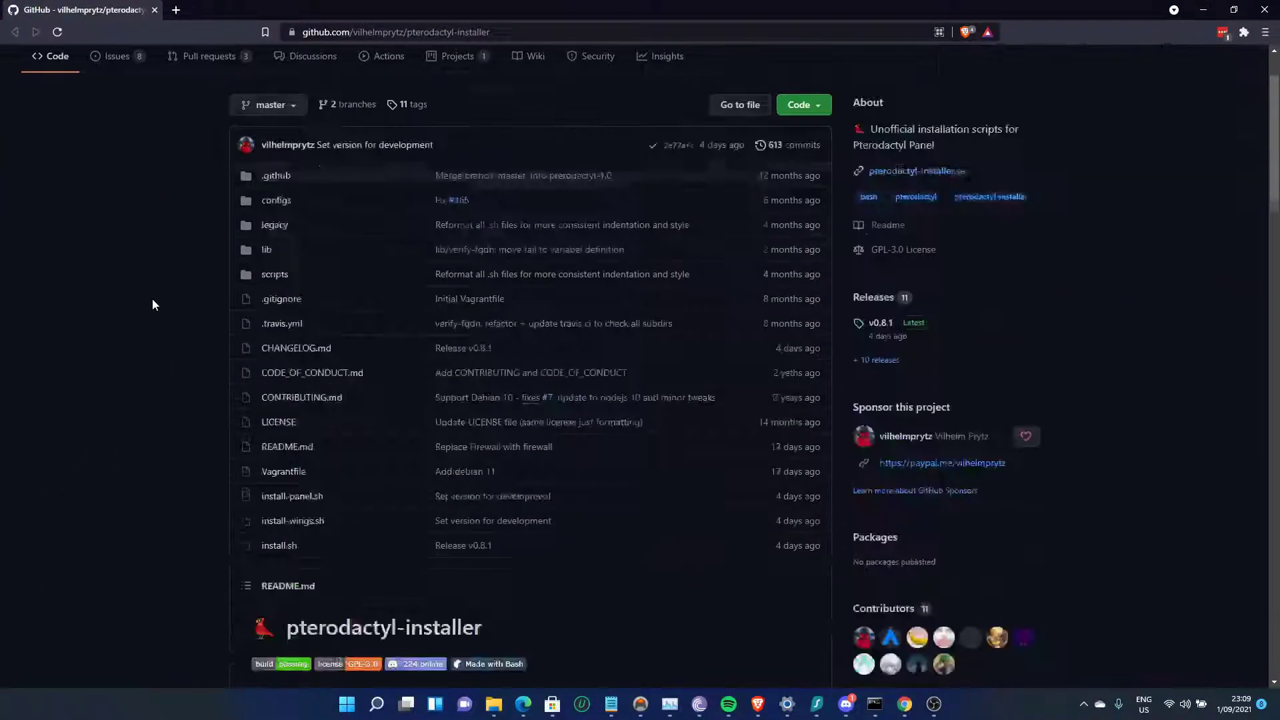
{"action": "scroll", "scroll_direction": "down", "scroll_amount": 3}
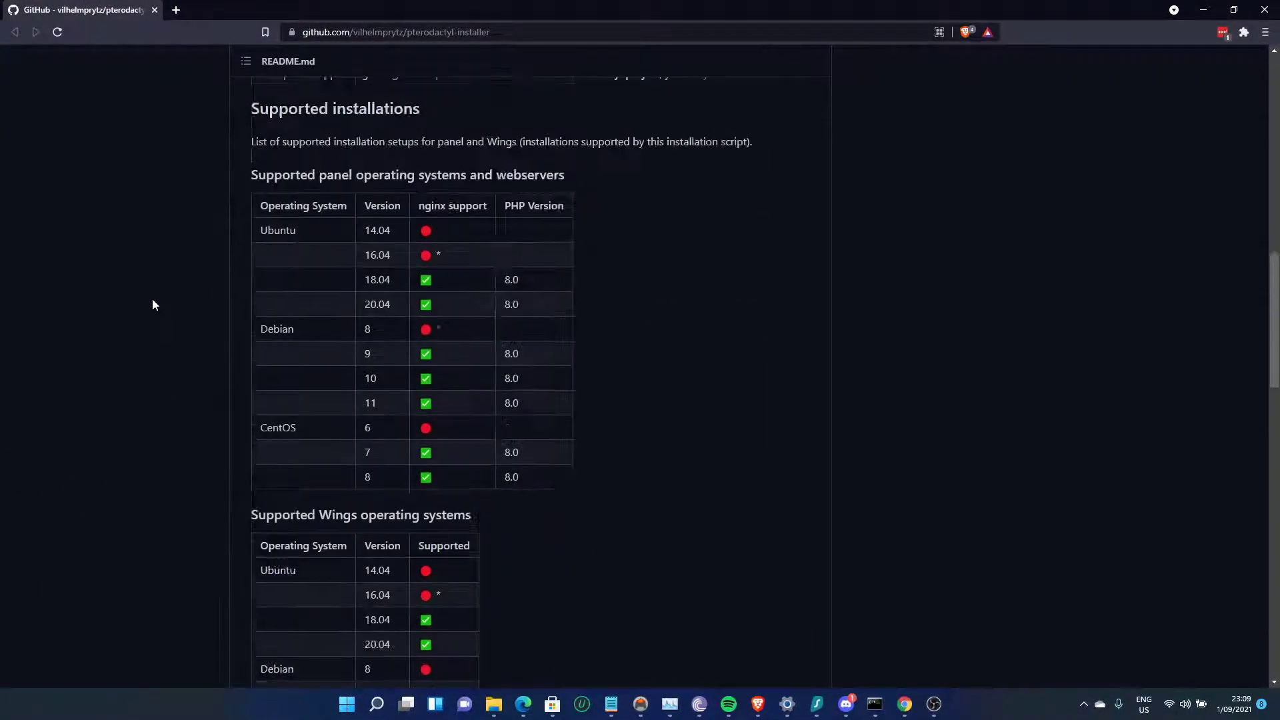
{"action": "scroll", "scroll_direction": "up", "scroll_amount": 3}
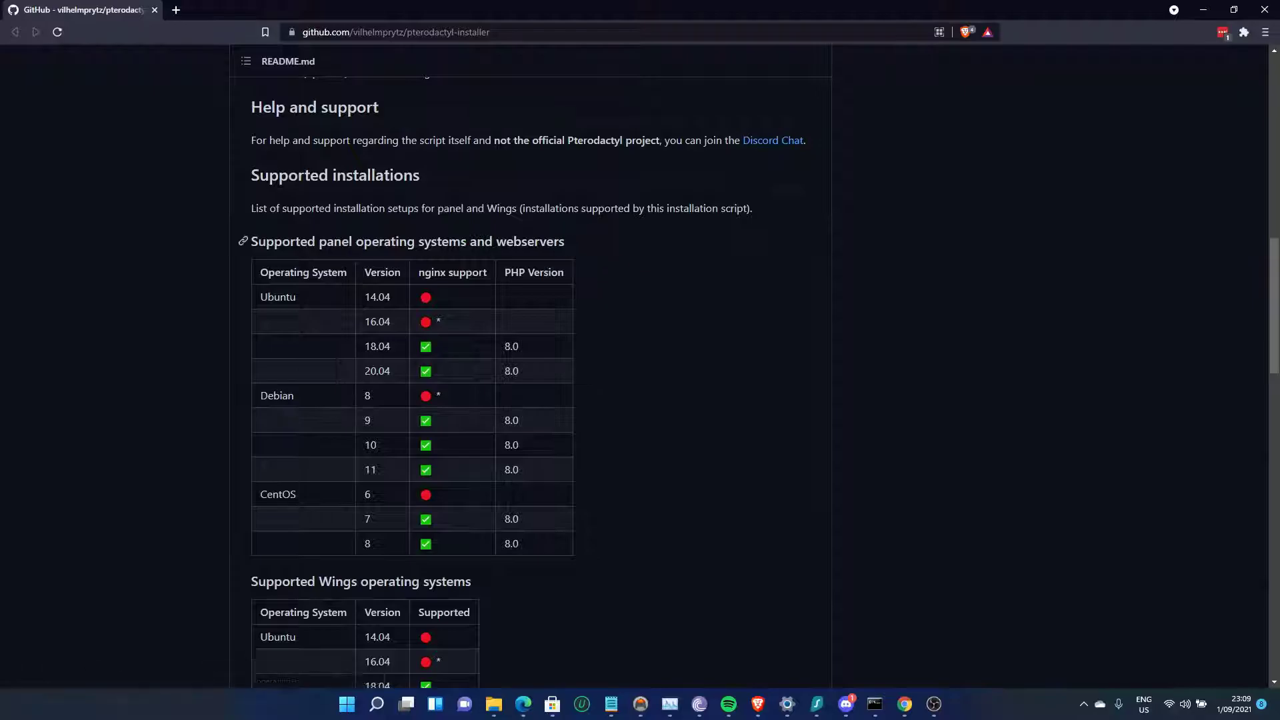
{"action": "scroll", "scroll_direction": "down", "scroll_amount": 3}
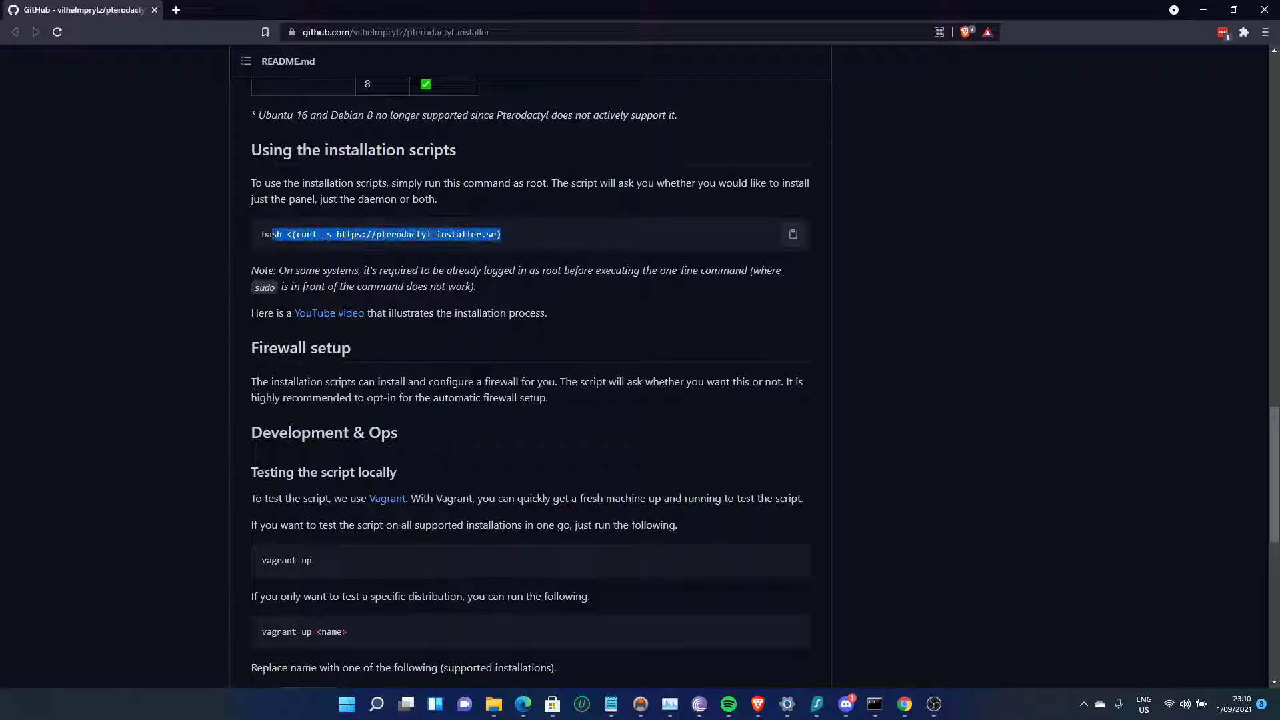
{"action": "scroll", "scroll_direction": "up", "scroll_amount": 3}
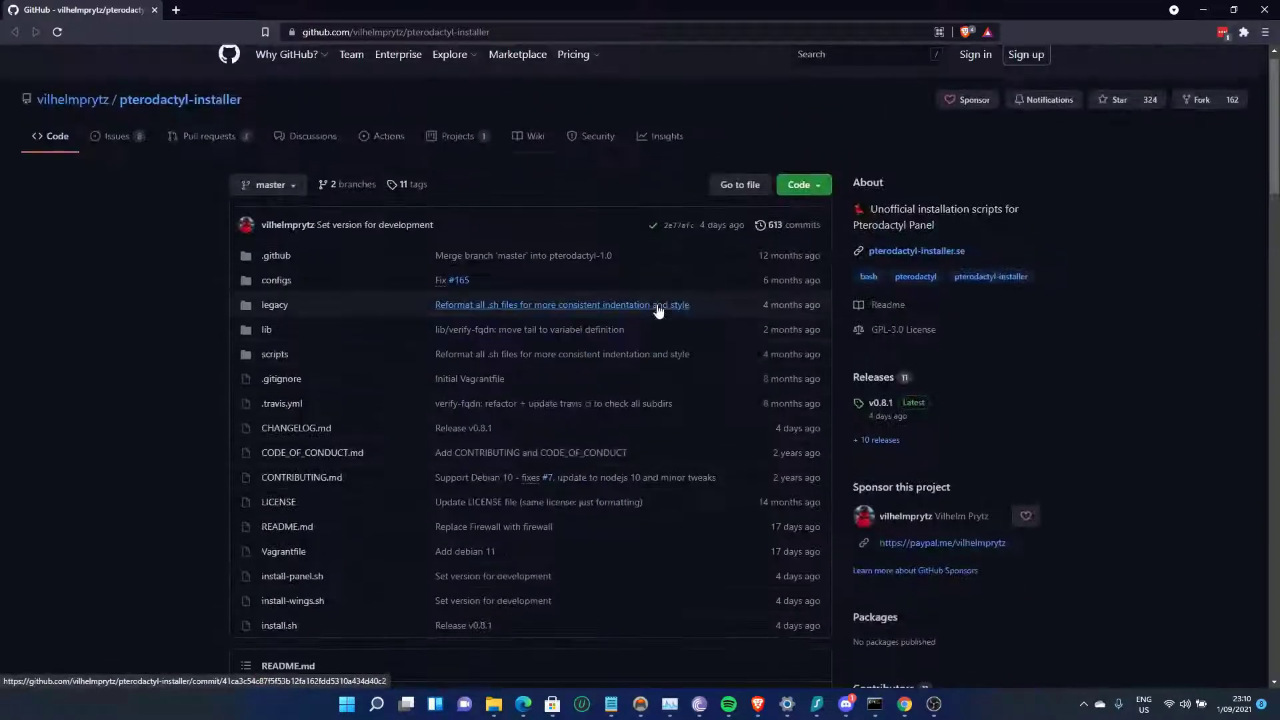
{"action": "scroll", "scroll_direction": "up", "scroll_amount": 3}
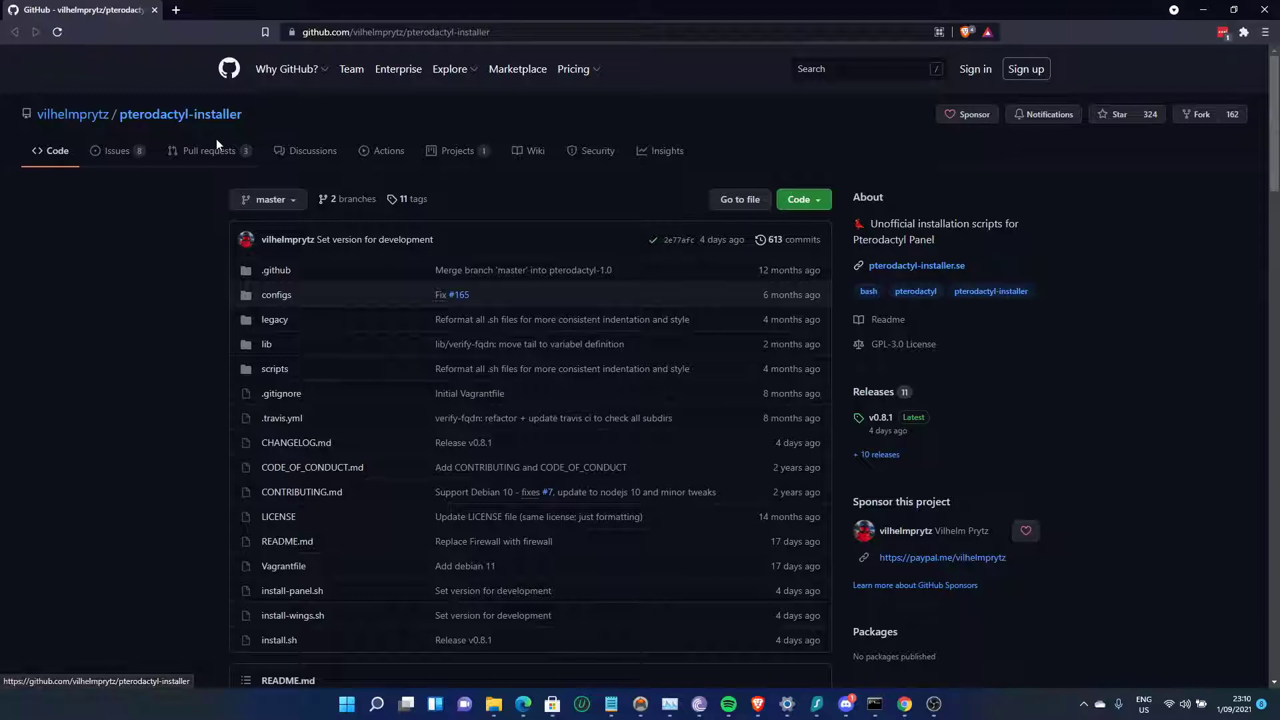
{"action": "scroll", "scroll_direction": "down", "scroll_amount": 3}
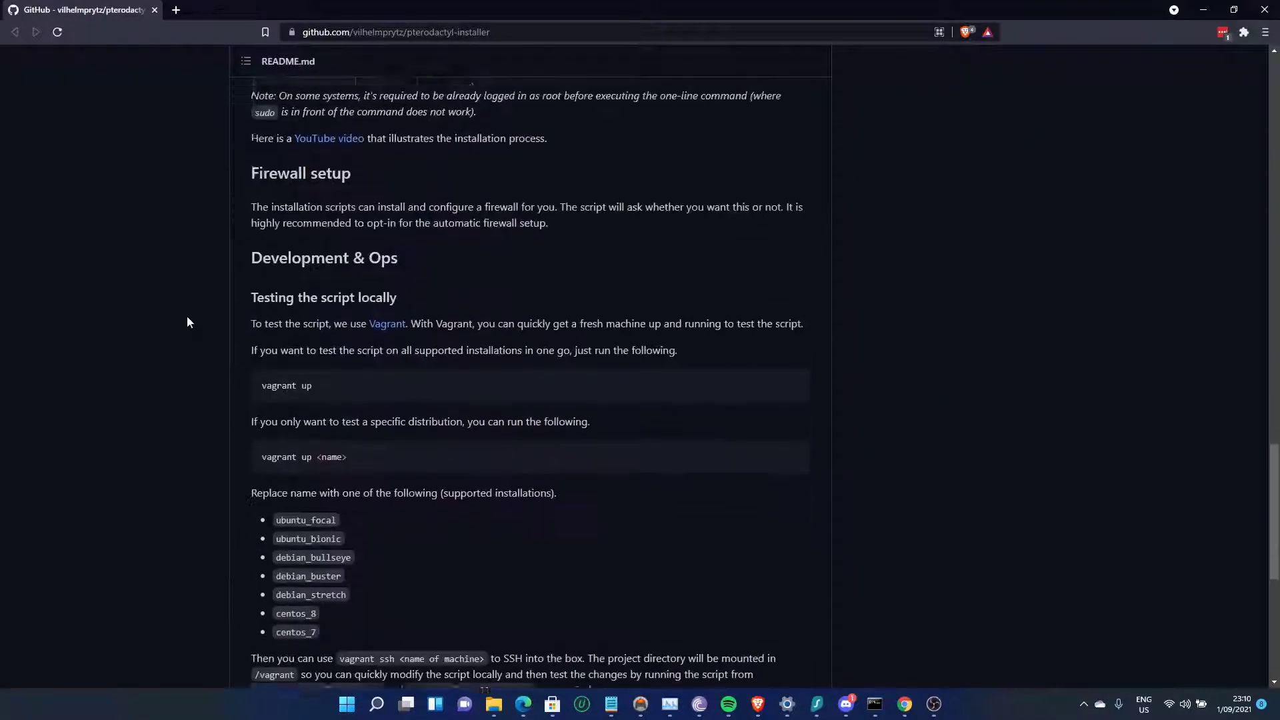
{"action": "scroll", "scroll_direction": "up", "scroll_amount": 3}
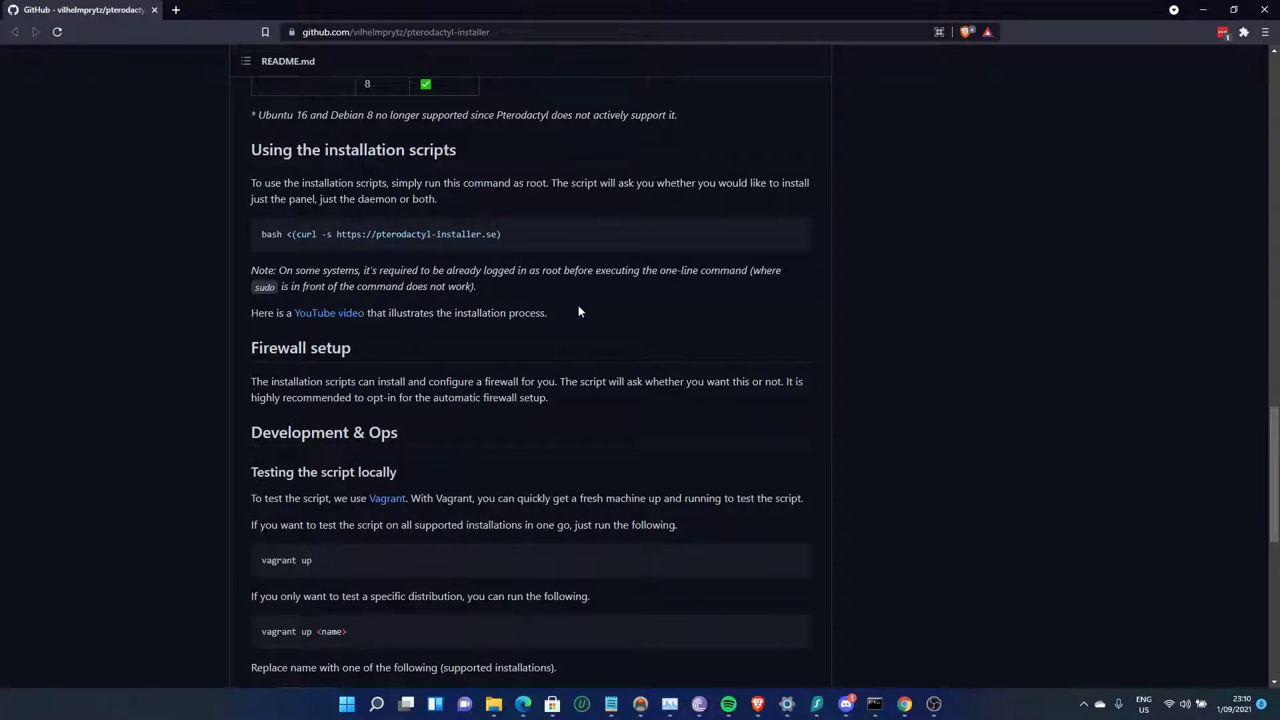
{"action": "scroll", "scroll_direction": "up", "scroll_amount": 3}
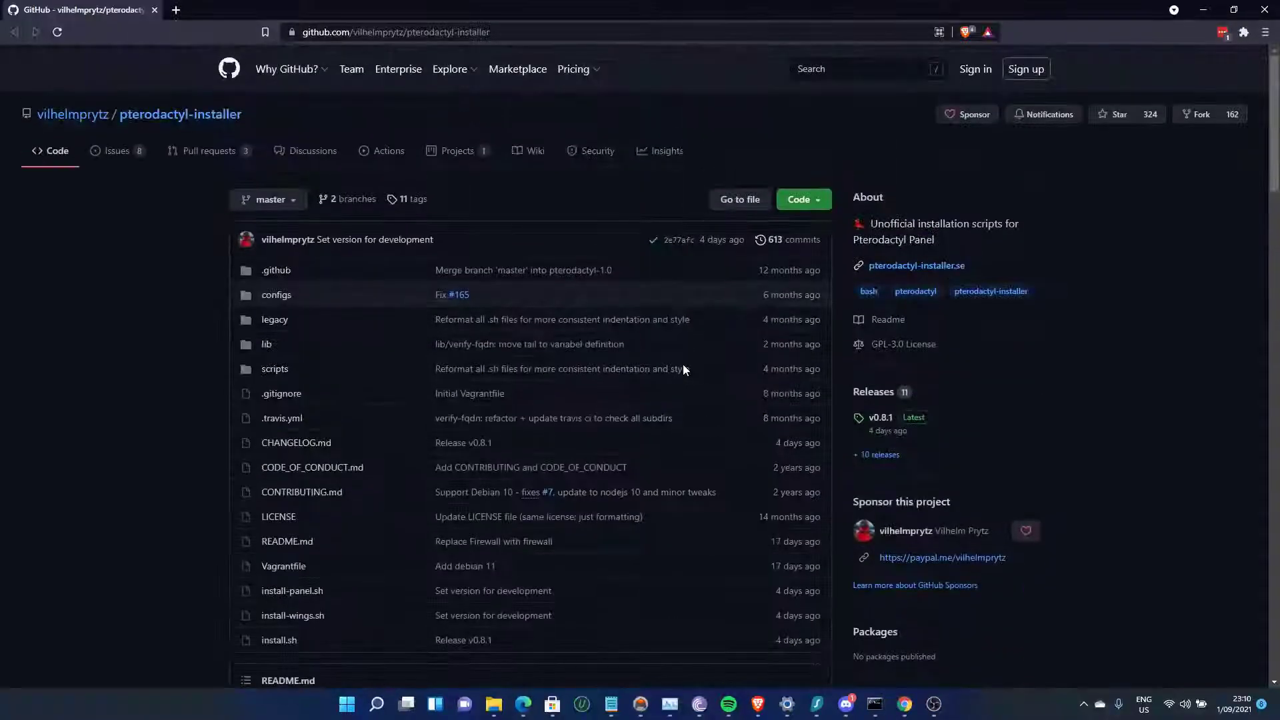
{"action": "scroll", "scroll_direction": "down", "scroll_amount": 3}
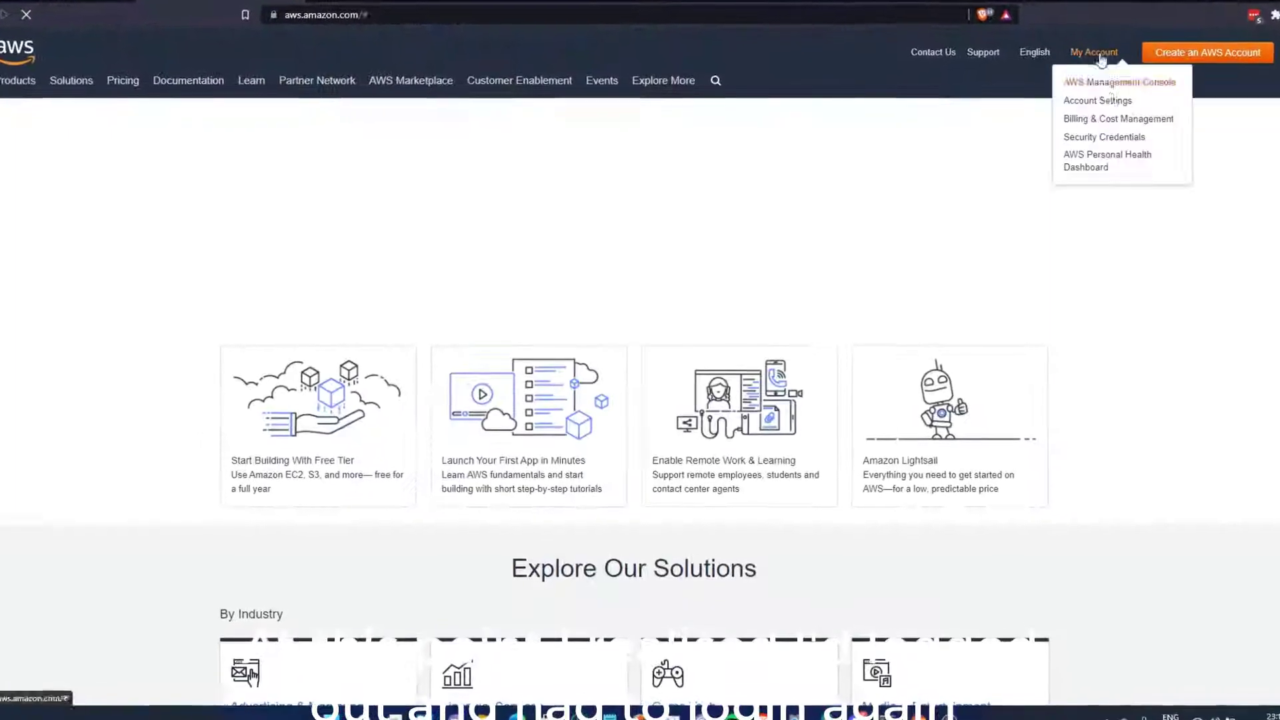
Go to the AWS Management Console and sign in as the root user
{"action": "left_click", "coordinate": [1120, 81]}
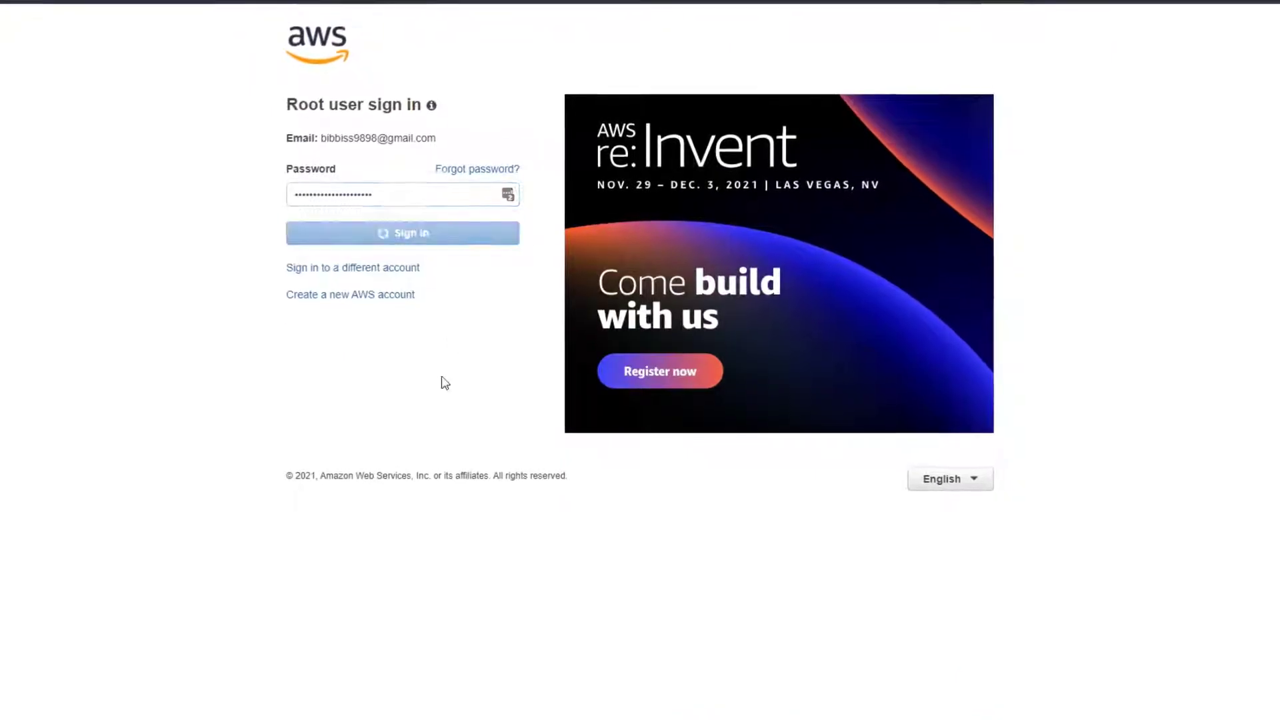
{"action": "left_click", "coordinate": [402, 232]}
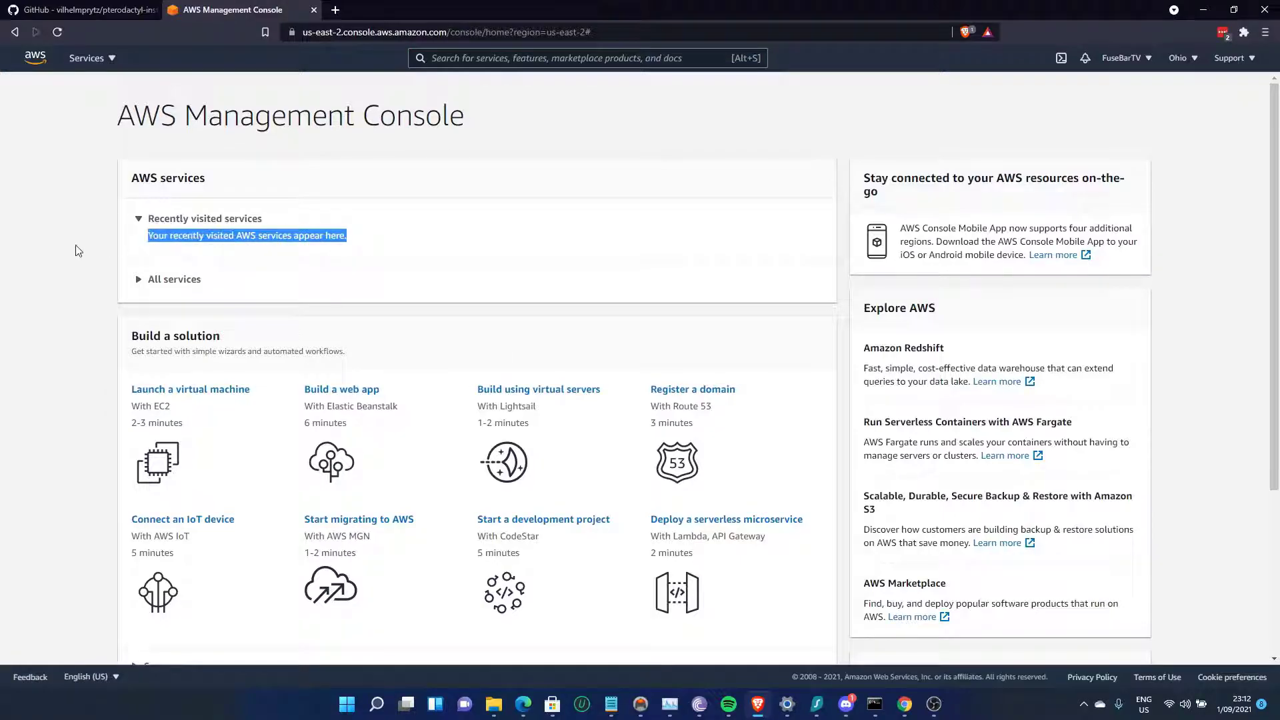
{"action": "left_click", "coordinate": [77, 278]}
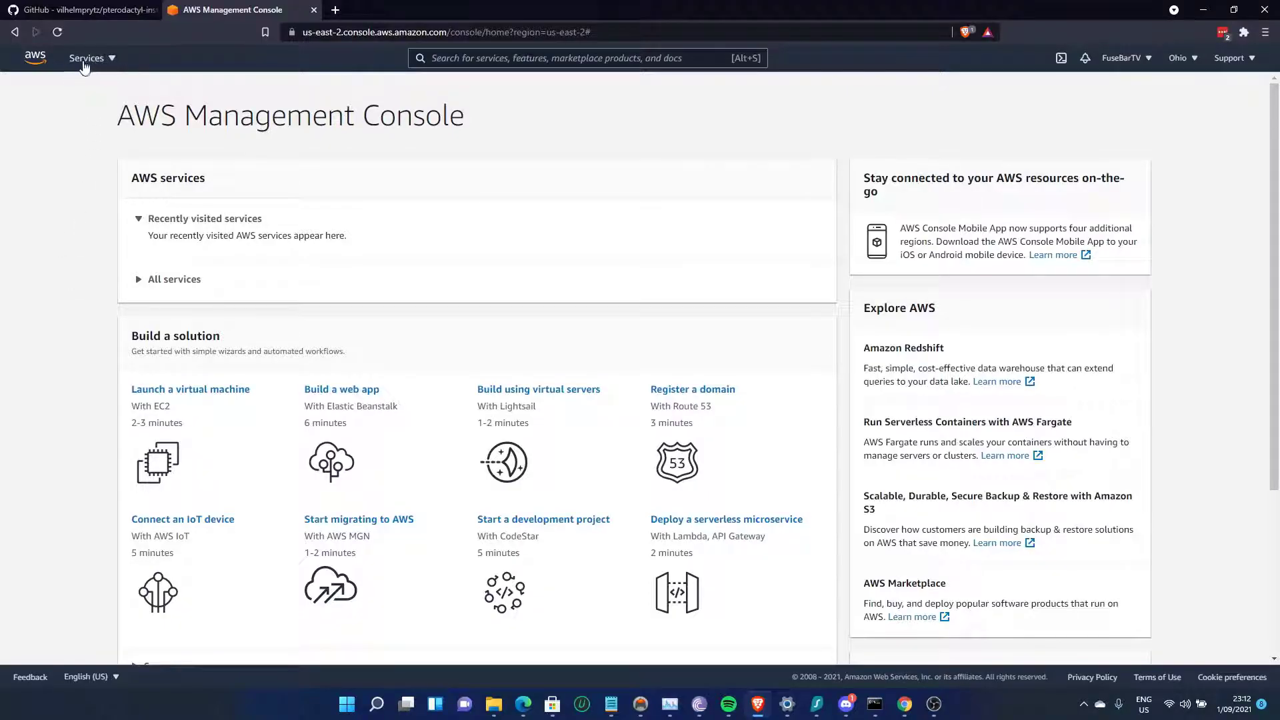
Open EC2 from Services and list running instances, showing none in Ohio
{"action": "left_click", "coordinate": [87, 58]}
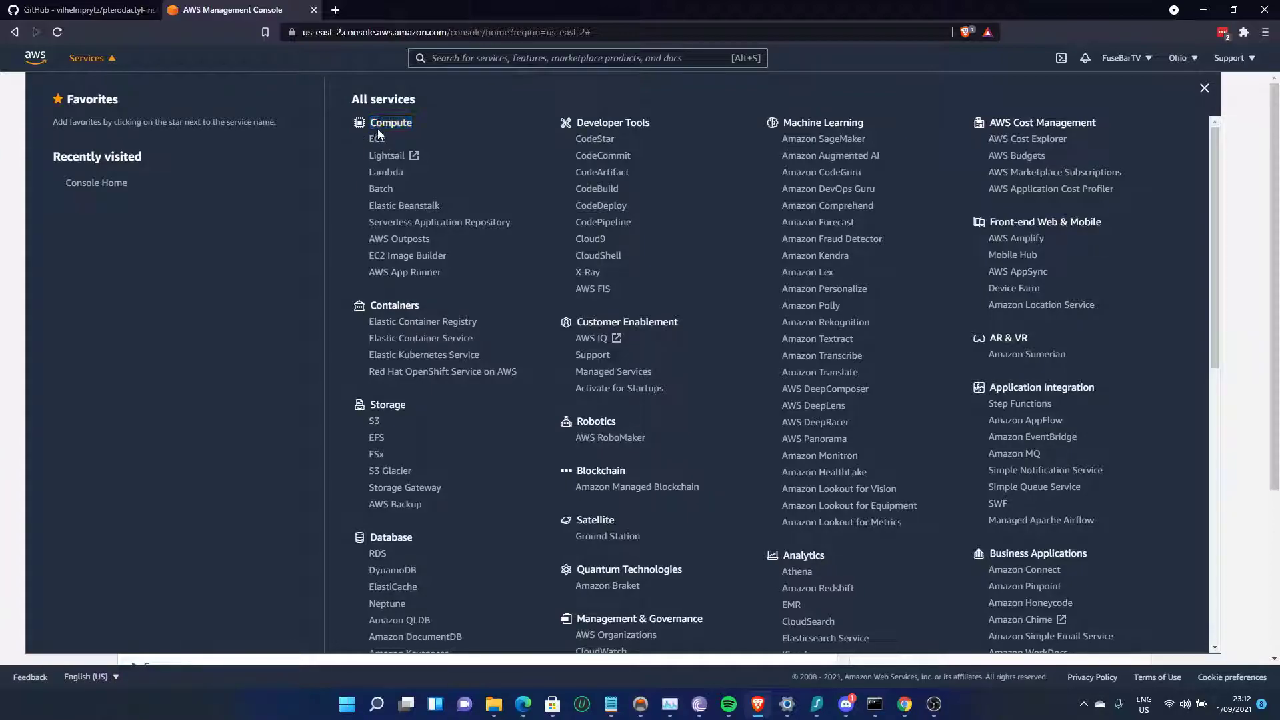
{"action": "left_click", "coordinate": [377, 139]}
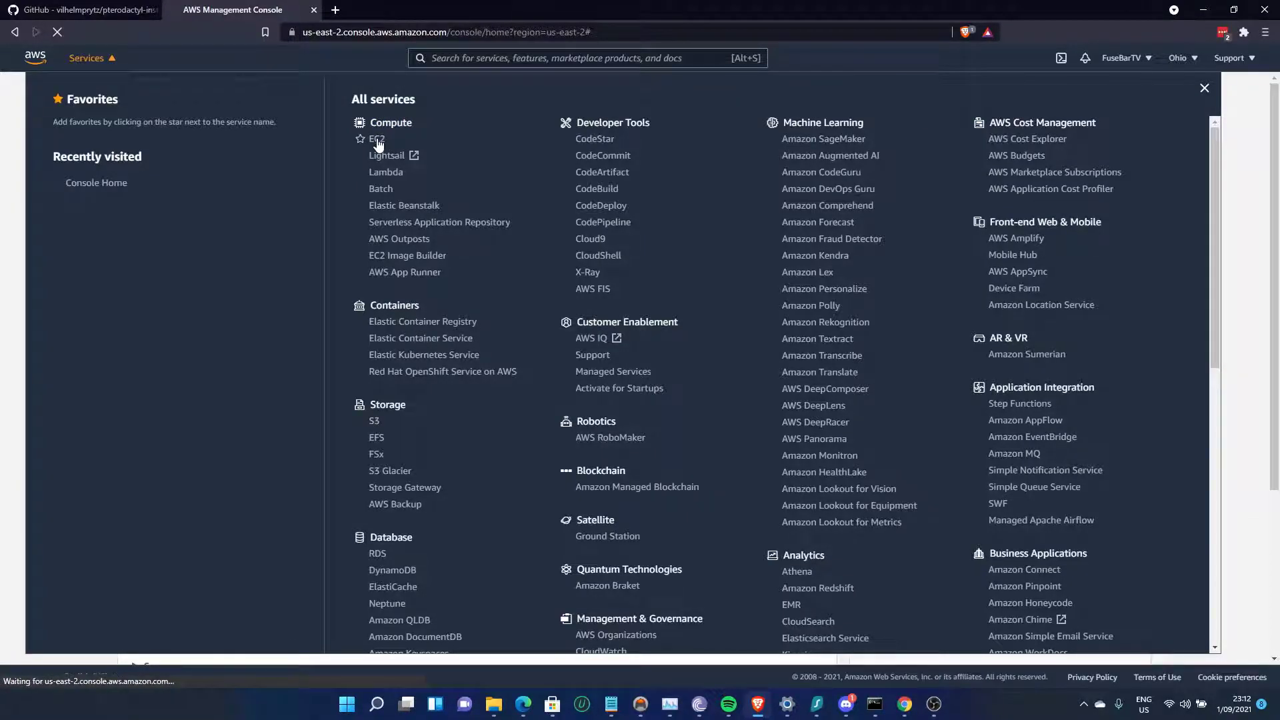
{"action": "left_click", "coordinate": [376, 138]}
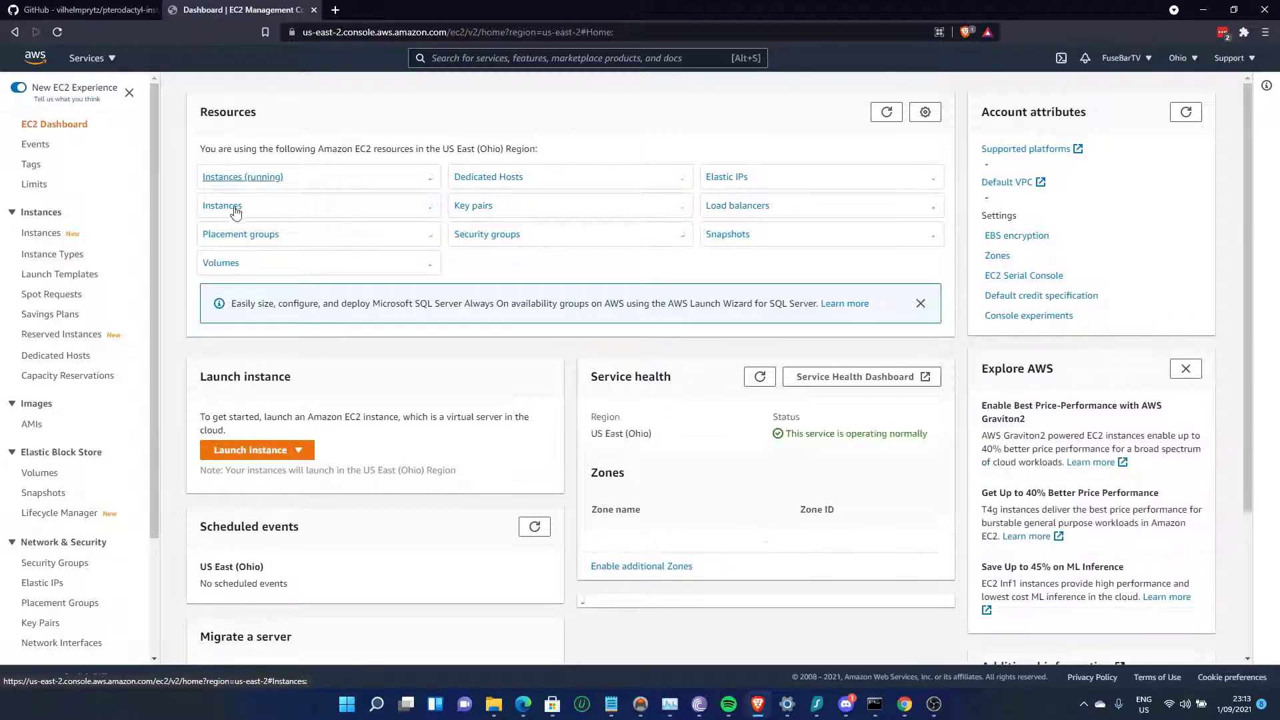
{"action": "left_click", "coordinate": [886, 112]}
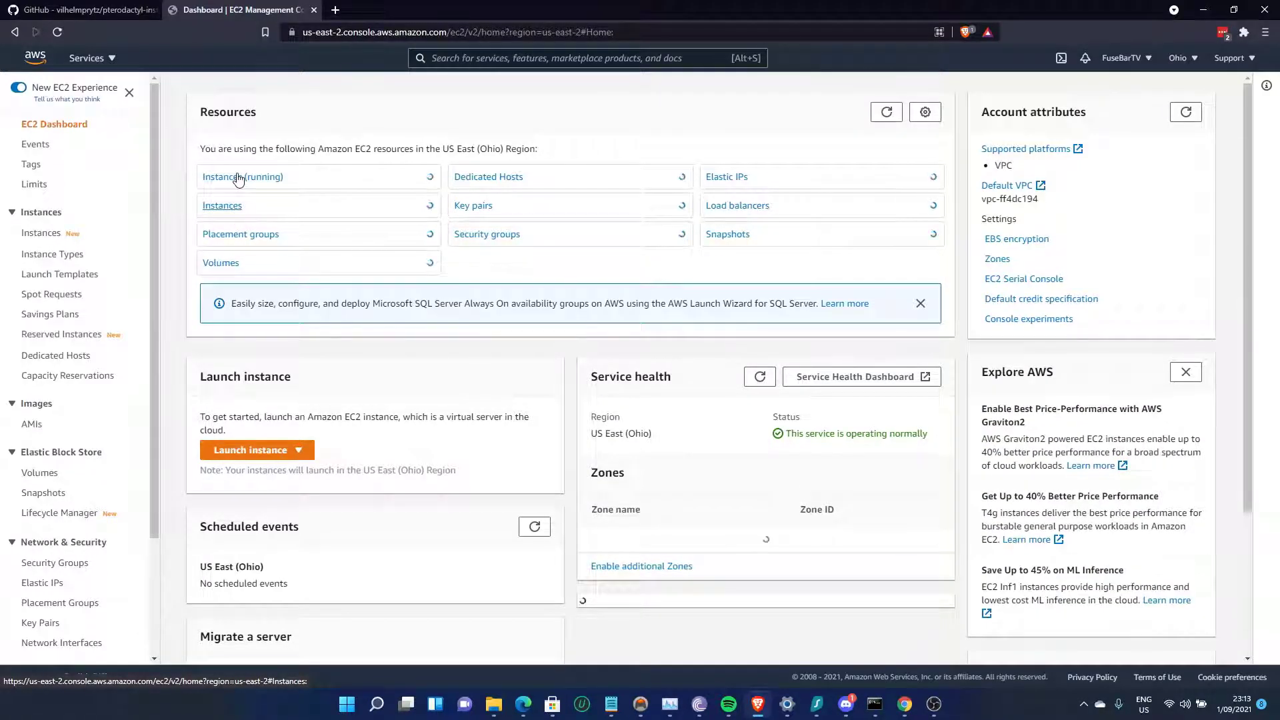
{"action": "left_click", "coordinate": [243, 176]}
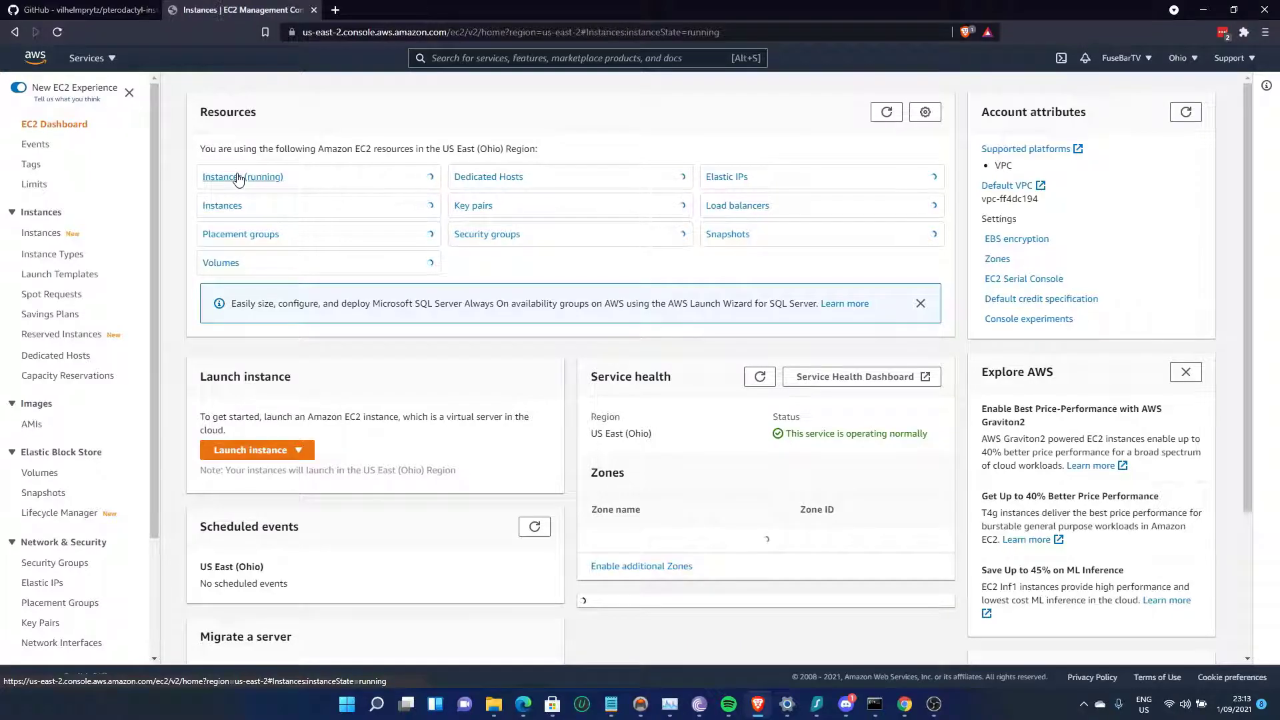
{"action": "left_click", "coordinate": [243, 176]}
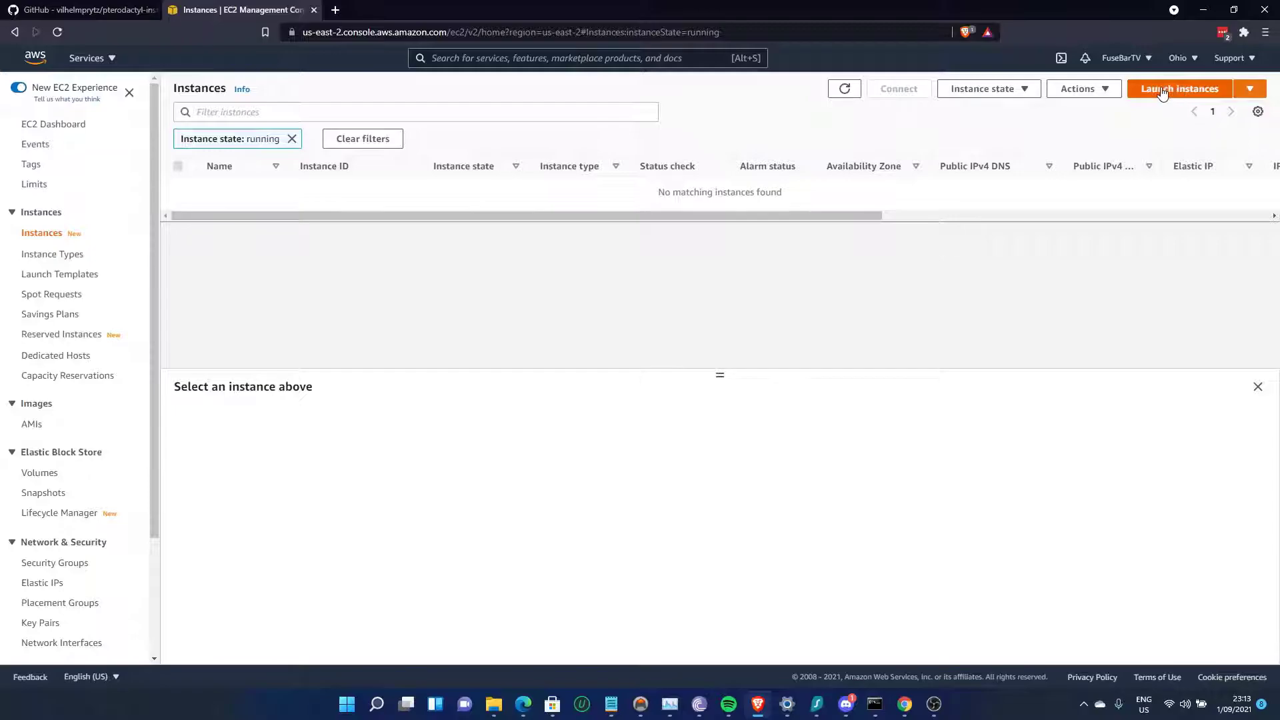
Launch a new instance and select the Ubuntu Server 20.04 LTS 64-bit (x86) image
{"action": "left_click", "coordinate": [1178, 88]}
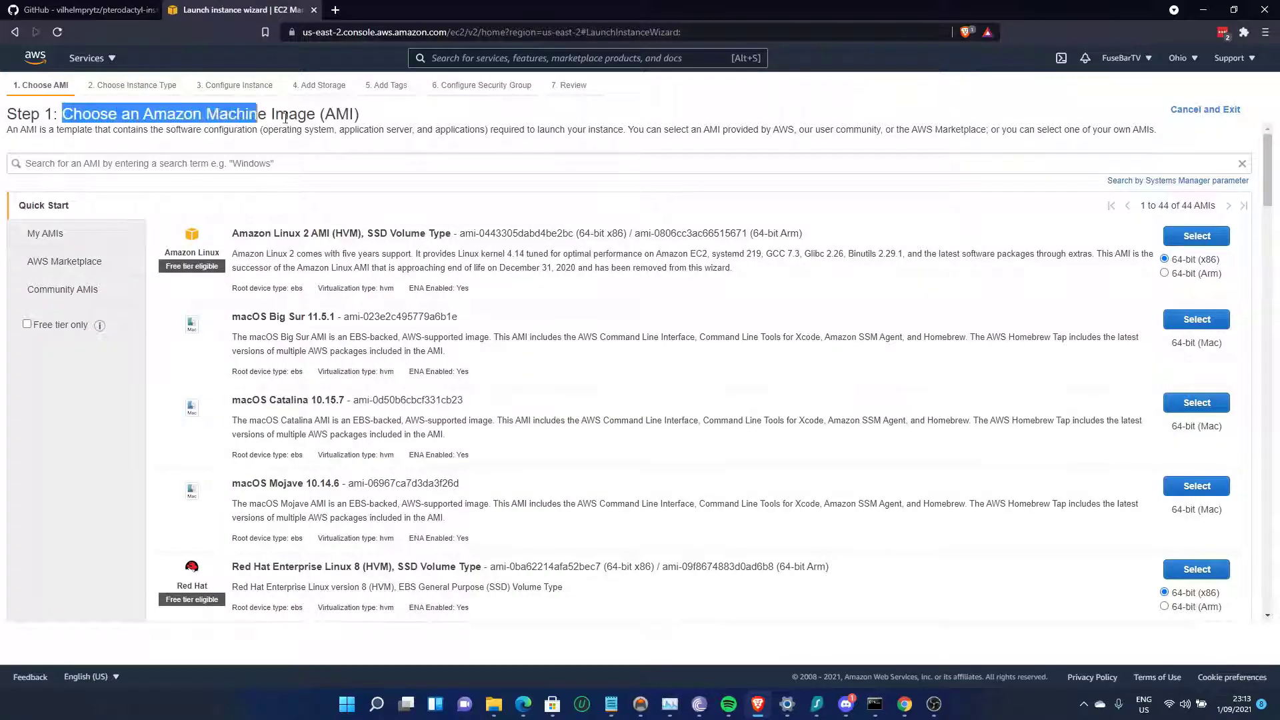
{"action": "scroll", "scroll_direction": "down", "scroll_amount": 3}
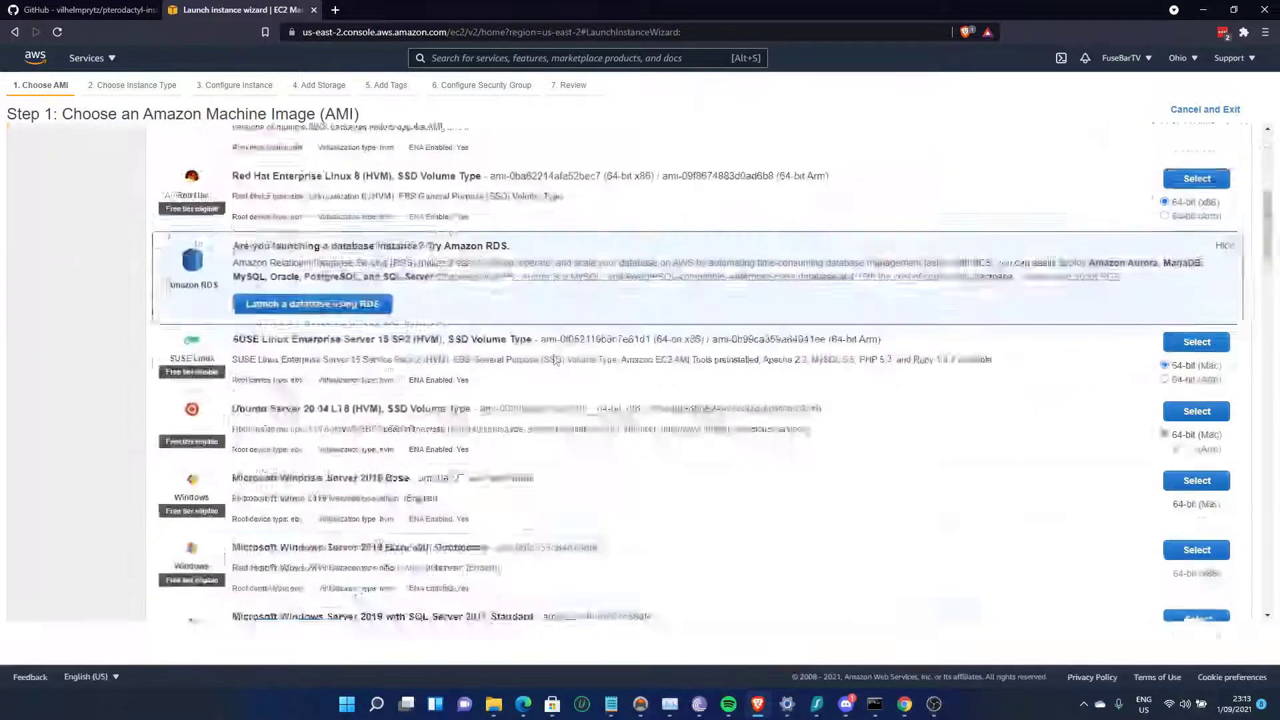
{"action": "scroll", "scroll_direction": "down", "scroll_amount": 3}
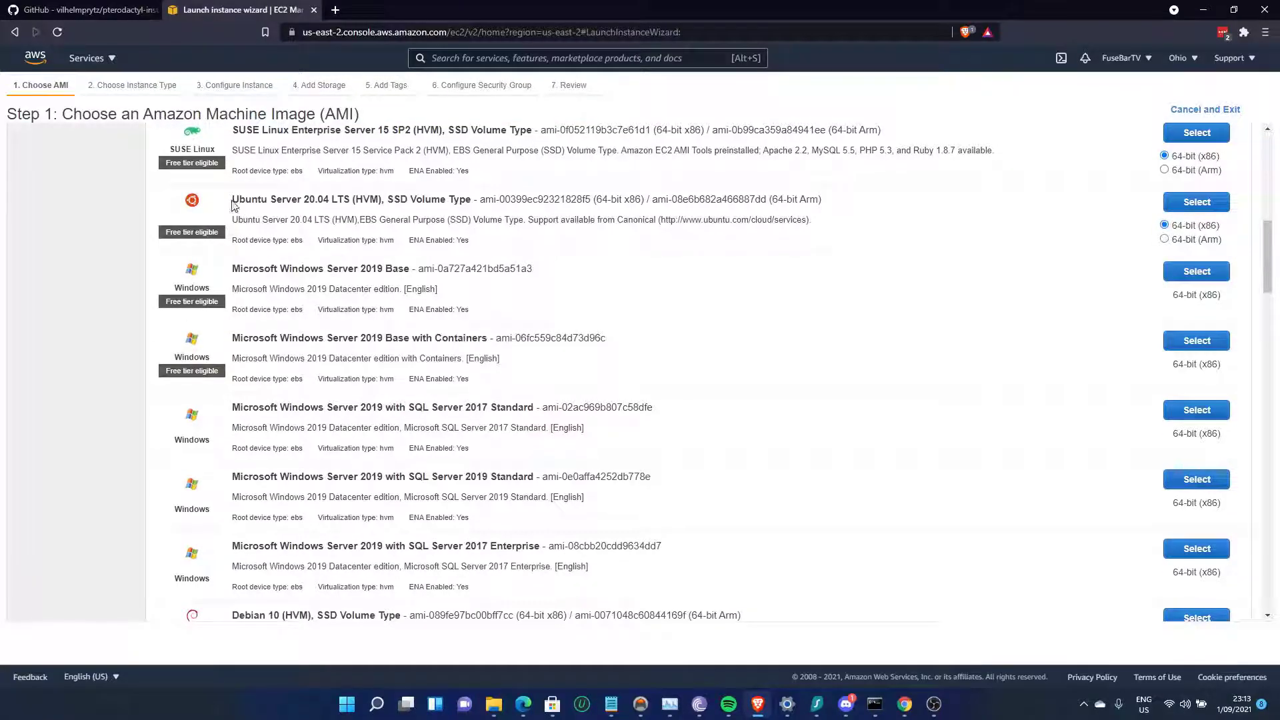
{"action": "double_click", "coordinate": [290, 198]}
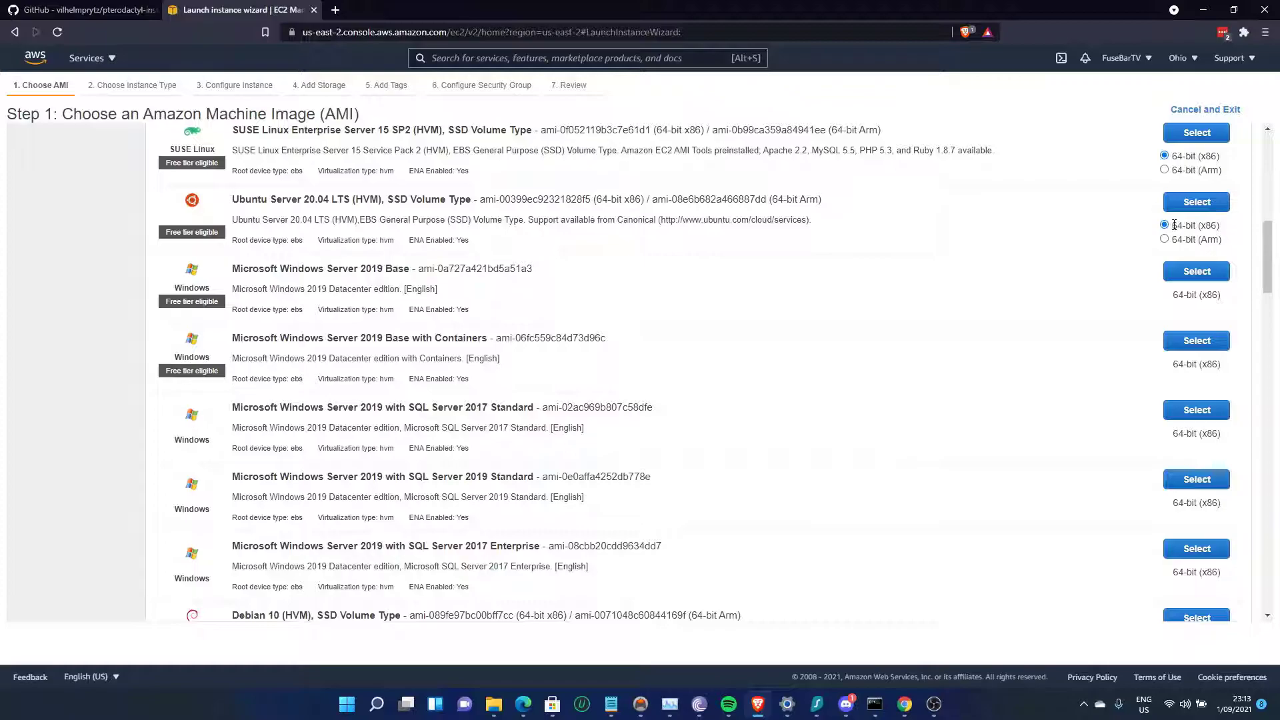
{"action": "mouse_move", "coordinate": [1181, 239]}
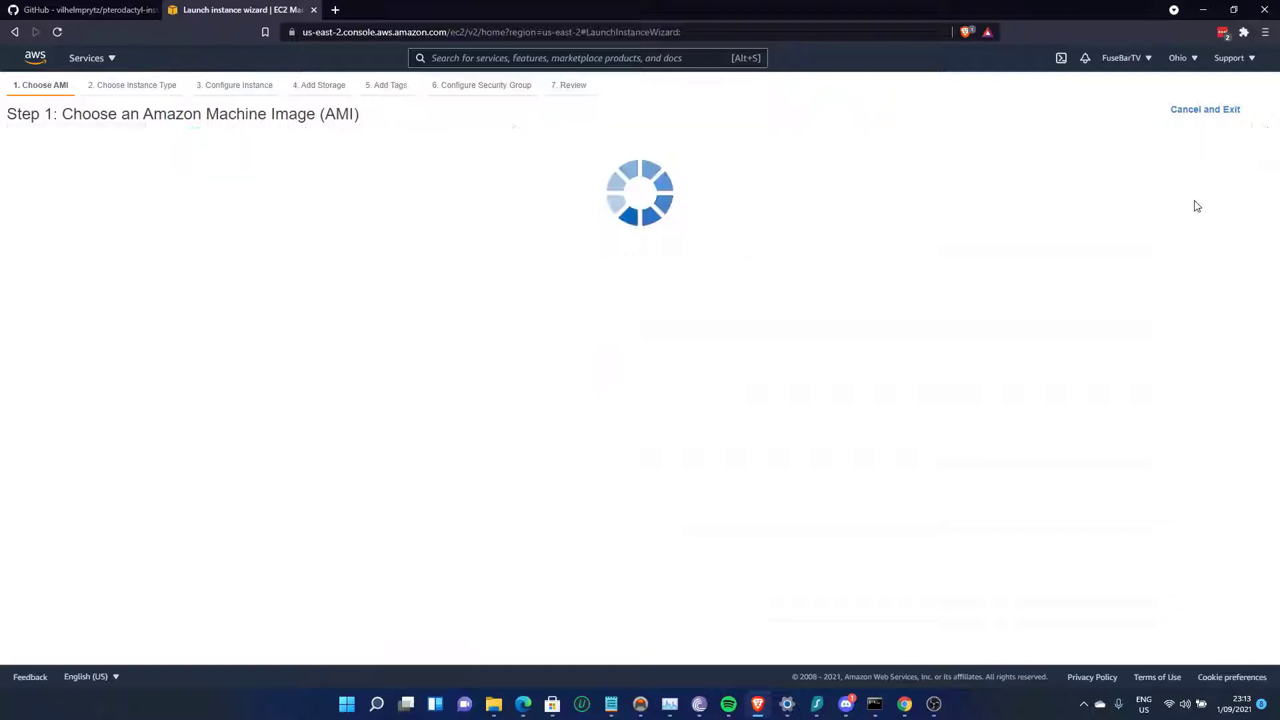
Keep the t2.micro free-tier type and proceed to instance details
{"action": "left_click", "coordinate": [132, 85]}
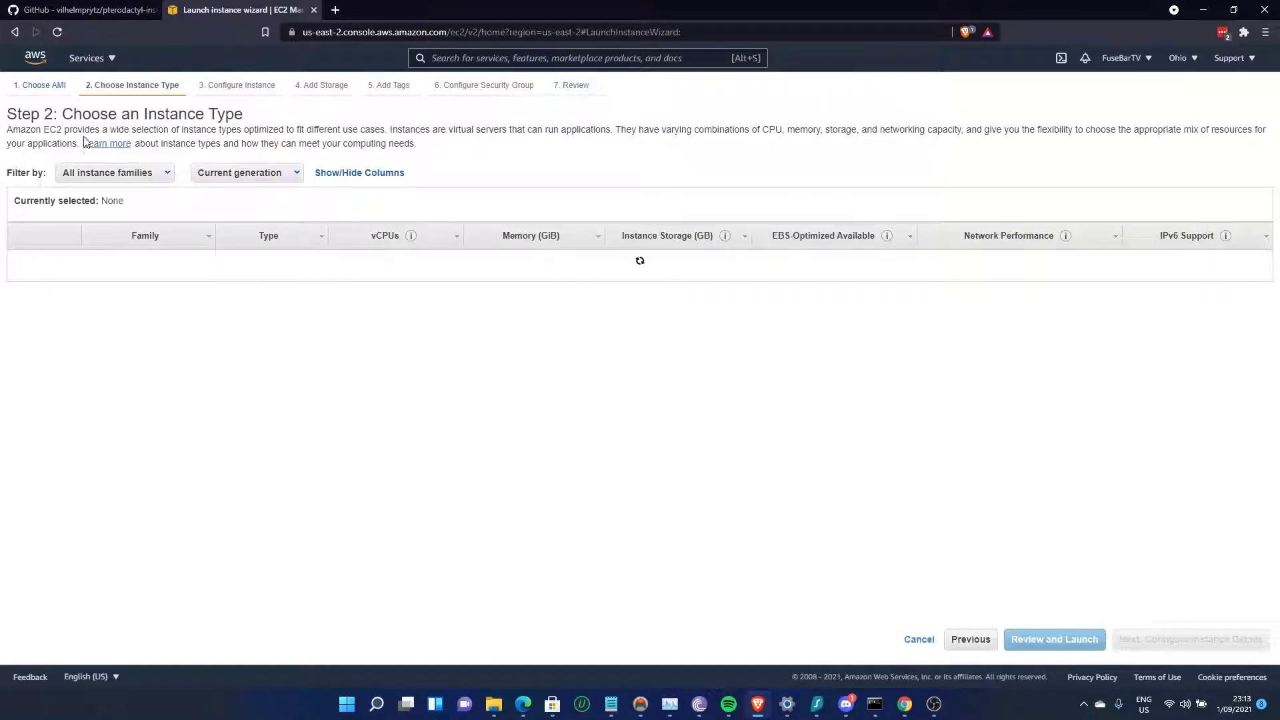
{"action": "mouse_move", "coordinate": [284, 168]}
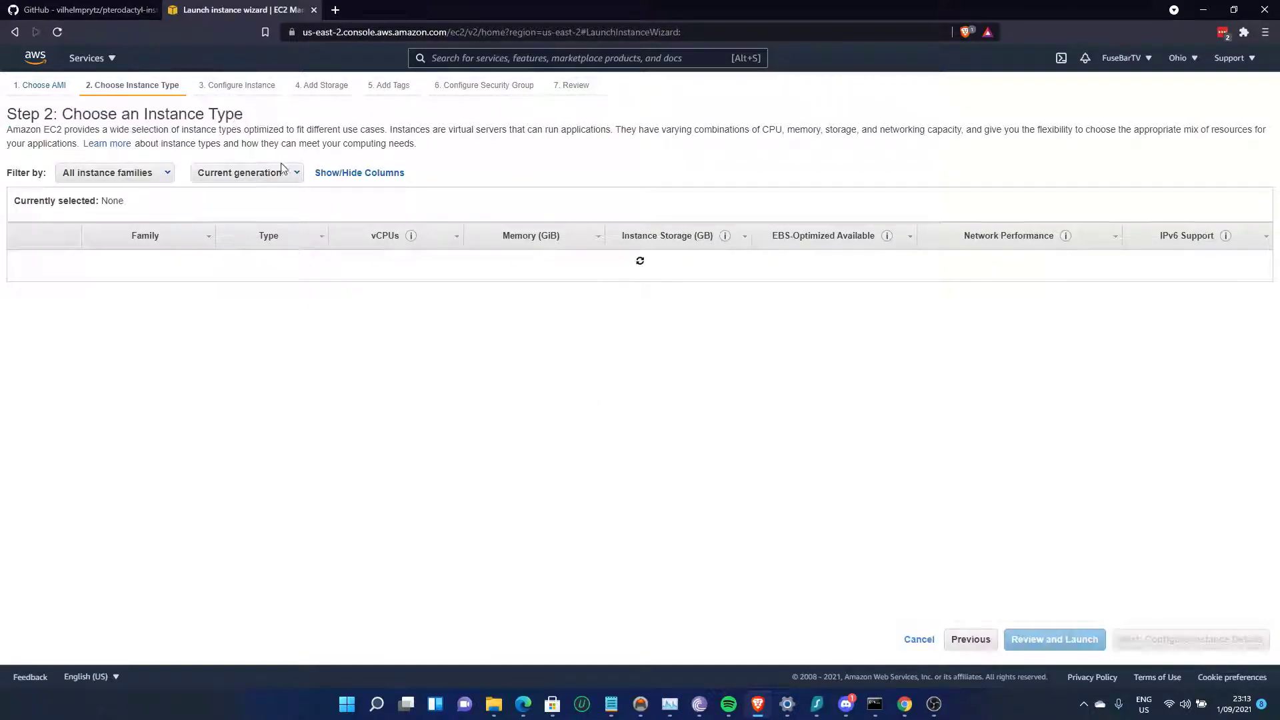
{"action": "mouse_move", "coordinate": [596, 332]}
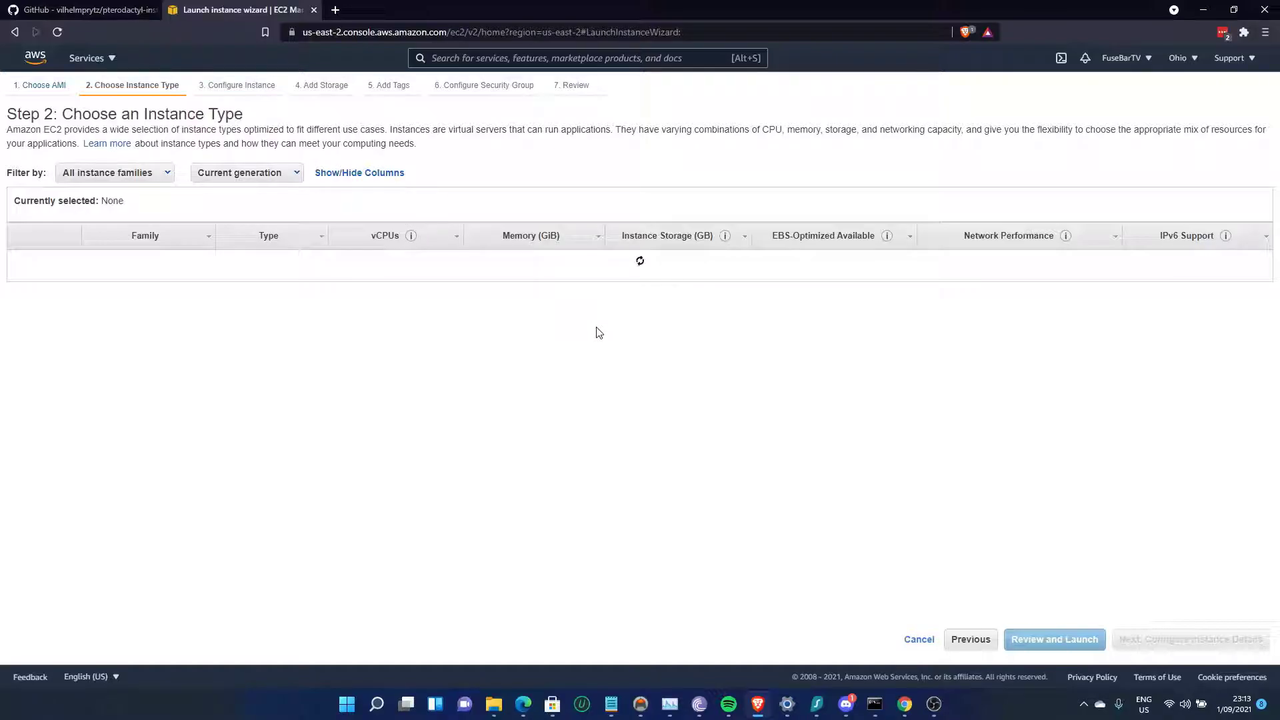
{"action": "left_click", "coordinate": [19, 294]}
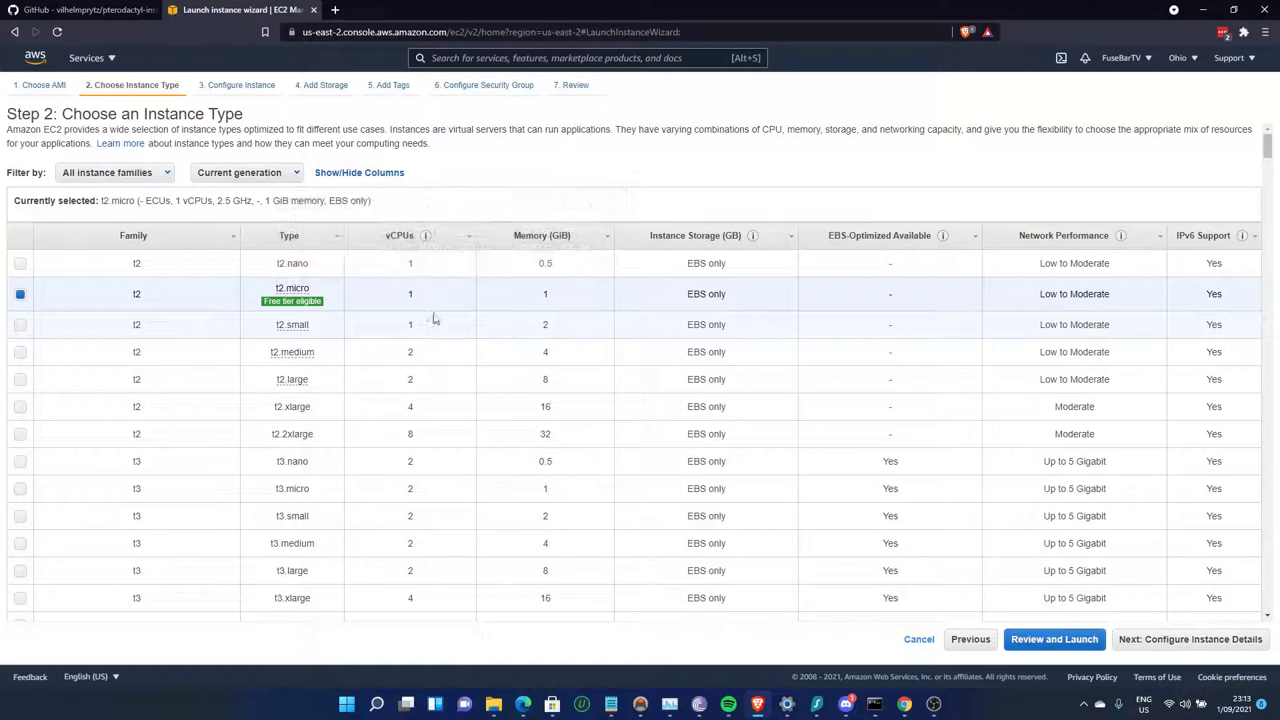
{"action": "mouse_move", "coordinate": [553, 308]}
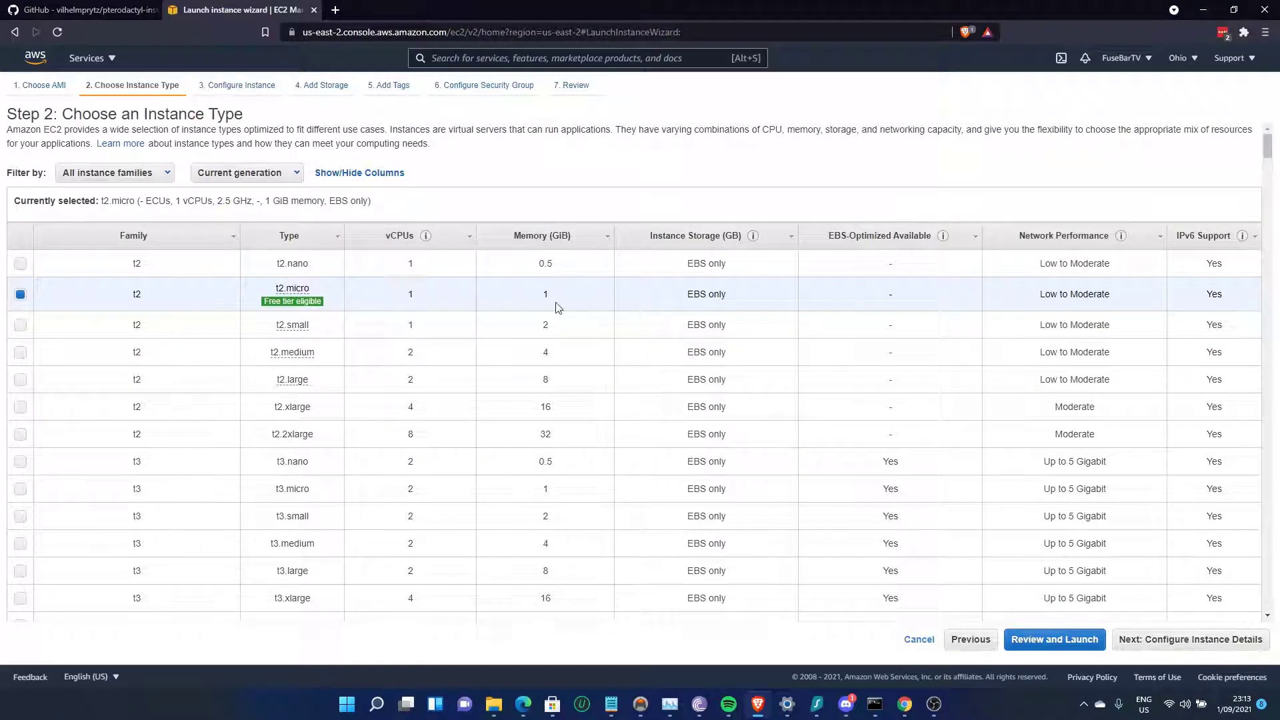
{"action": "mouse_move", "coordinate": [1104, 292]}
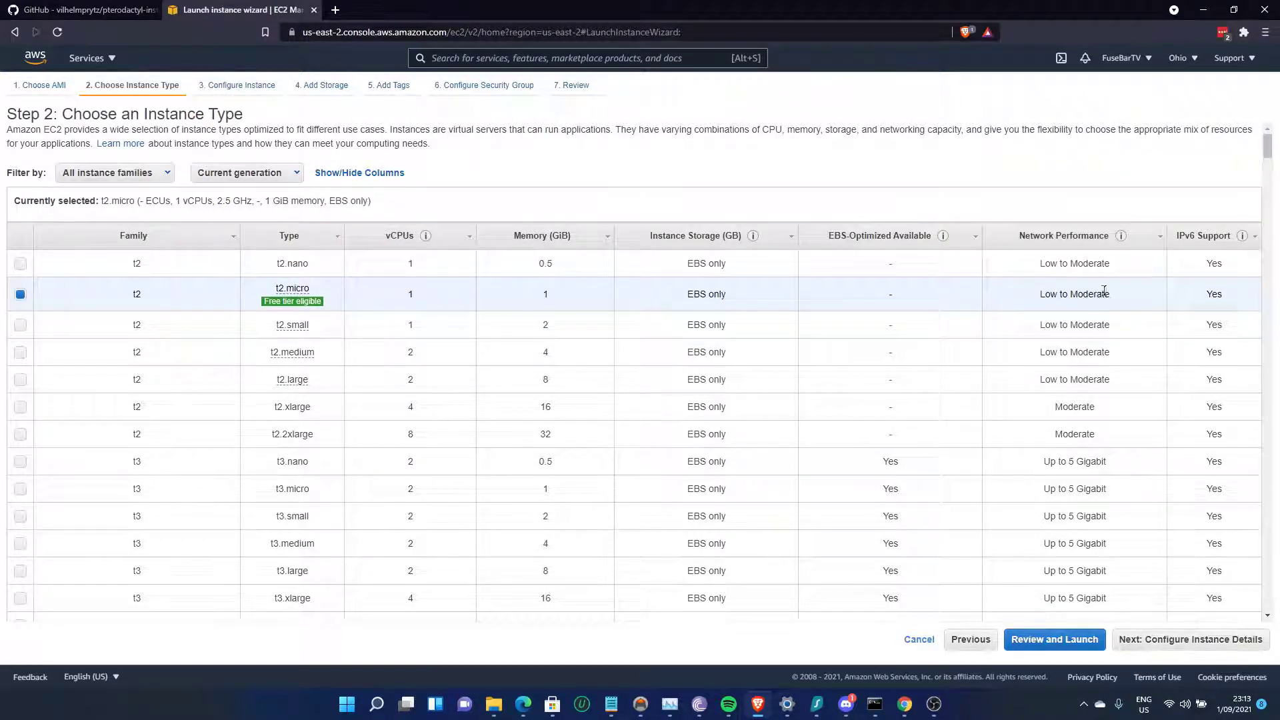
{"action": "mouse_move", "coordinate": [641, 477]}
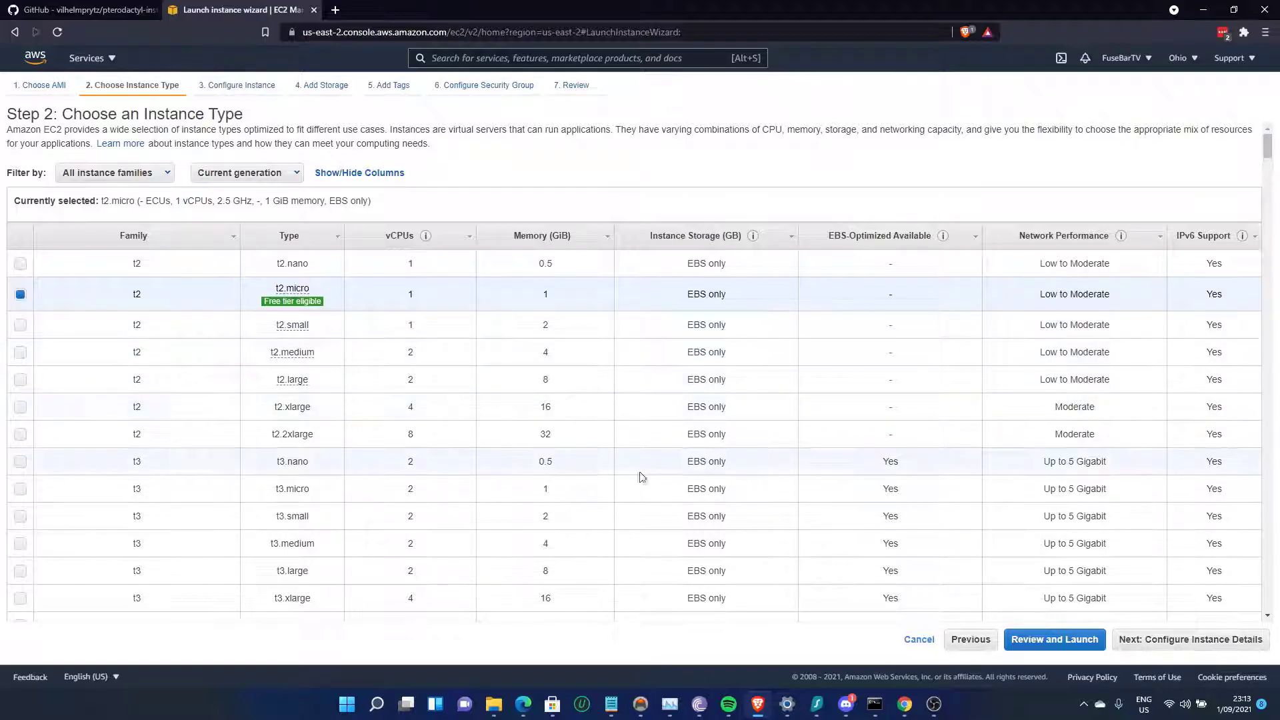
{"action": "left_click", "coordinate": [1188, 639]}
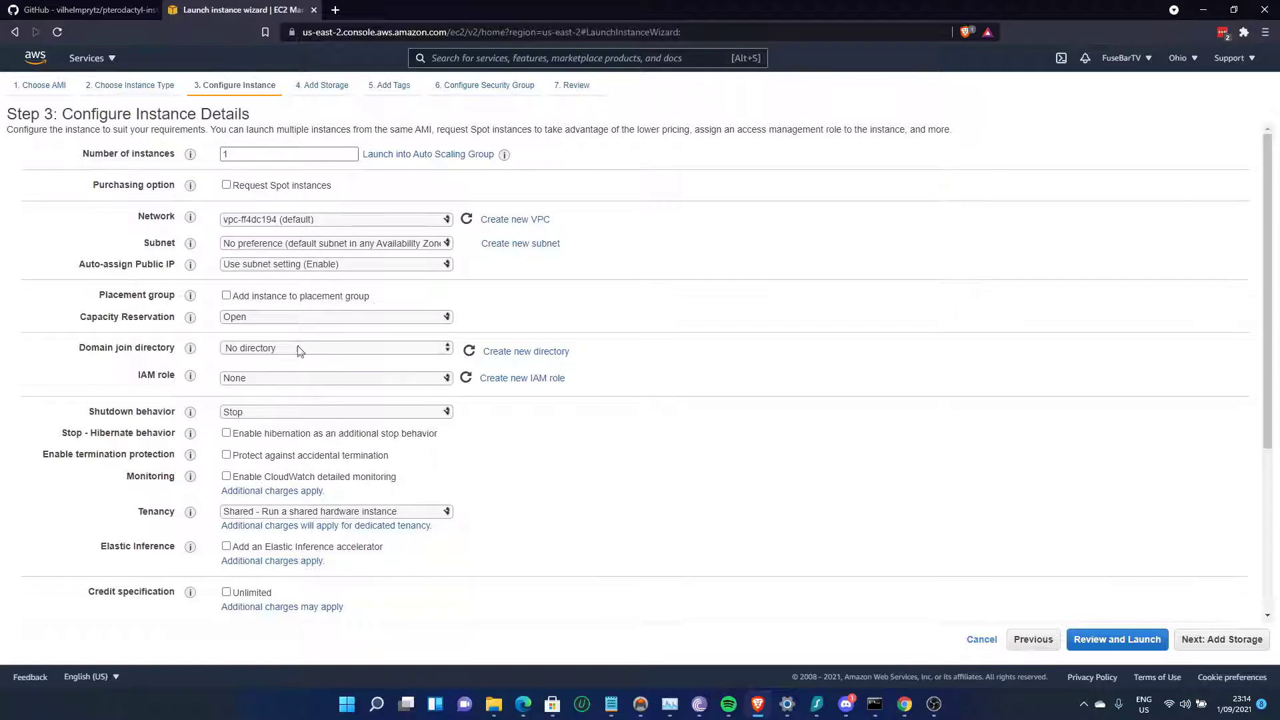
{"action": "mouse_move", "coordinate": [640, 447]}
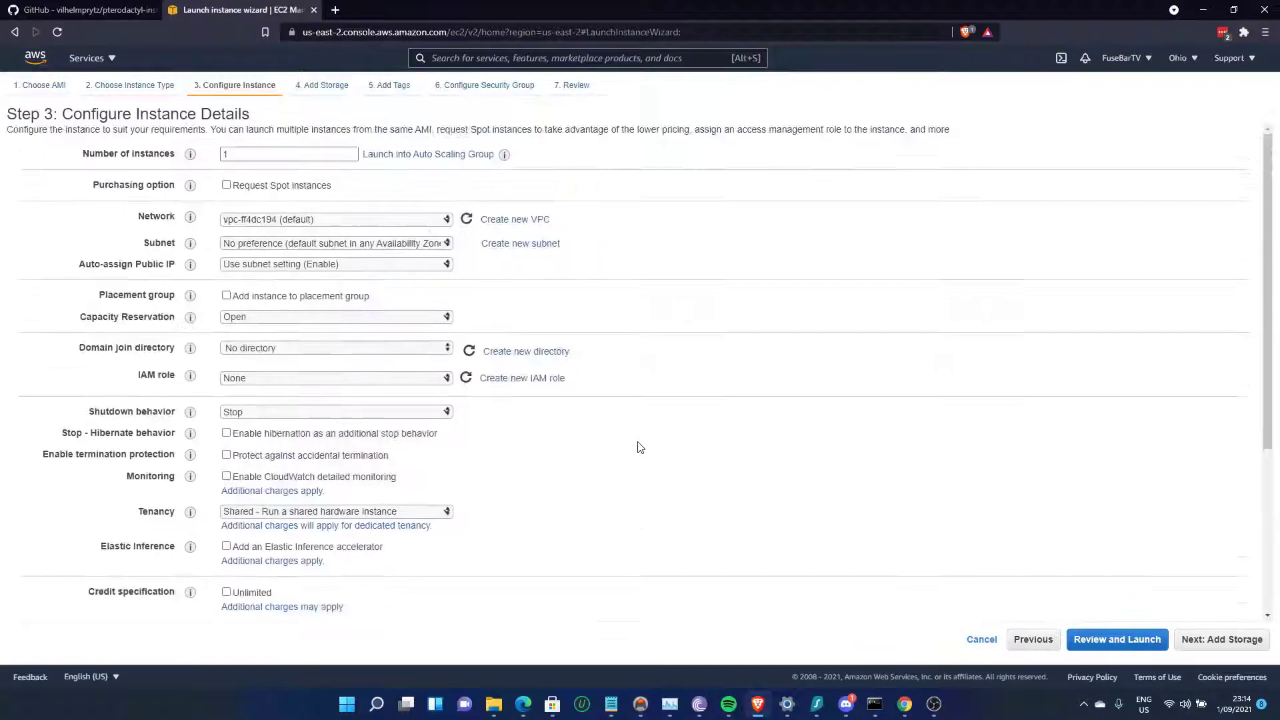
Leave instance details at defaults and continue to storage
{"action": "left_click", "coordinate": [1221, 639]}
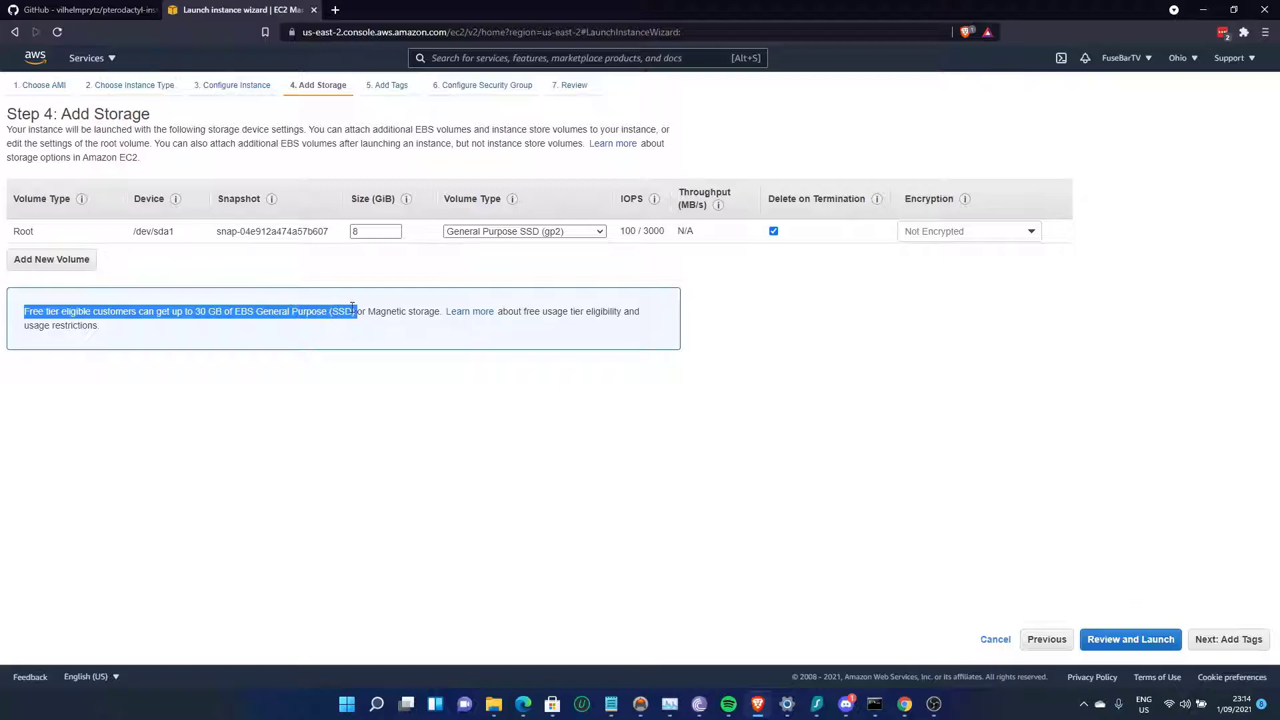
Change the root volume Size (GiB) to 15
{"action": "triple_click", "coordinate": [376, 232]}
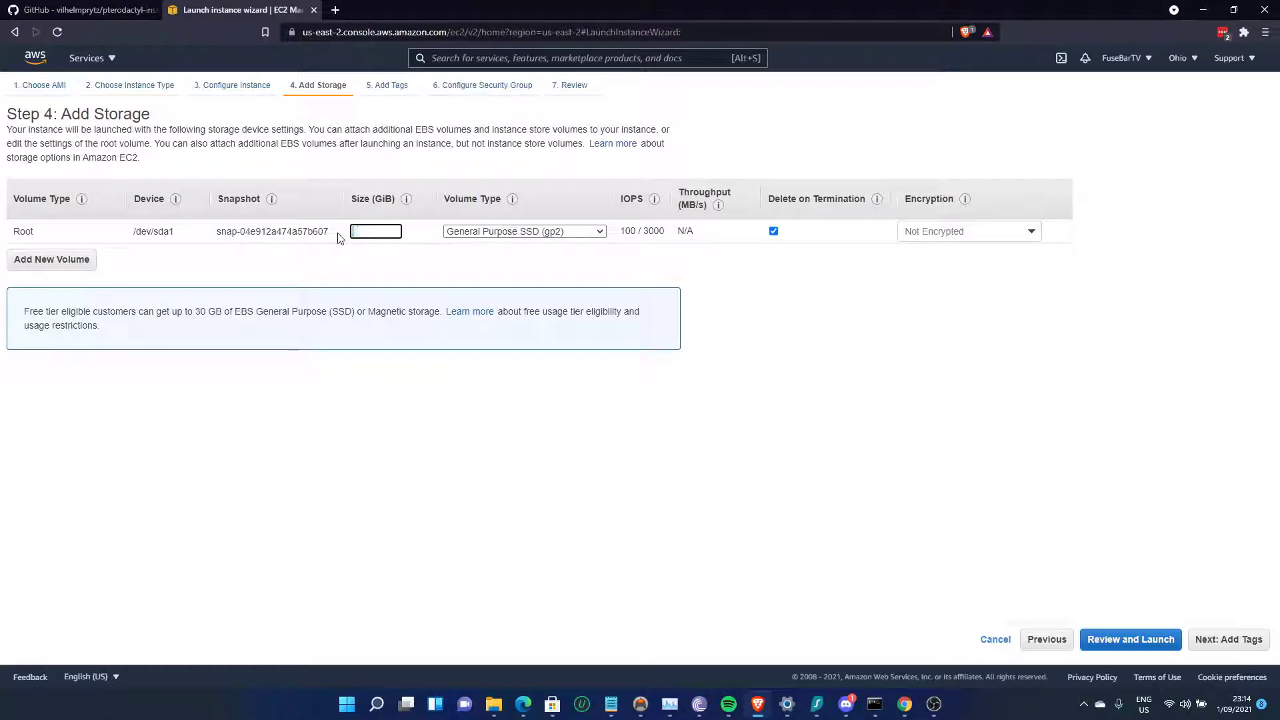
{"action": "type", "text": "30"}
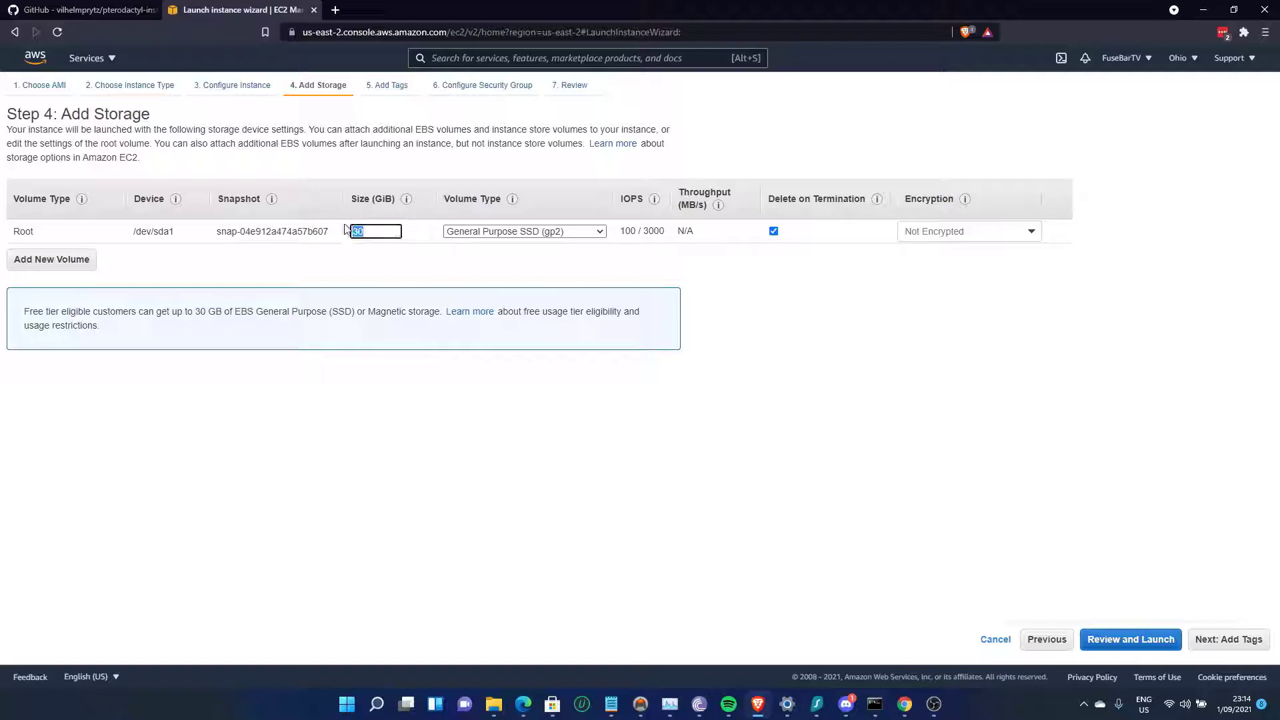
{"action": "type", "text": "15"}
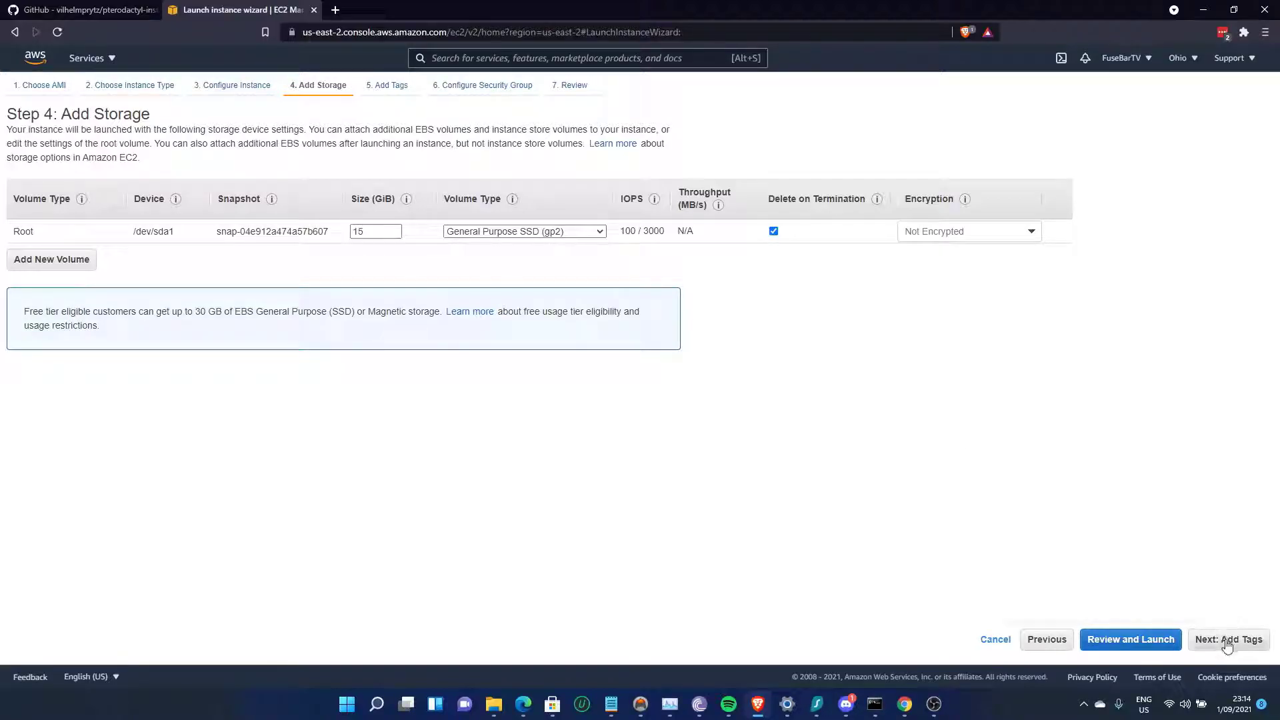
Skip the tags step and continue to the security group settings
{"action": "left_click", "coordinate": [1228, 639]}
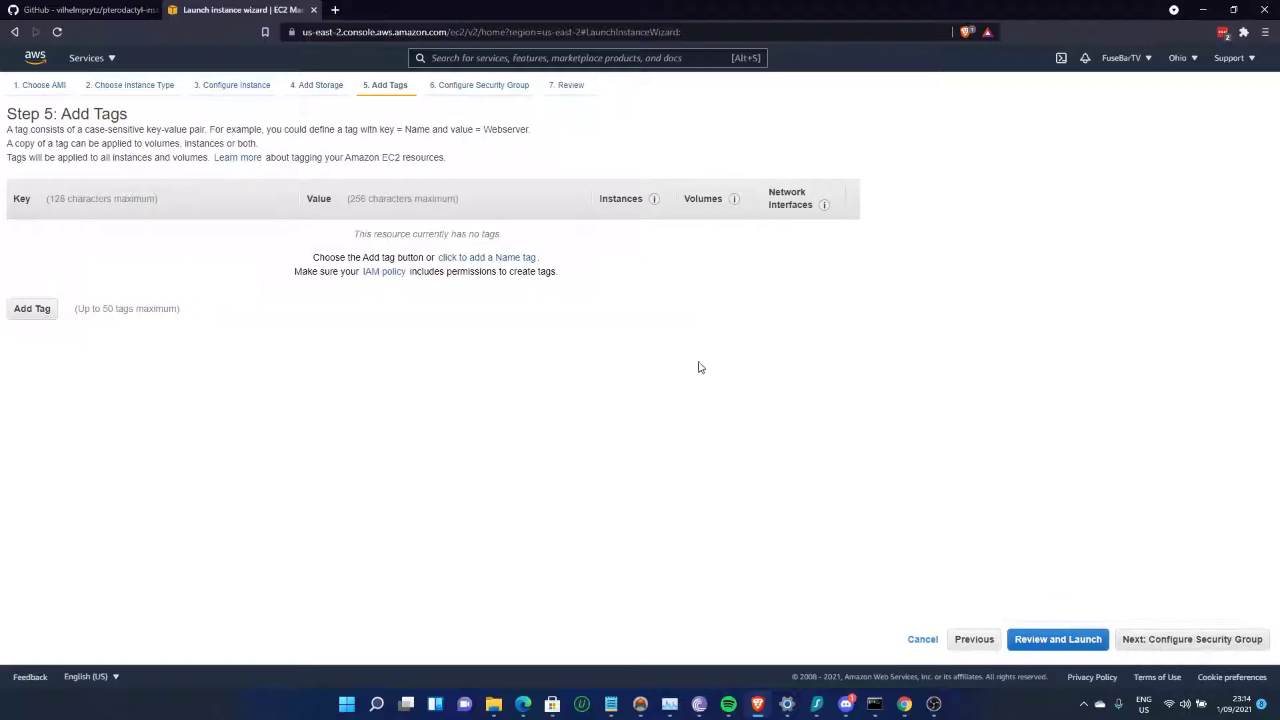
{"action": "left_click", "coordinate": [1191, 639]}
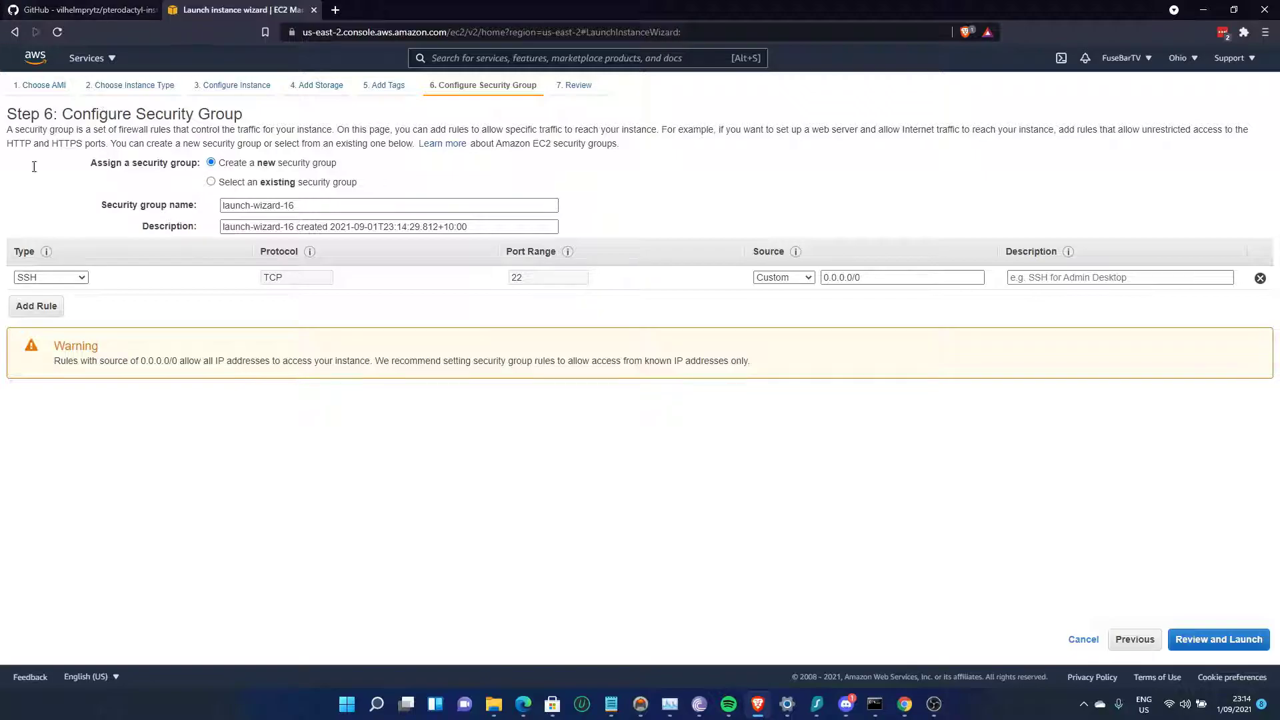
Add HTTP and HTTPS inbound rules alongside SSH, then go to review
{"action": "left_click", "coordinate": [50, 301]}
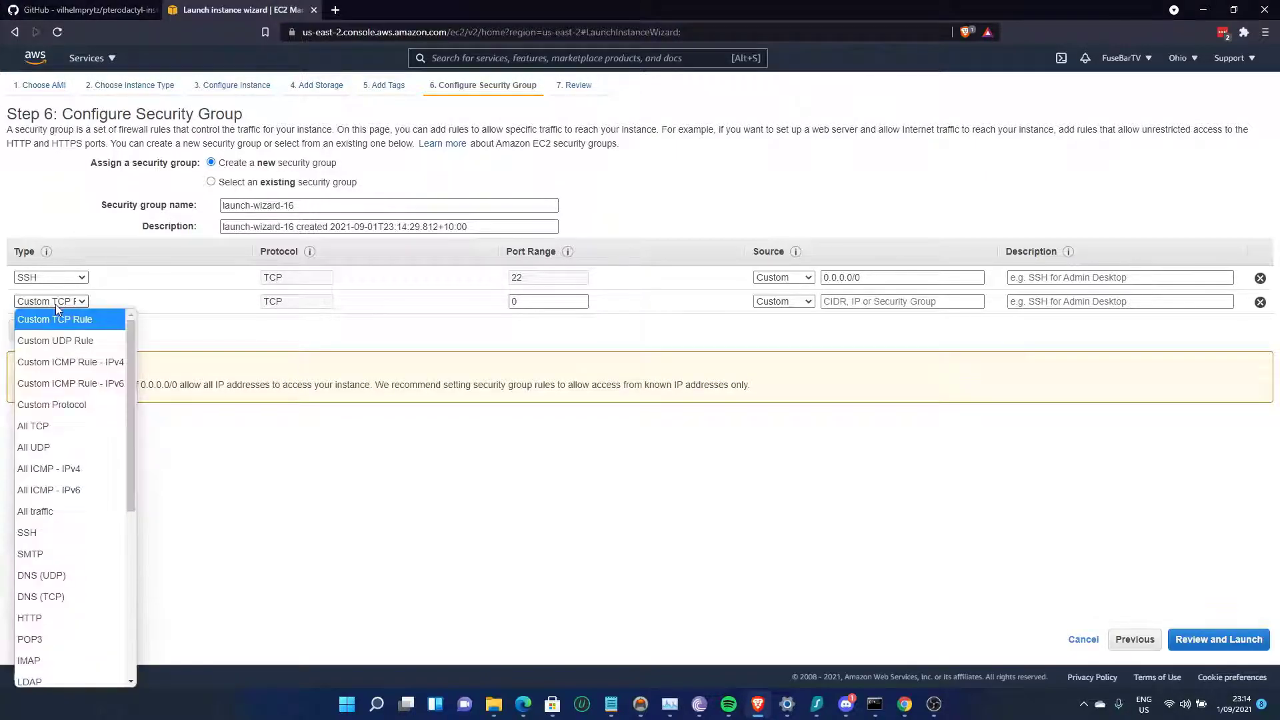
{"action": "mouse_move", "coordinate": [33, 425]}
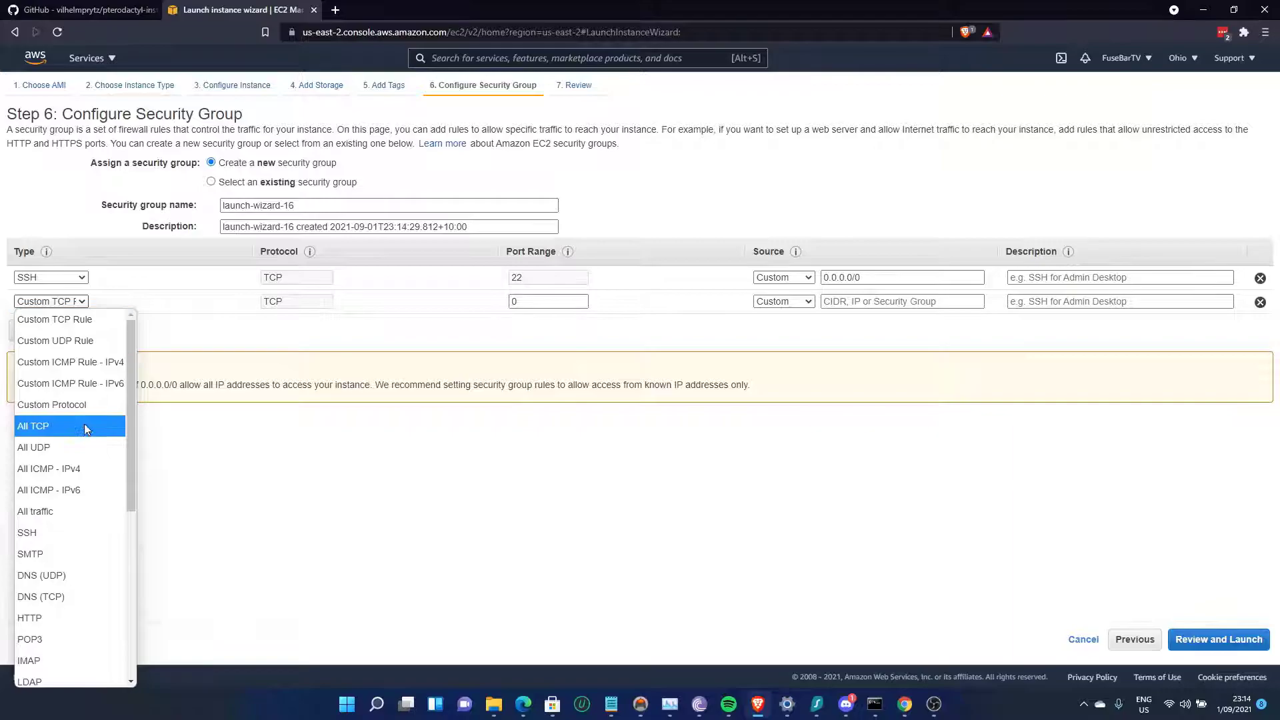
{"action": "mouse_move", "coordinate": [36, 511]}
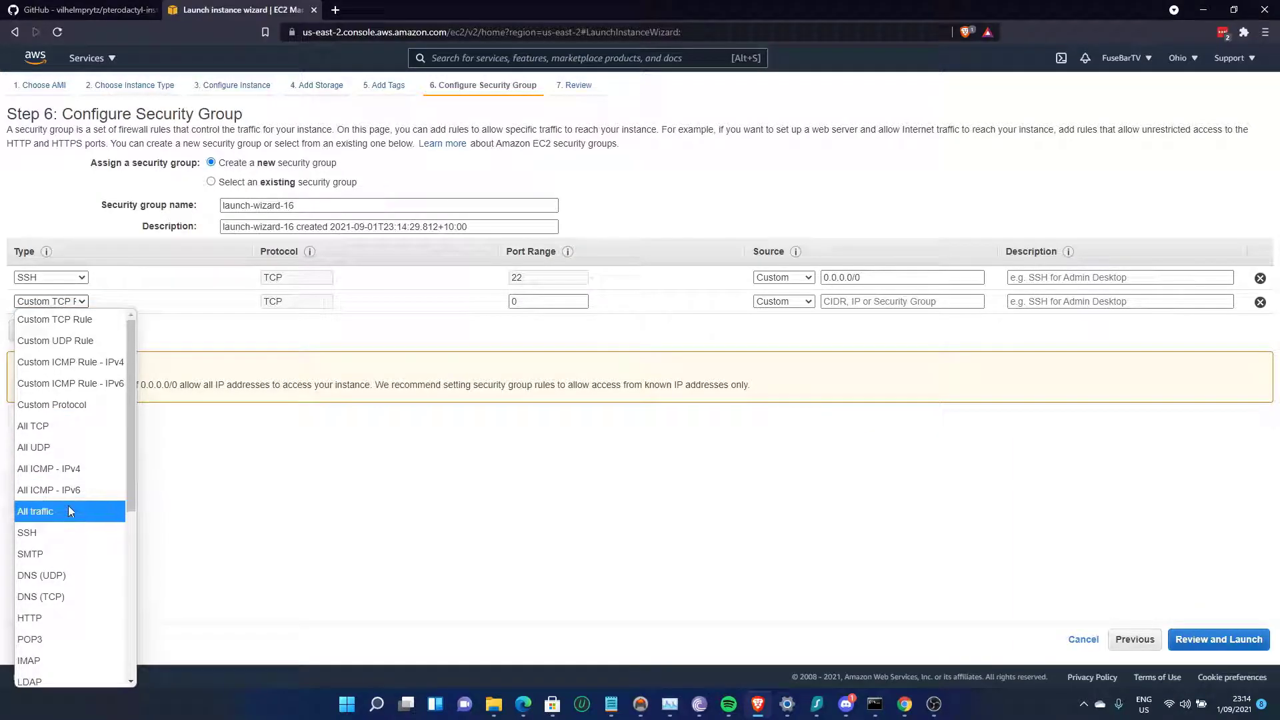
{"action": "left_click", "coordinate": [29, 618]}
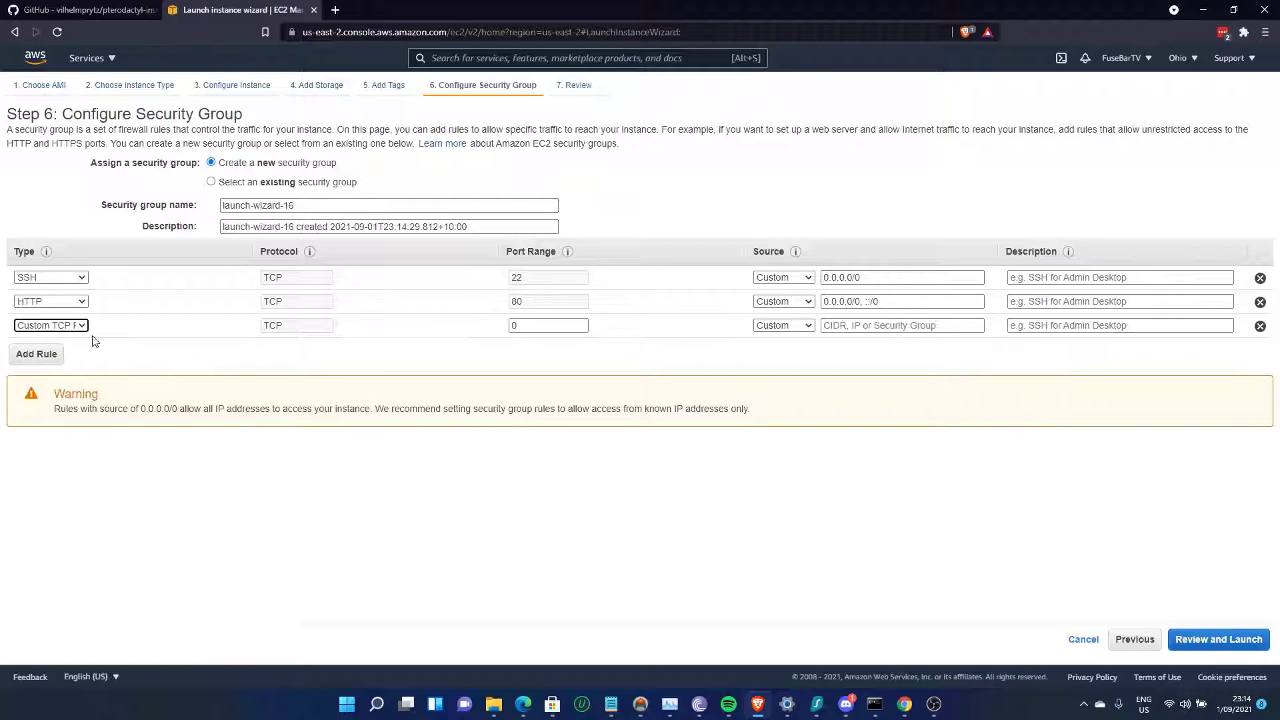
{"action": "left_click", "coordinate": [50, 325]}
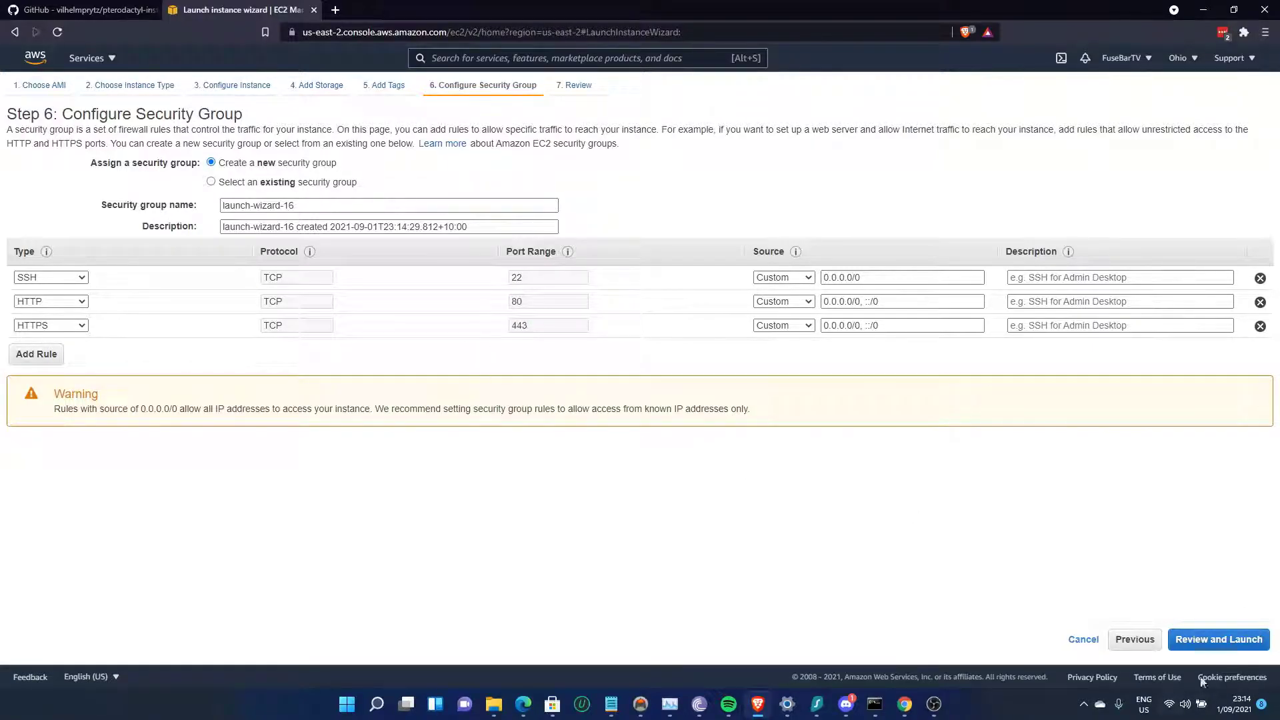
{"action": "left_click", "coordinate": [1218, 639]}
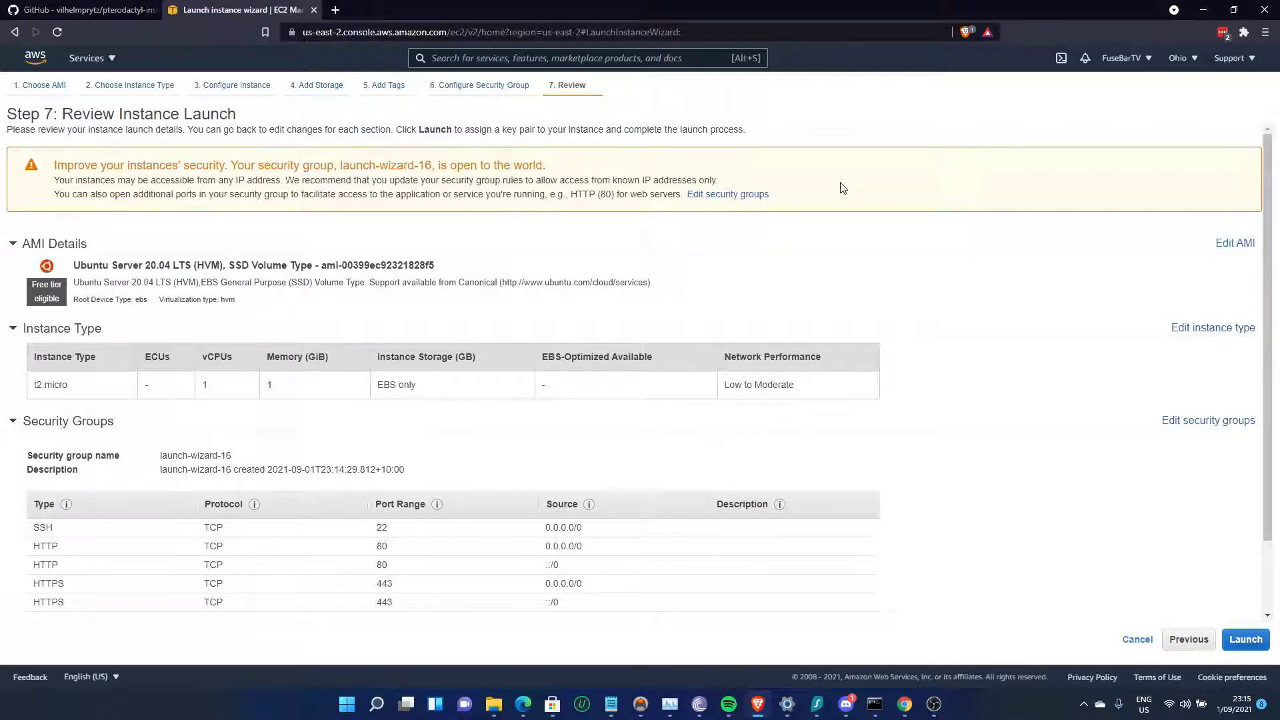
{"action": "mouse_move", "coordinate": [592, 178]}
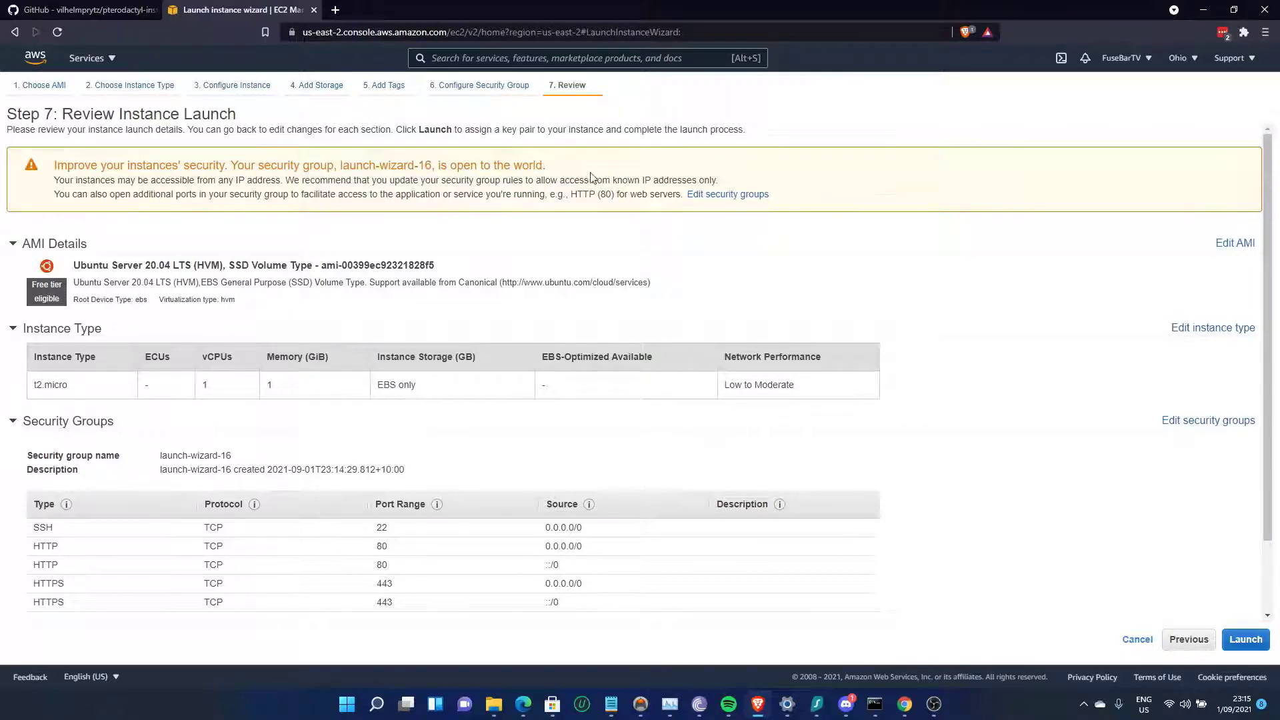
{"action": "triple_click", "coordinate": [300, 164]}
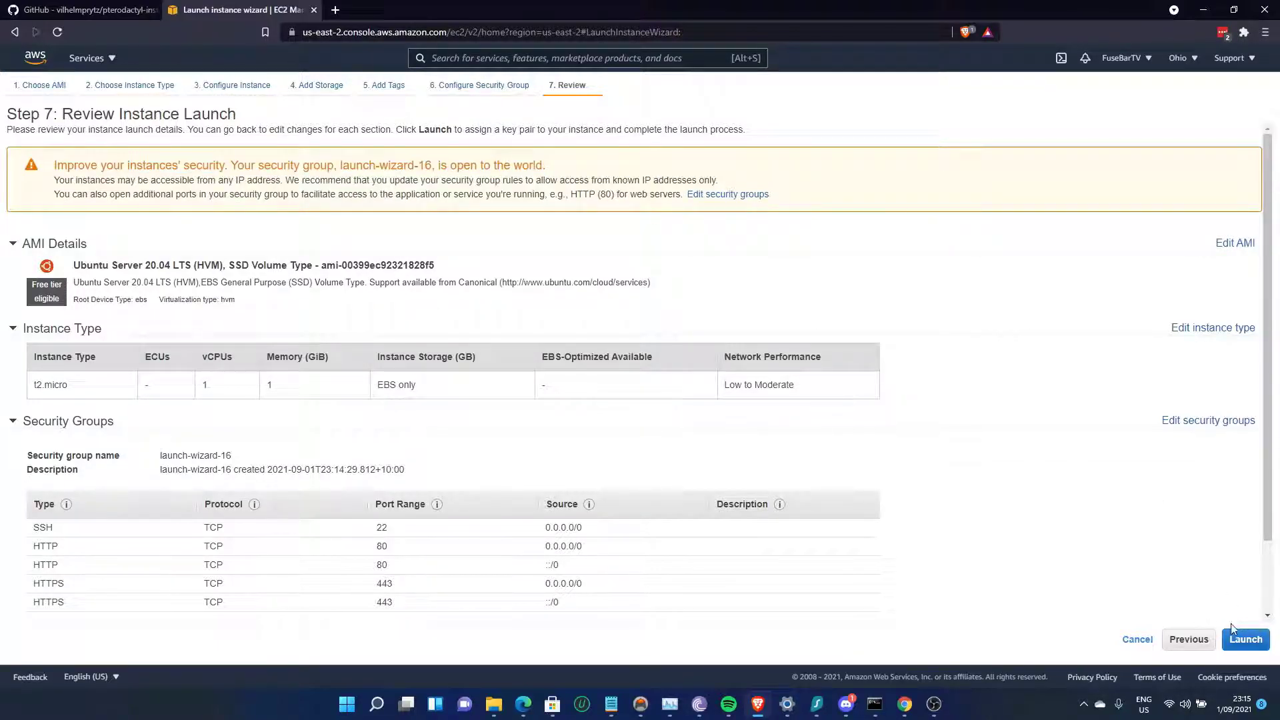
Create a new key pair named pterodactyltutorial at launch
{"action": "left_click", "coordinate": [1244, 639]}
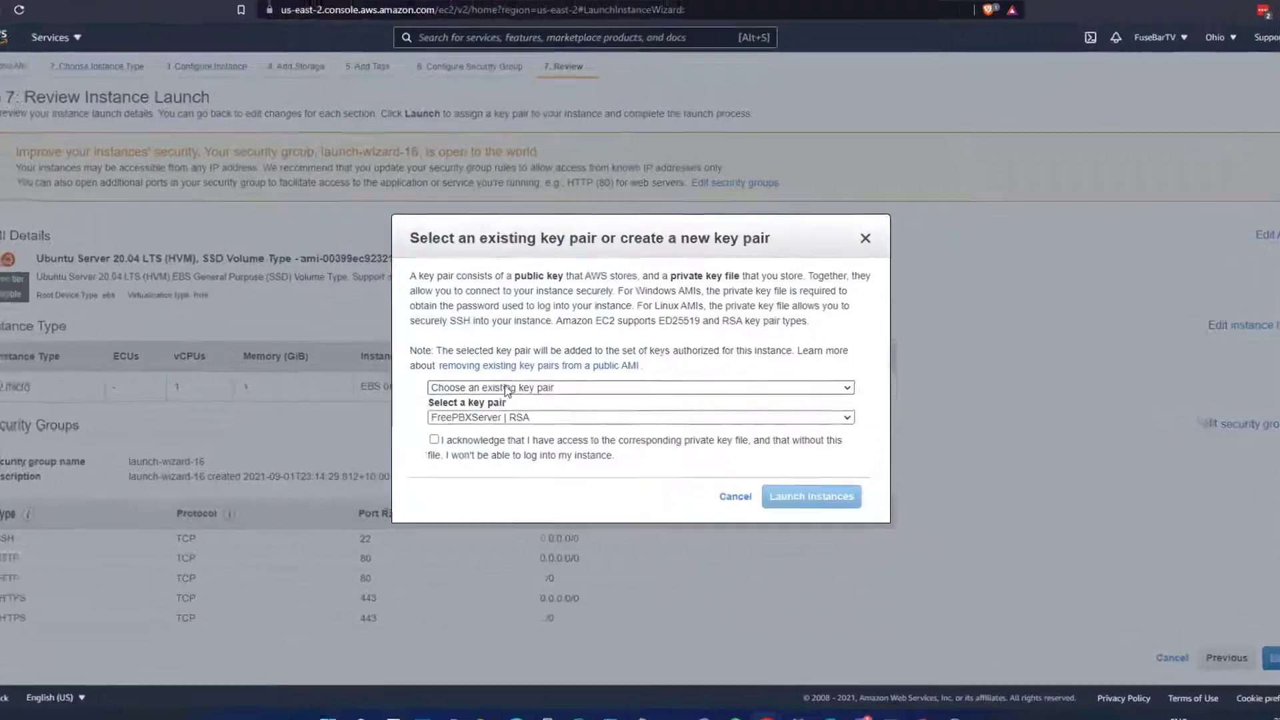
{"action": "left_click", "coordinate": [640, 386]}
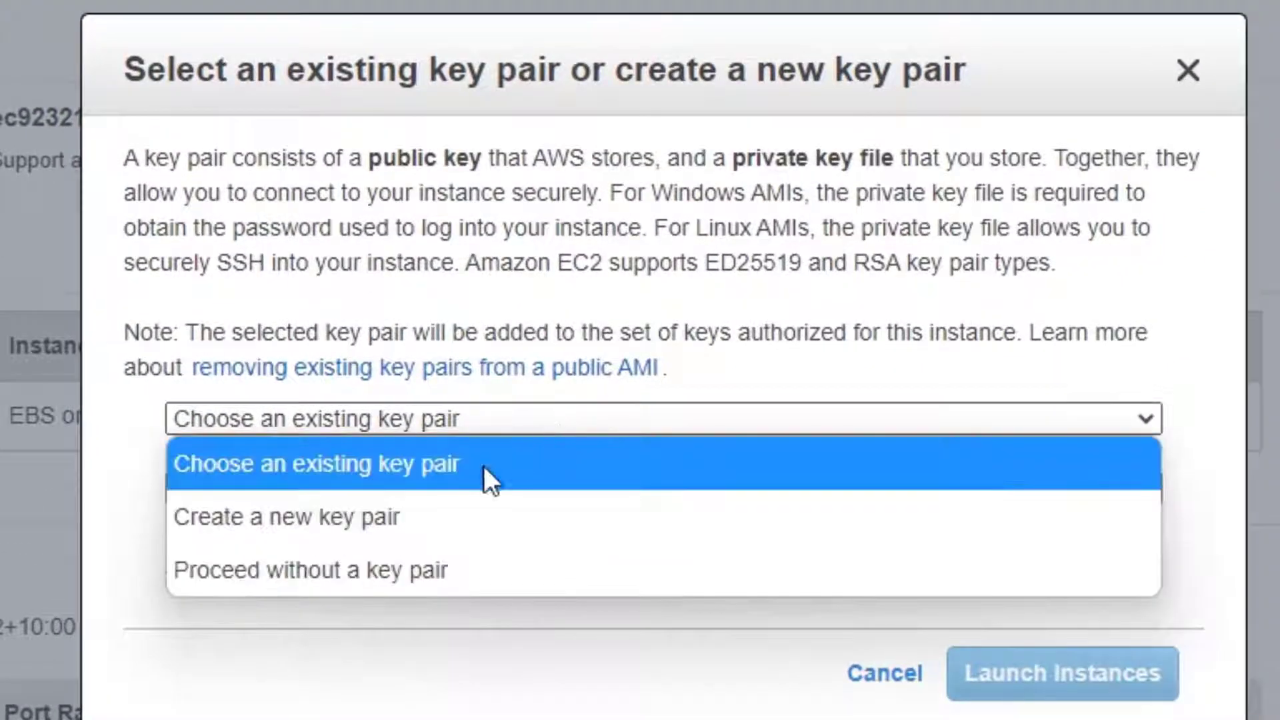
{"action": "left_click", "coordinate": [285, 516]}
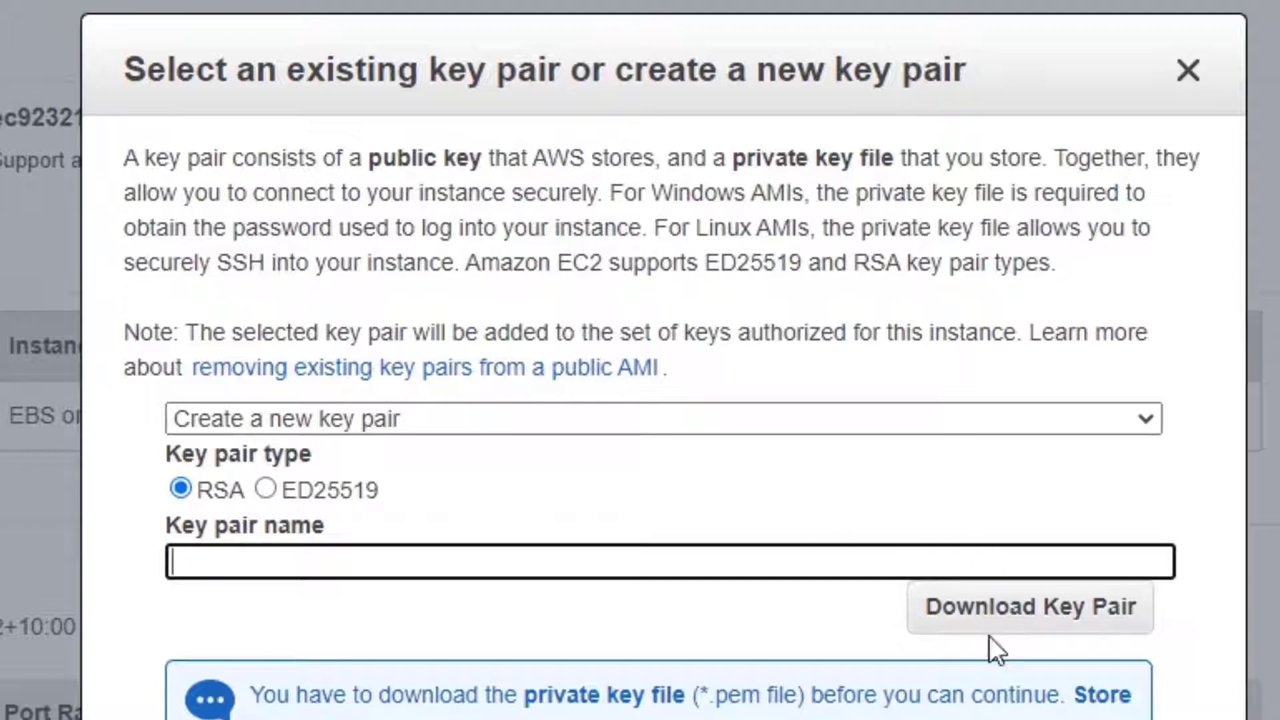
{"action": "type", "text": "p"}
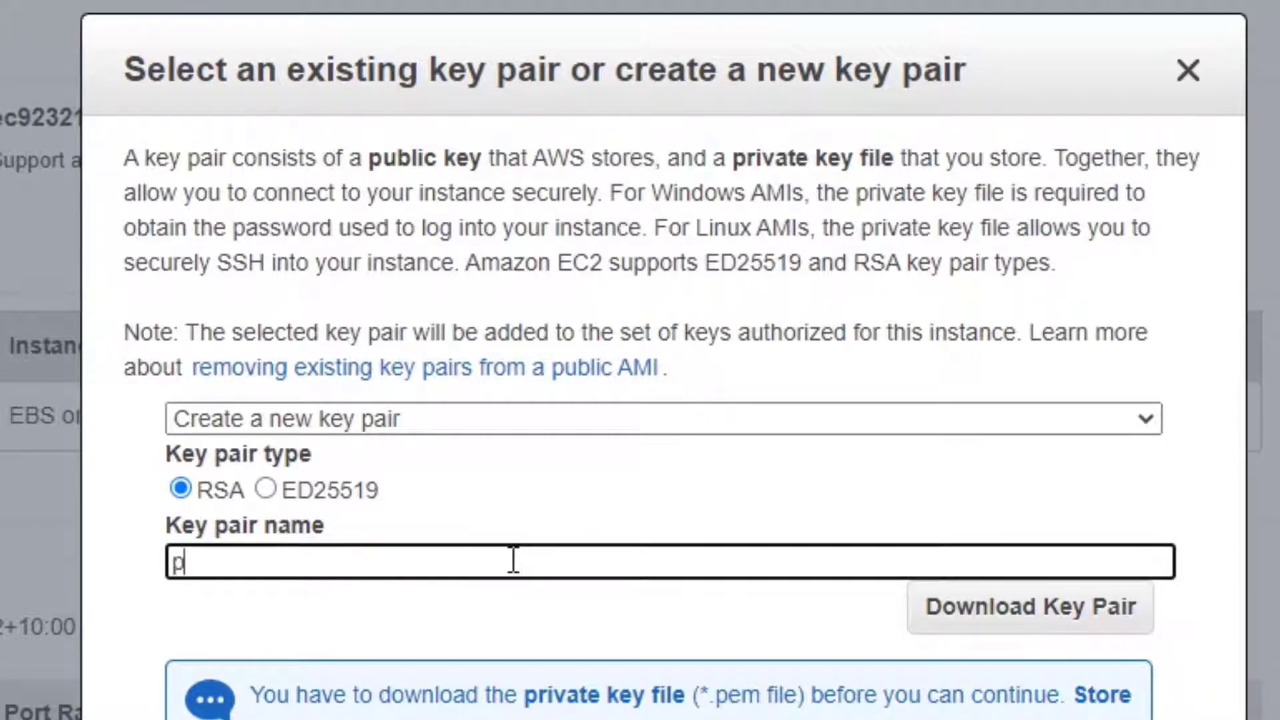
{"action": "type", "text": "terodactyl"}
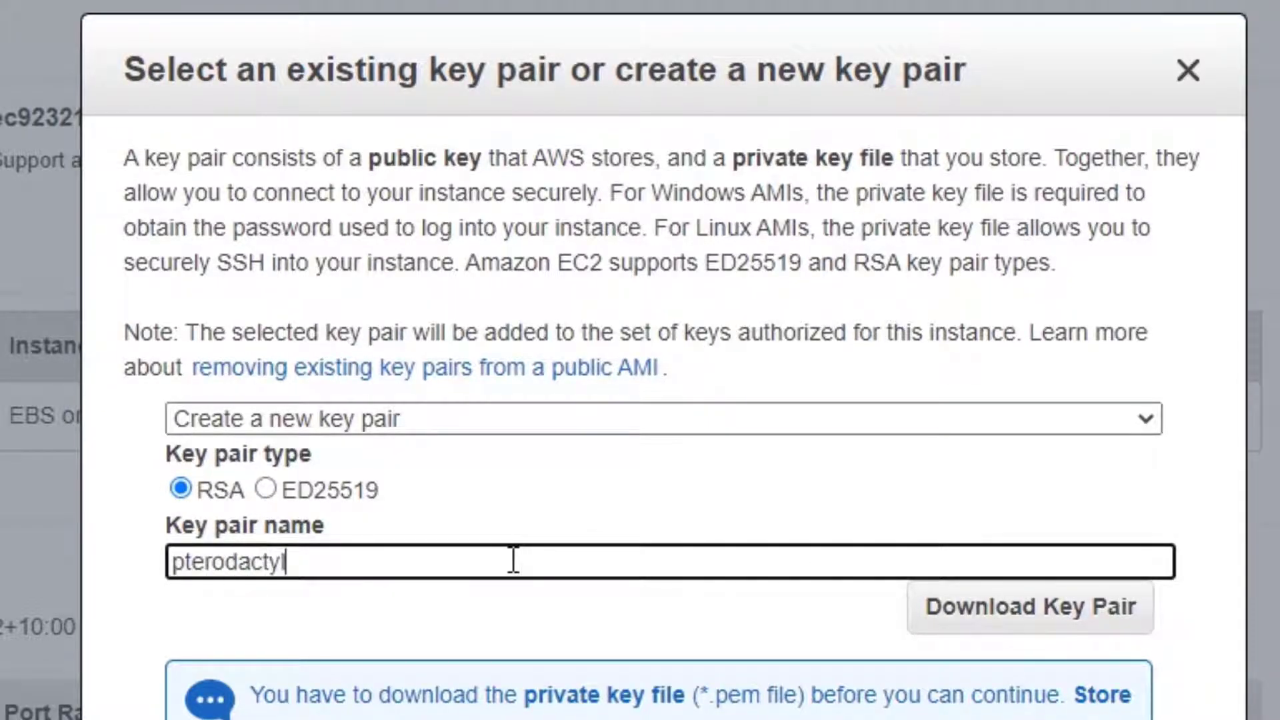
{"action": "type", "text": "tutora"}
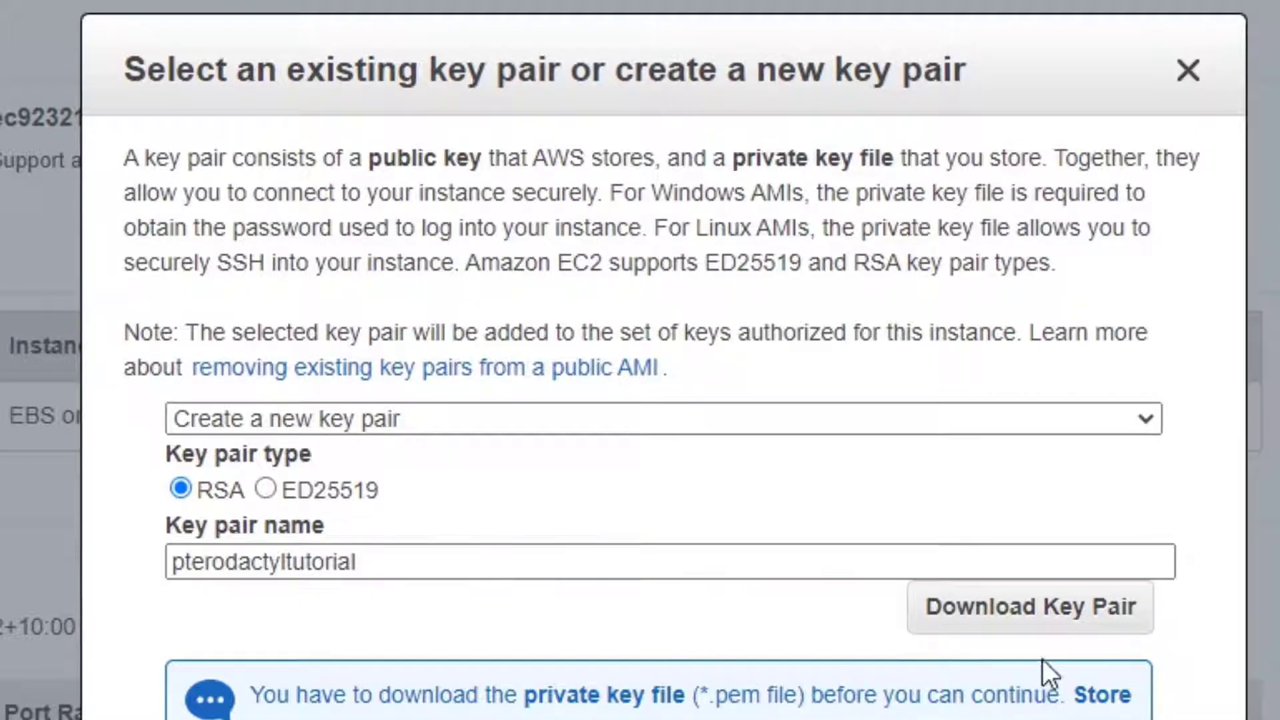
{"action": "left_click", "coordinate": [1029, 606]}
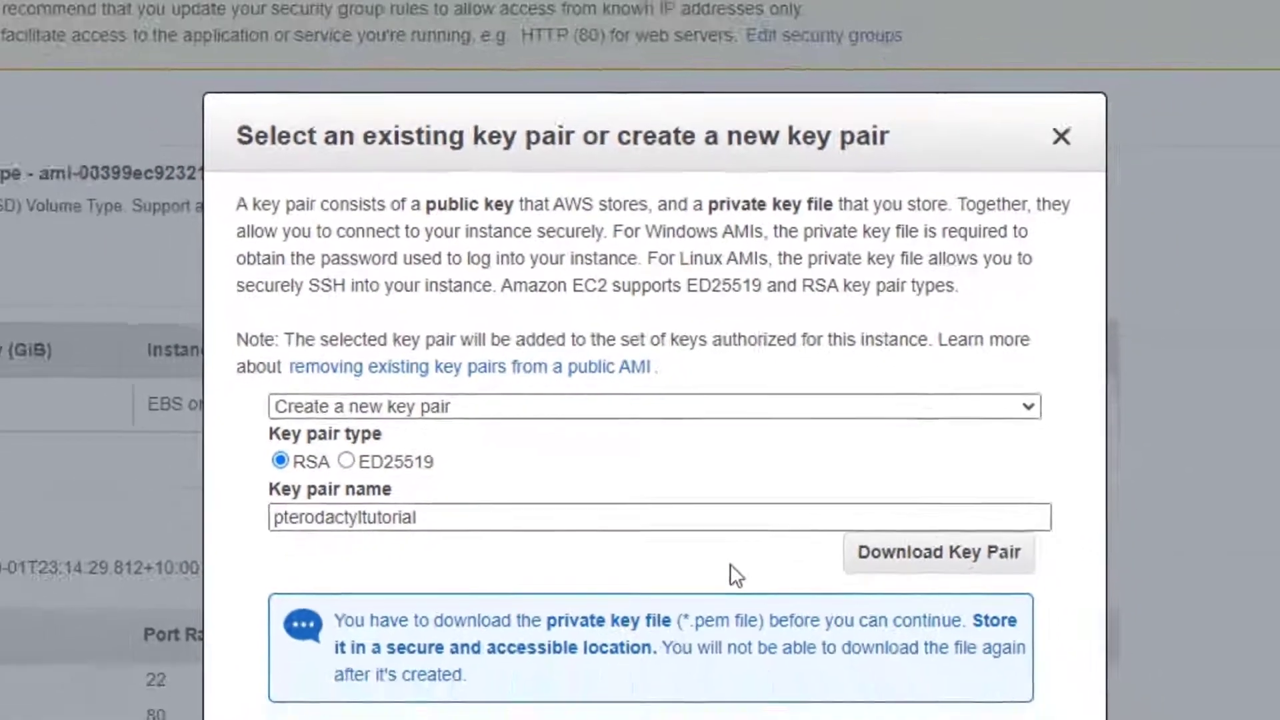
Download the private key file to Downloads and launch the instance
{"action": "left_click", "coordinate": [939, 552]}
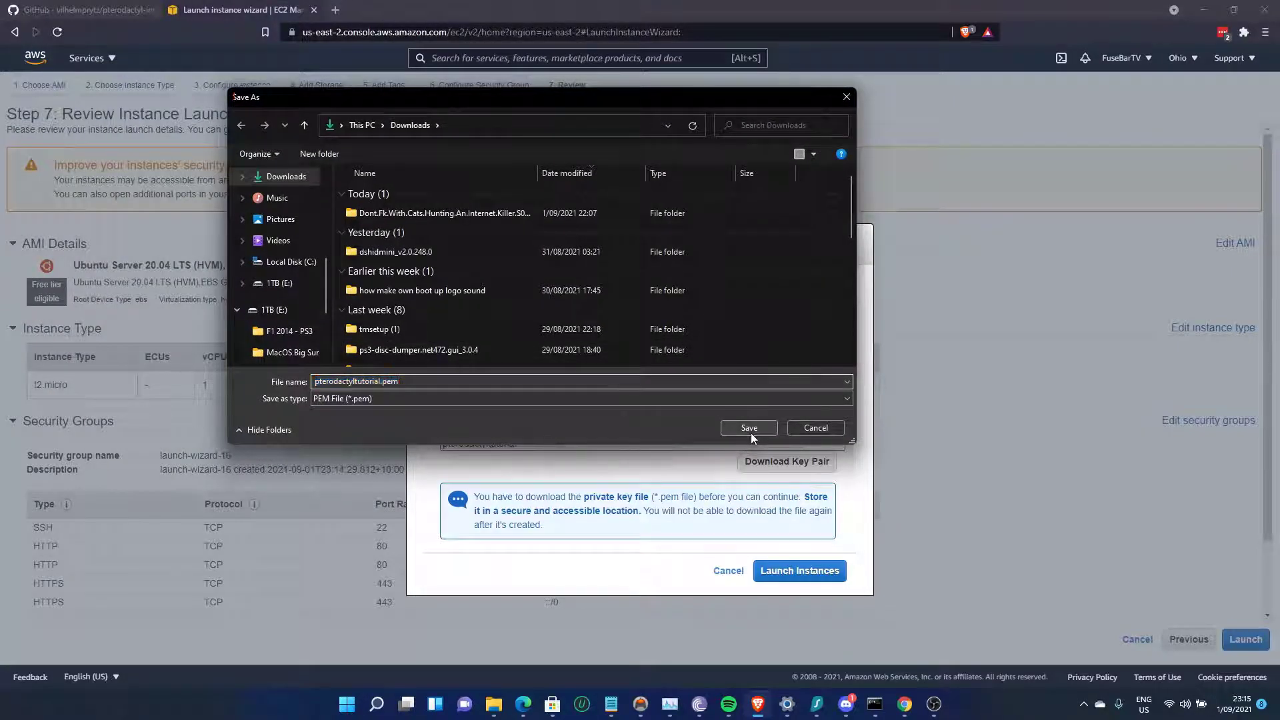
{"action": "left_click", "coordinate": [747, 428]}
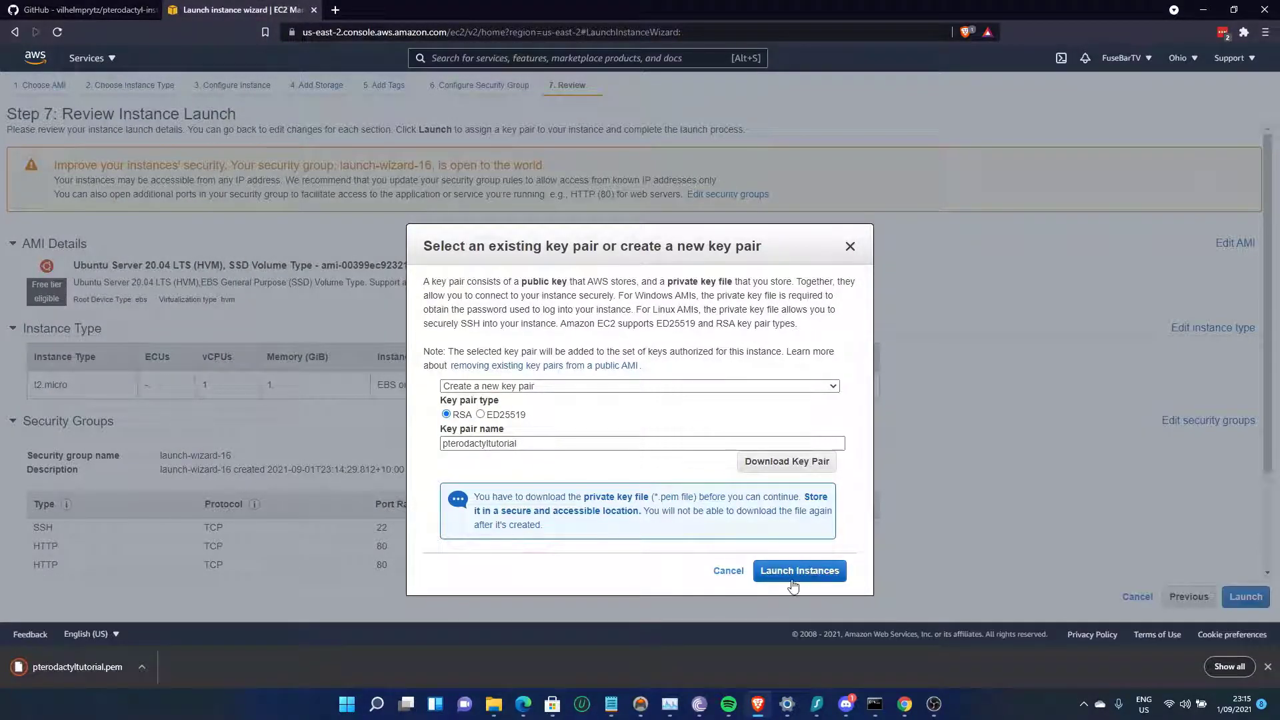
{"action": "left_click", "coordinate": [798, 570]}
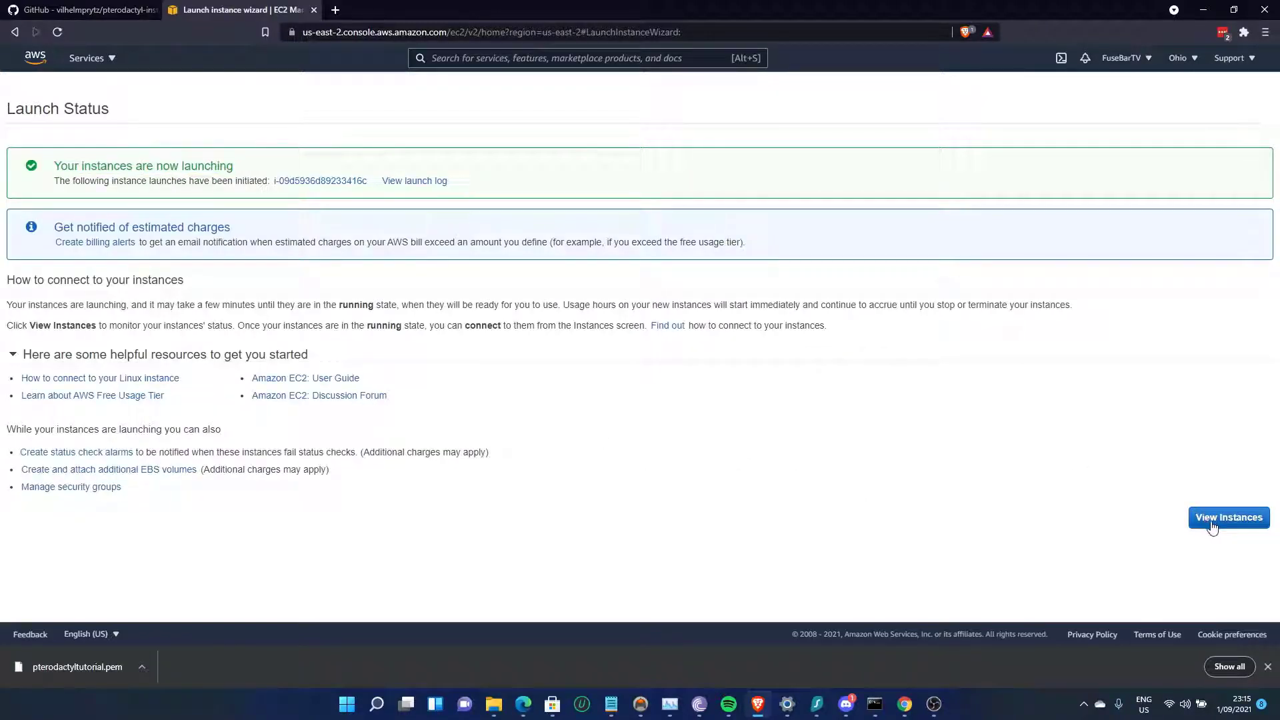
Open the new Ubuntu instance and bring up its Connect options
{"action": "left_click", "coordinate": [1228, 516]}
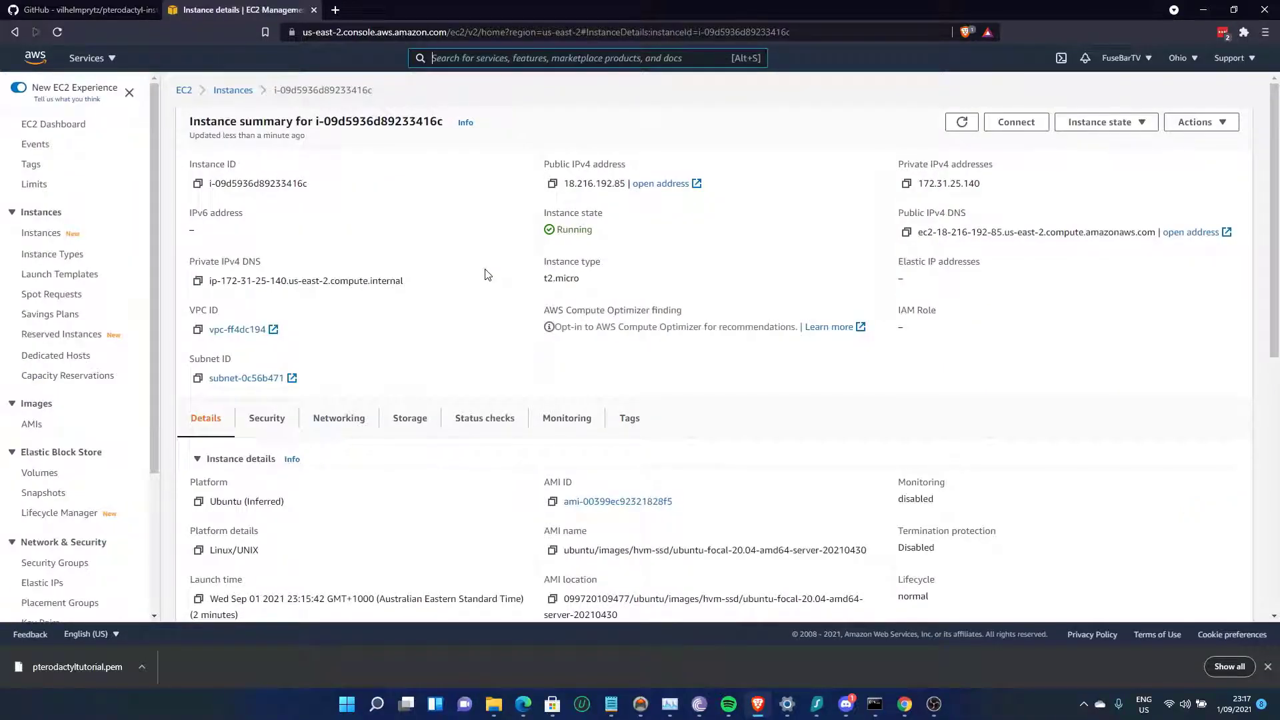
{"action": "mouse_move", "coordinate": [916, 177]}
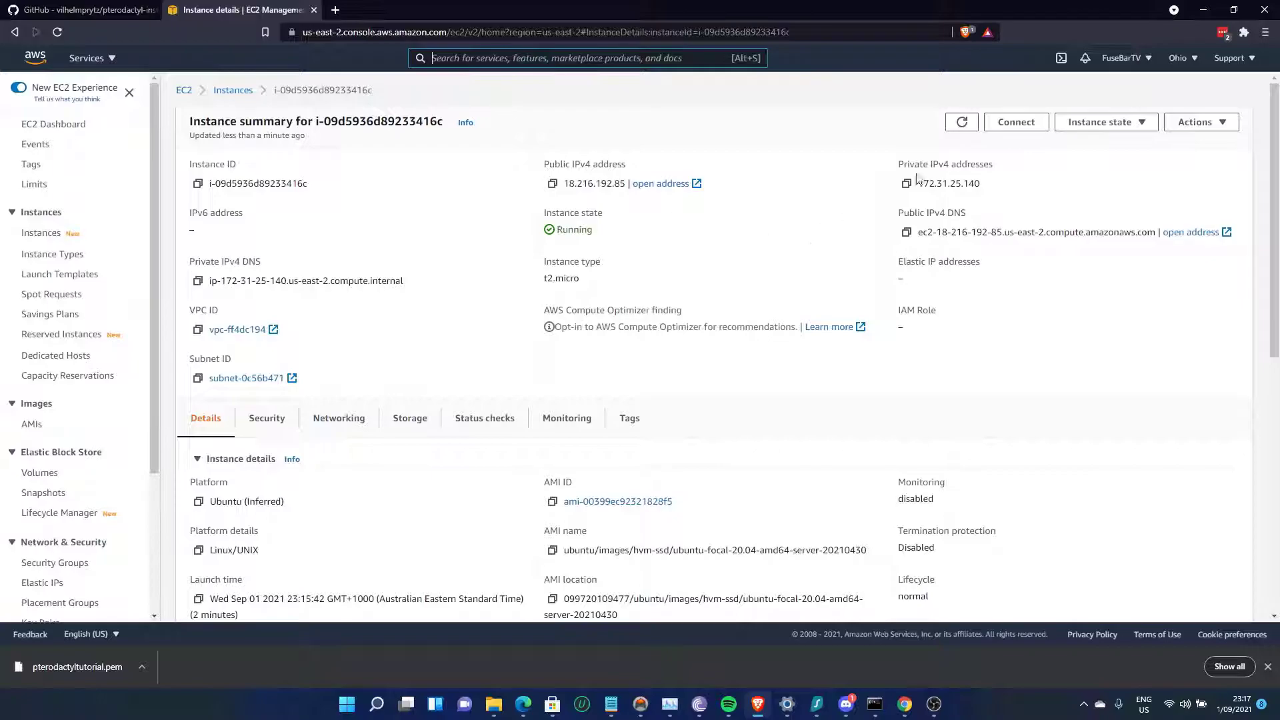
{"action": "left_click", "coordinate": [1014, 122]}
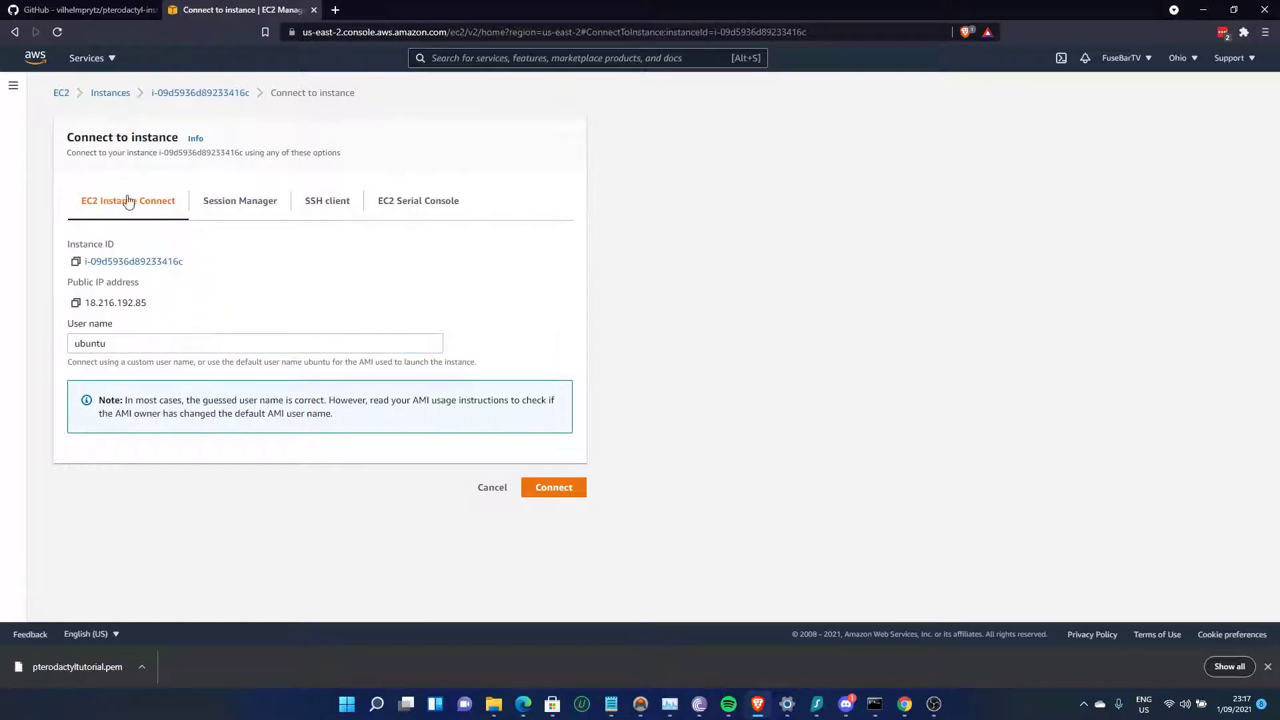
Copy the example ssh command from the SSH client instructions, then search Windows for cmd
{"action": "left_click", "coordinate": [327, 201]}
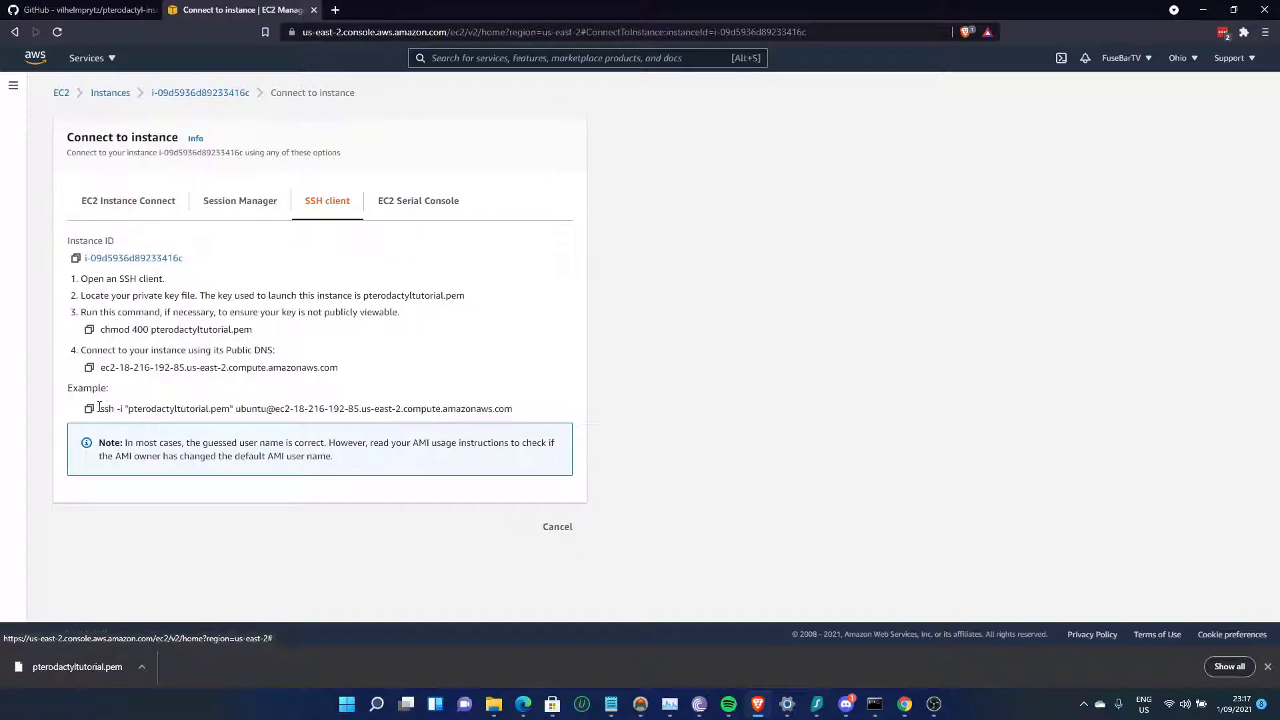
{"action": "double_click", "coordinate": [305, 408]}
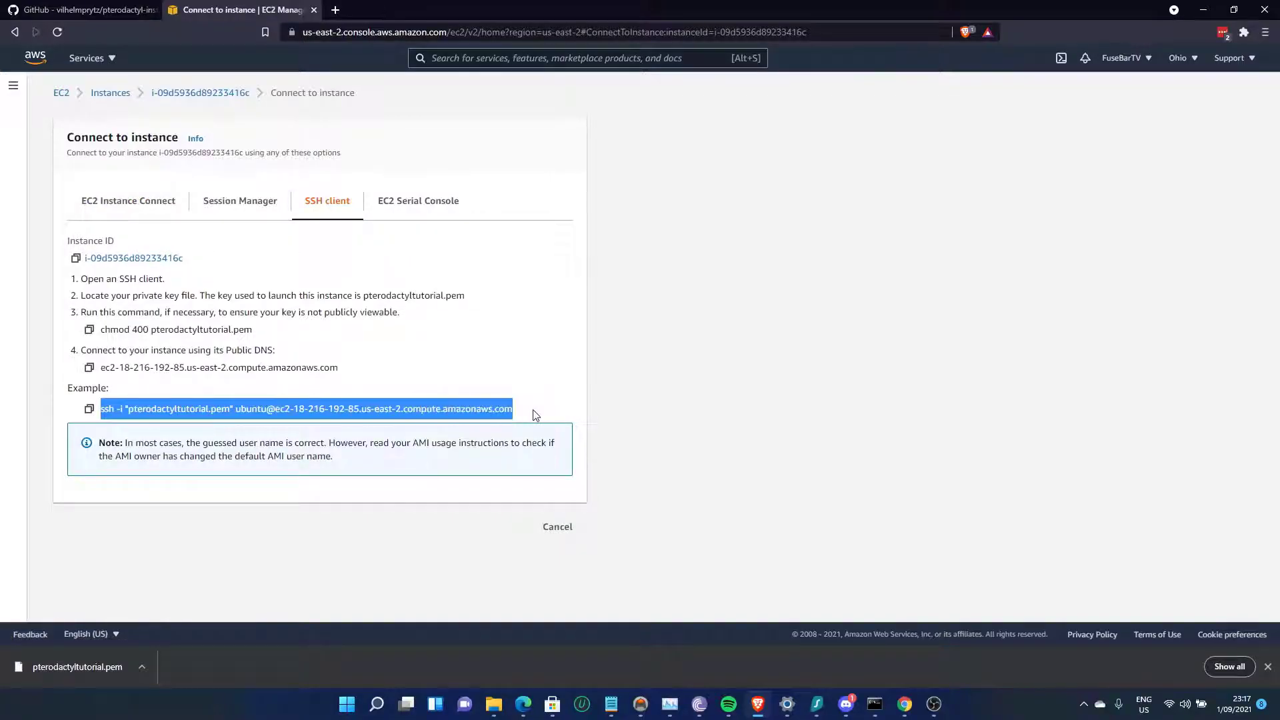
{"action": "left_click", "coordinate": [88, 408]}
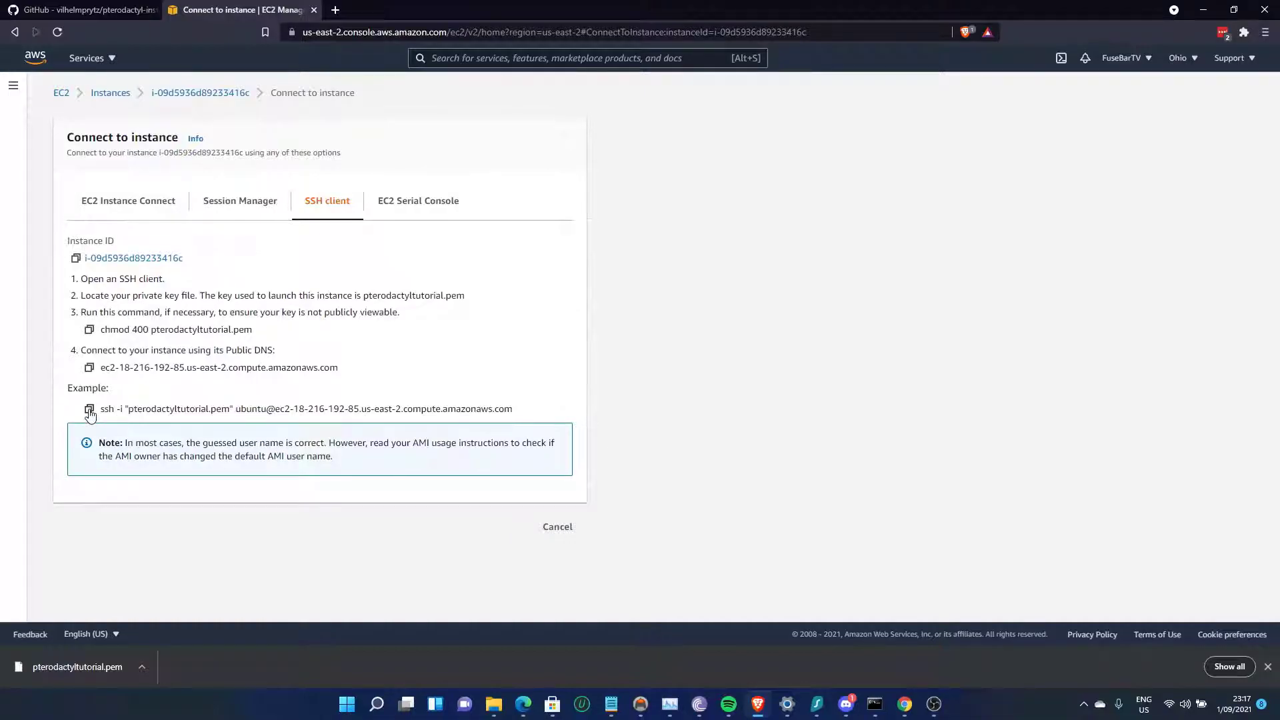
{"action": "mouse_move", "coordinate": [476, 374]}
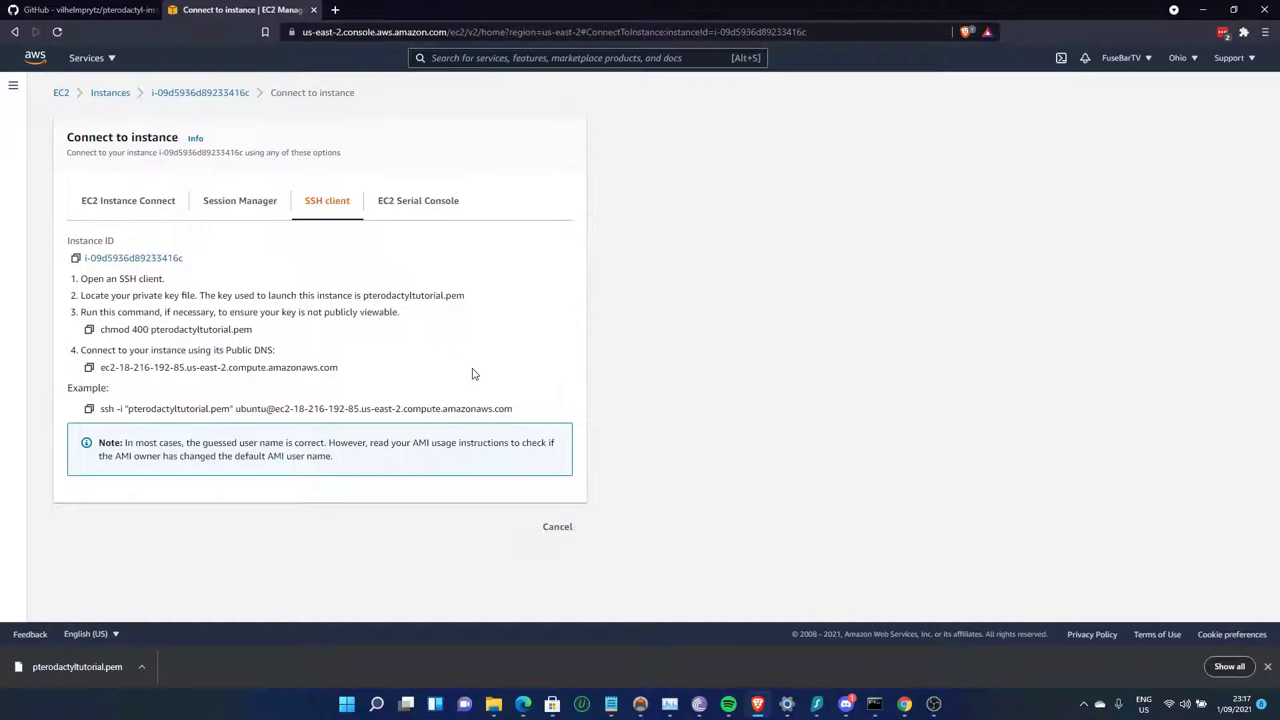
{"action": "type", "text": "cmd"}
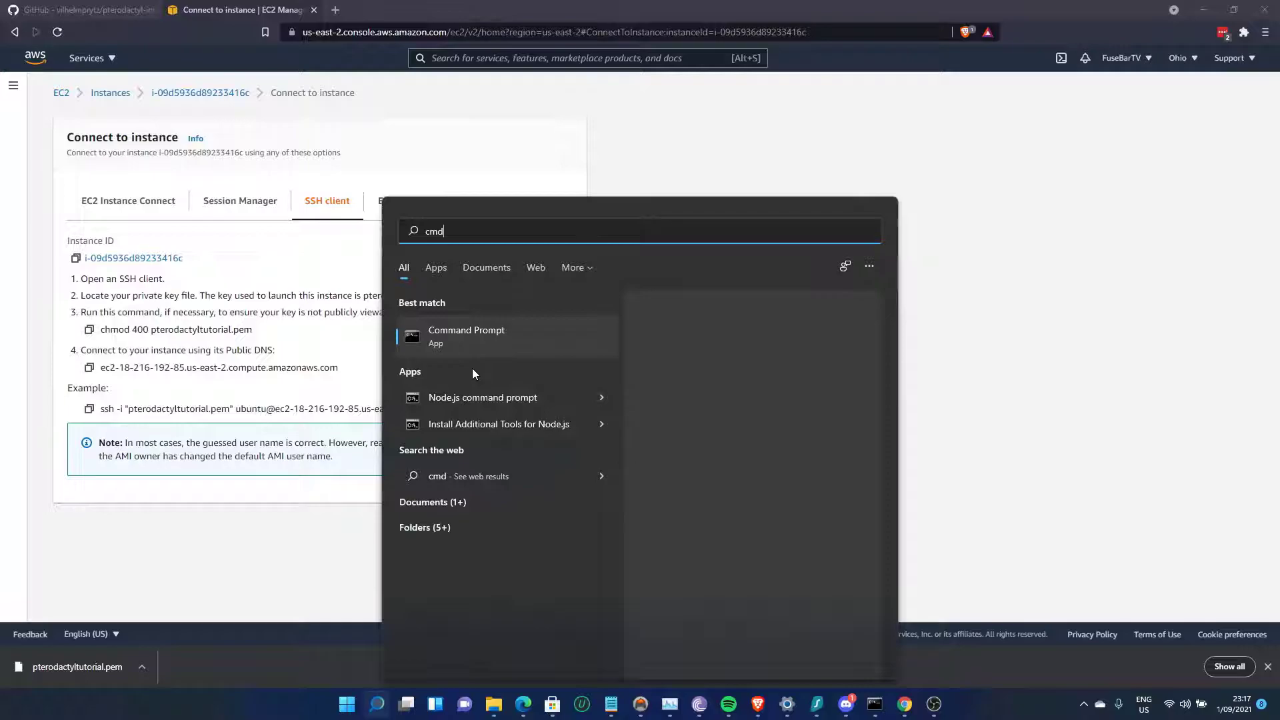
In Command Prompt, cd to Downloads and run ssh -i "pterodactyltutorial.pem" to the instance
{"action": "left_click", "coordinate": [466, 335]}
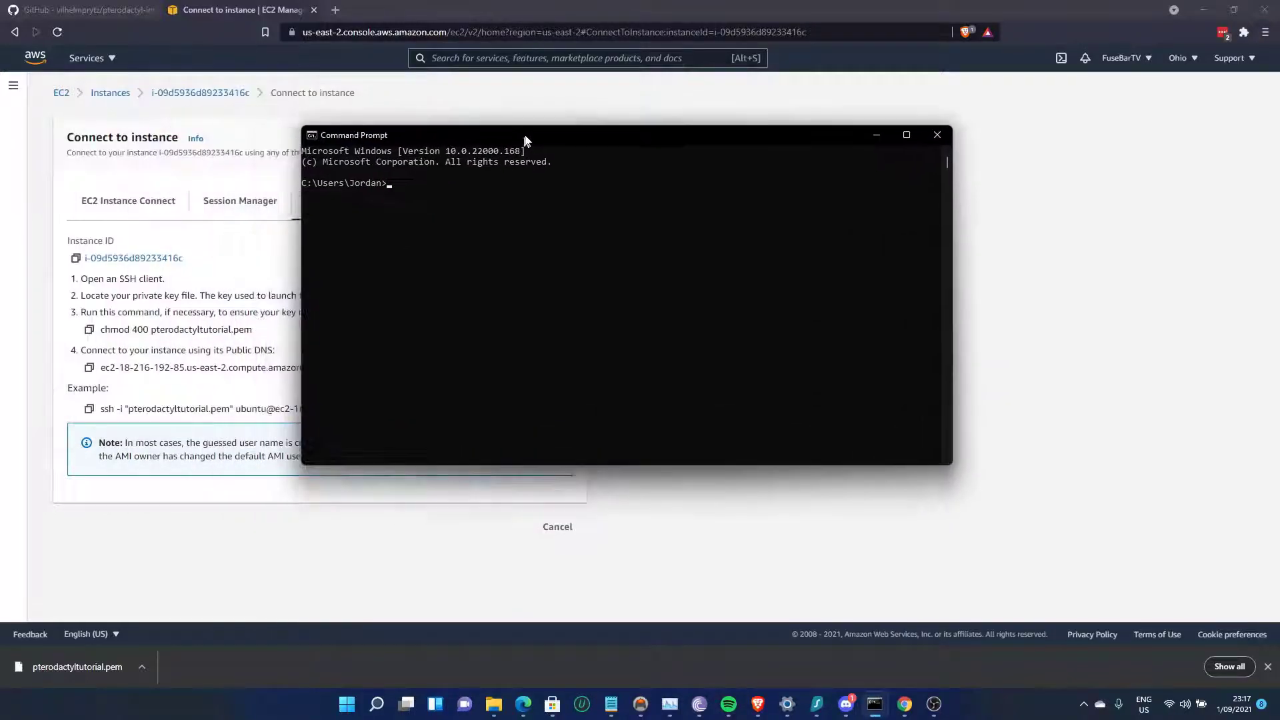
{"action": "type", "text": "ssh -i \"pterodactyltutorial.pem\" ubuntu@ec2-18-216-192-85.us-east-2.compute.amazonaws.com"}
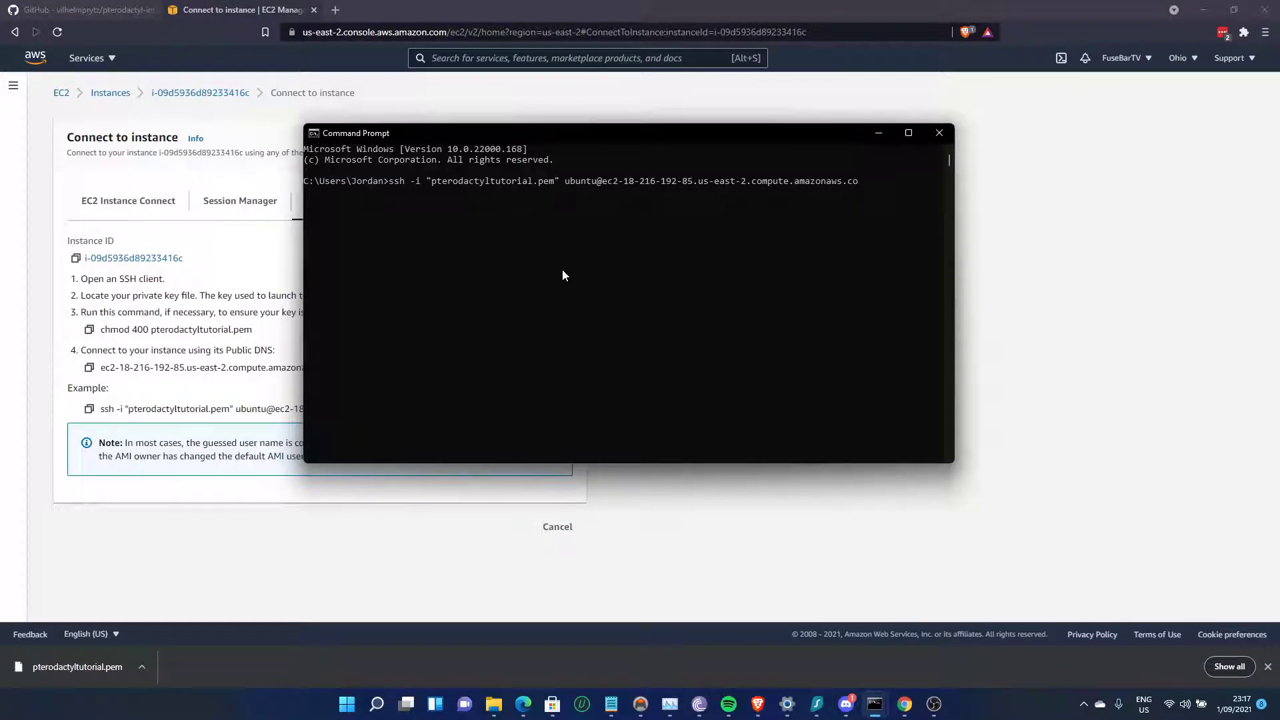
{"action": "type", "text": "cd download"}
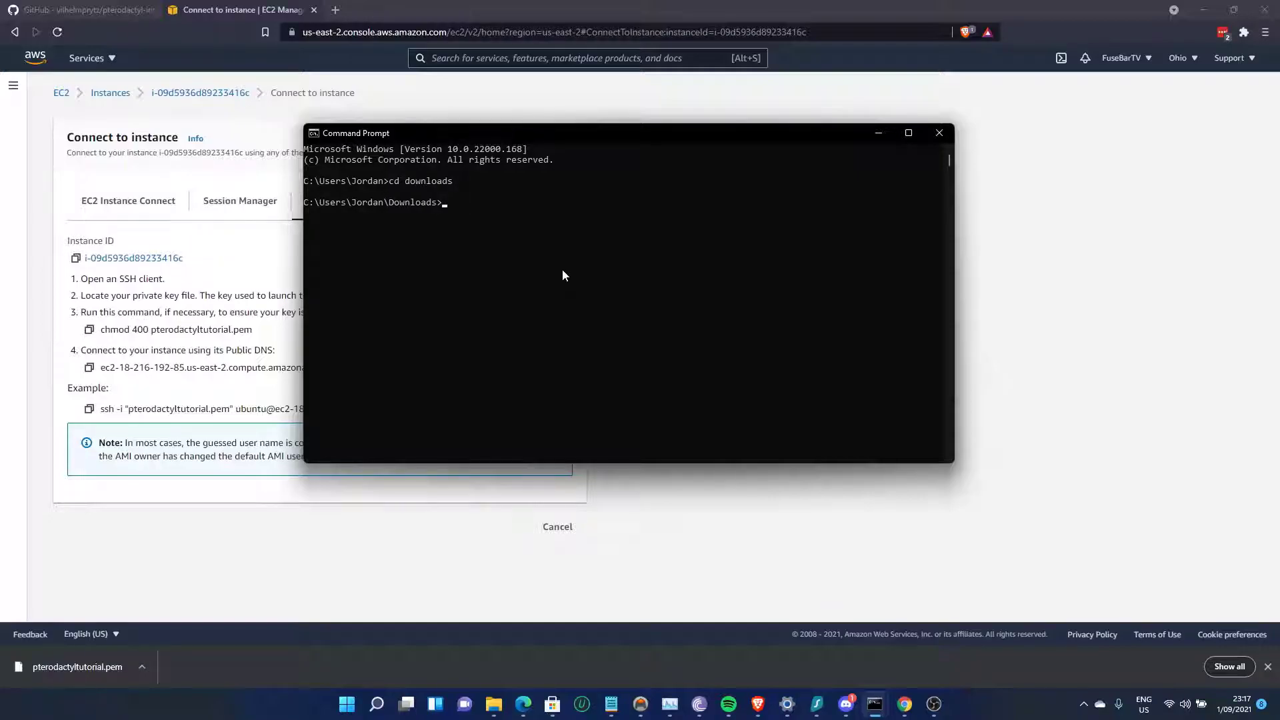
{"action": "type", "text": "ssh -i \"pterodactyltutorial.pem\" ubuntu@ec2-18-216-192-85.us-east-2.compute.amazonaws.com"}
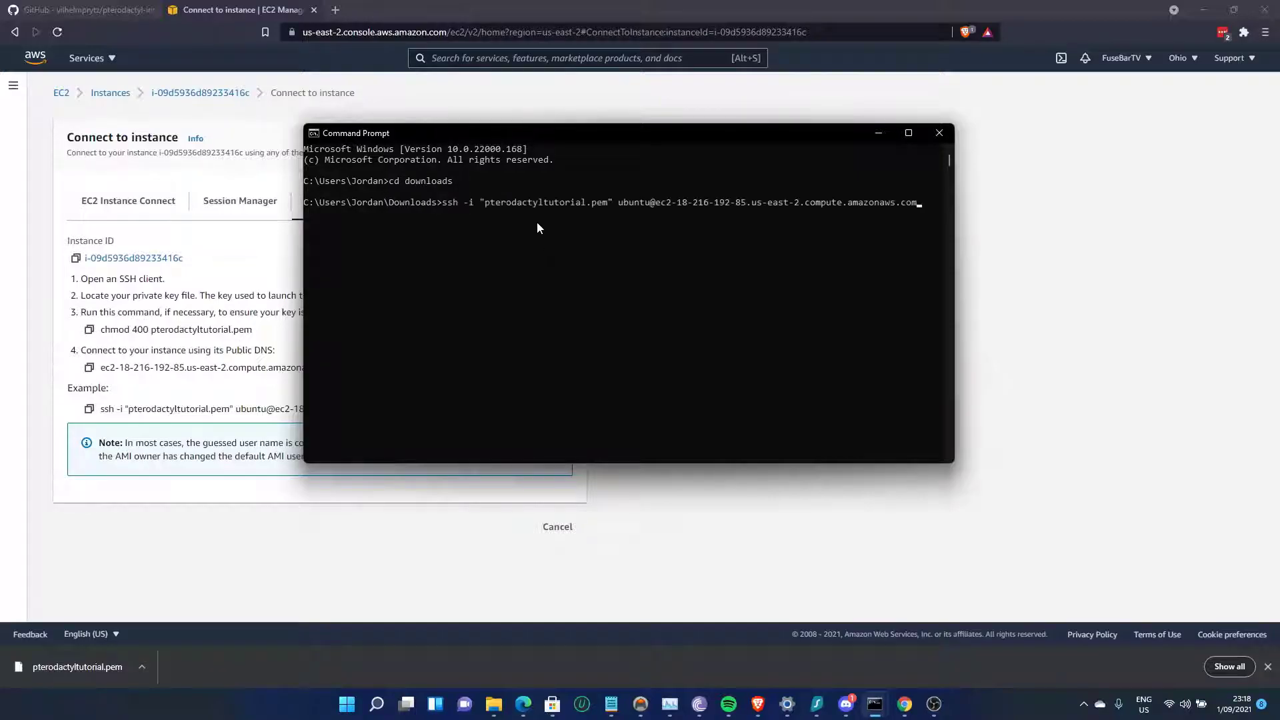
{"action": "mouse_move", "coordinate": [215, 385]}
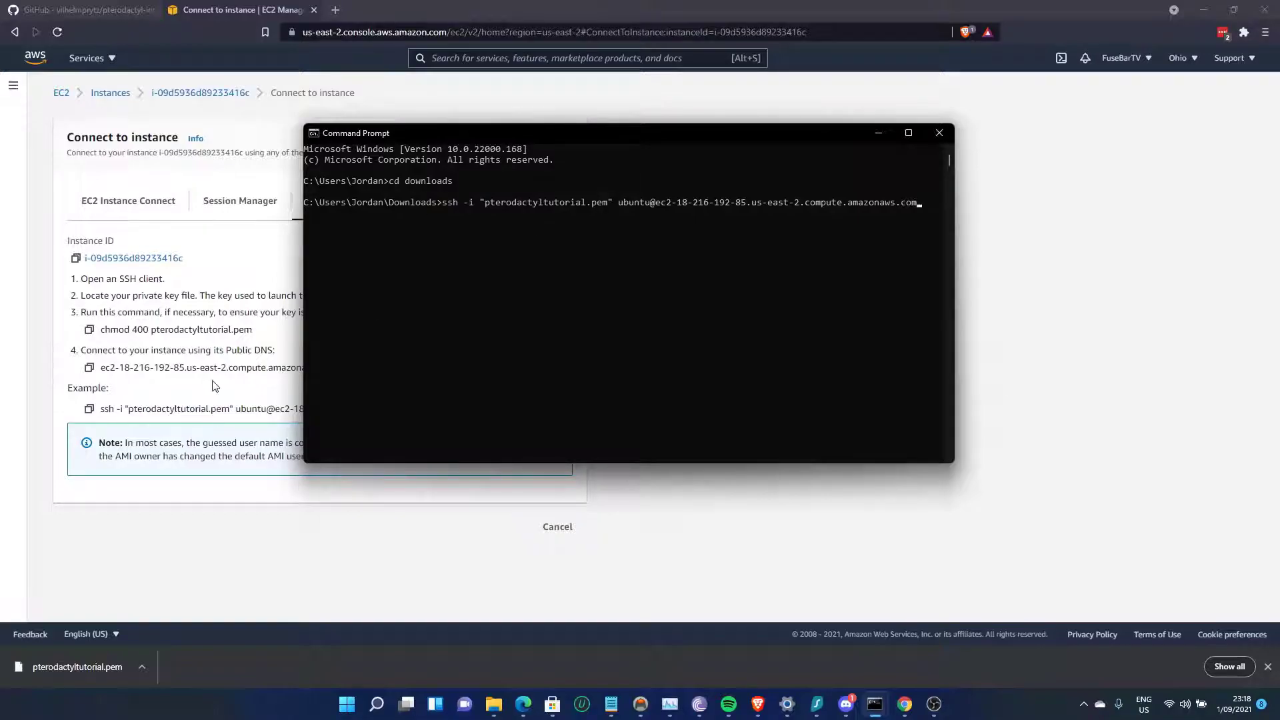
{"action": "mouse_move", "coordinate": [590, 142]}
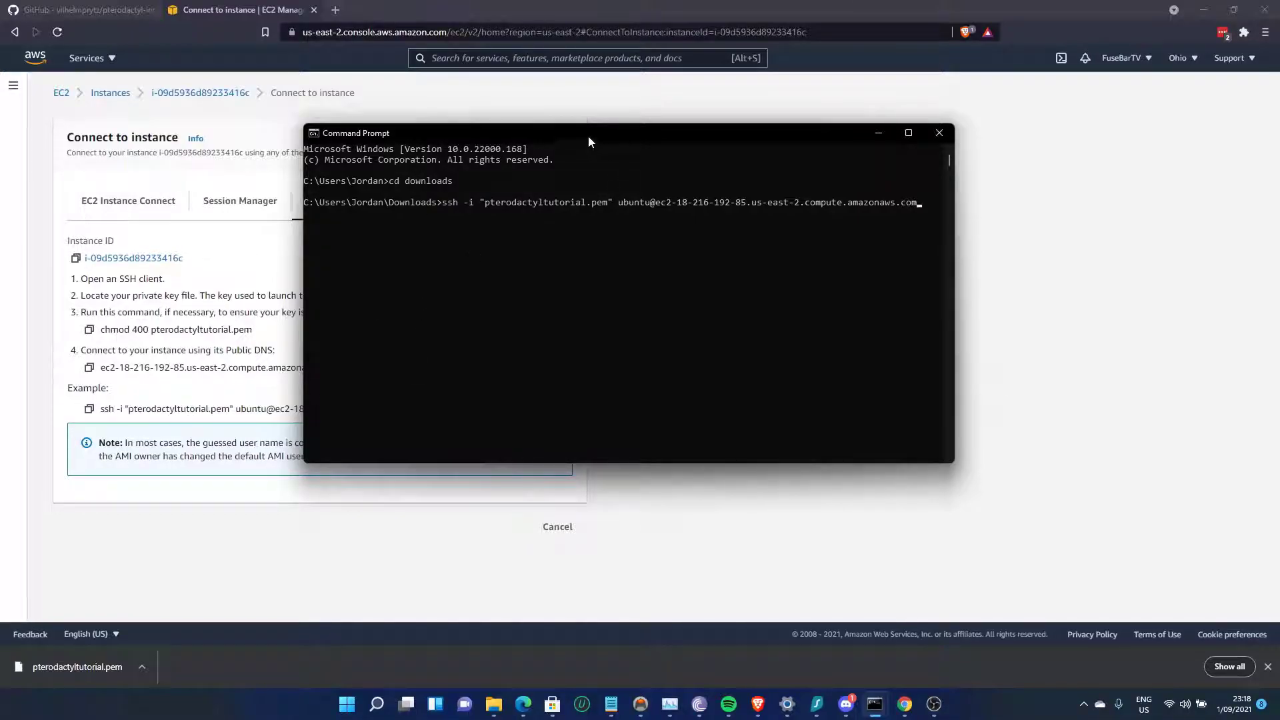
{"action": "key", "text": "Return"}
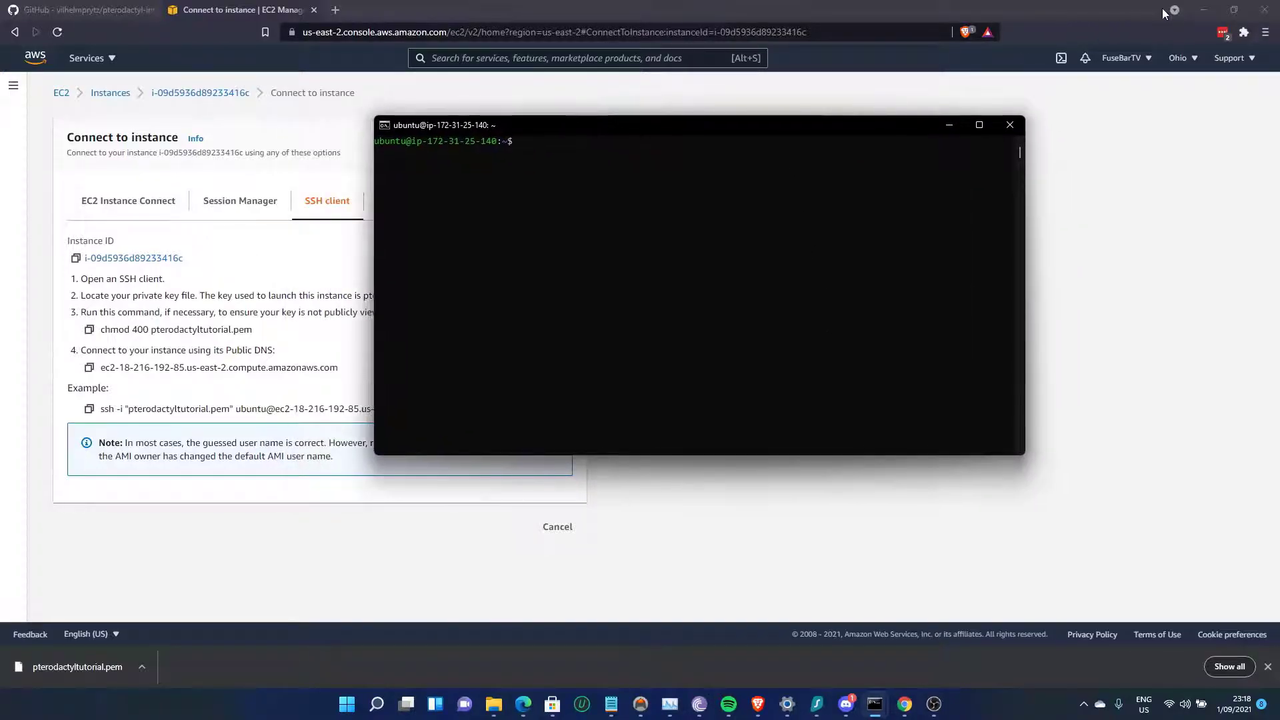
Select the bash command under 'Using the installation scripts' in the pterodactyl-installer README
{"action": "left_click", "coordinate": [81, 10]}
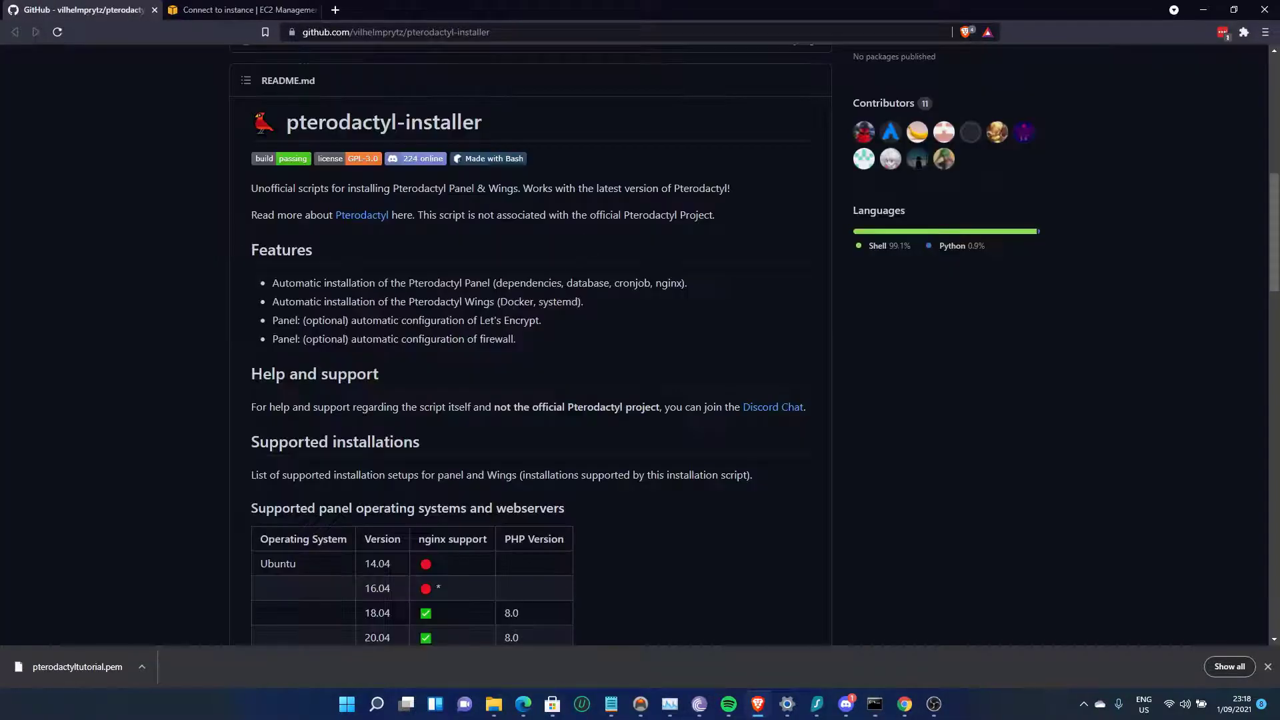
{"action": "scroll", "scroll_direction": "down", "scroll_amount": 3}
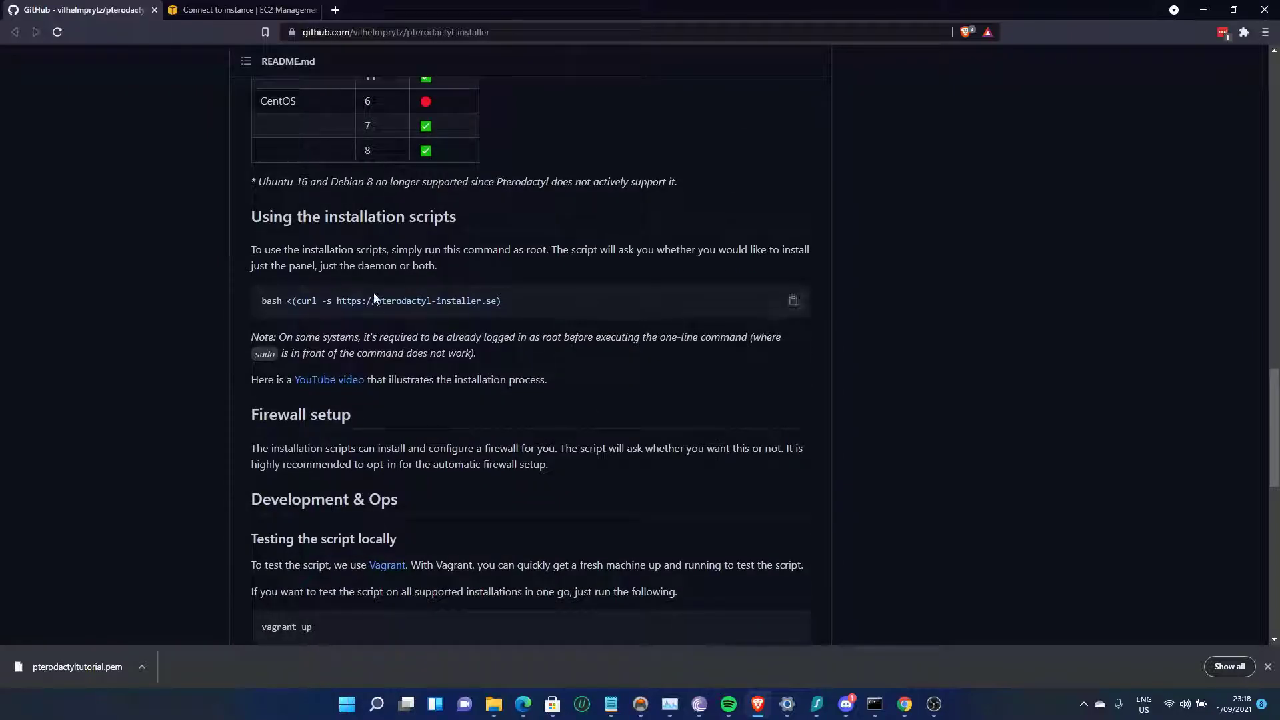
{"action": "triple_click", "coordinate": [379, 301]}
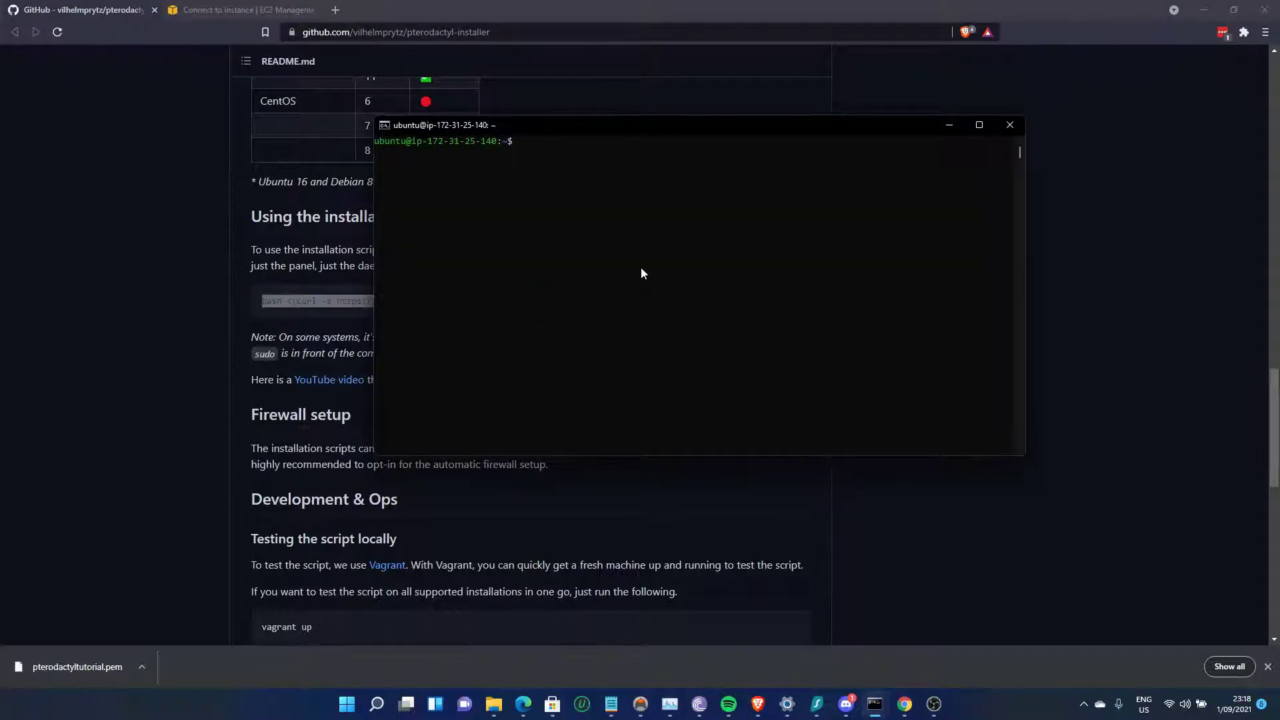
{"action": "type", "text": "sudo bash"}
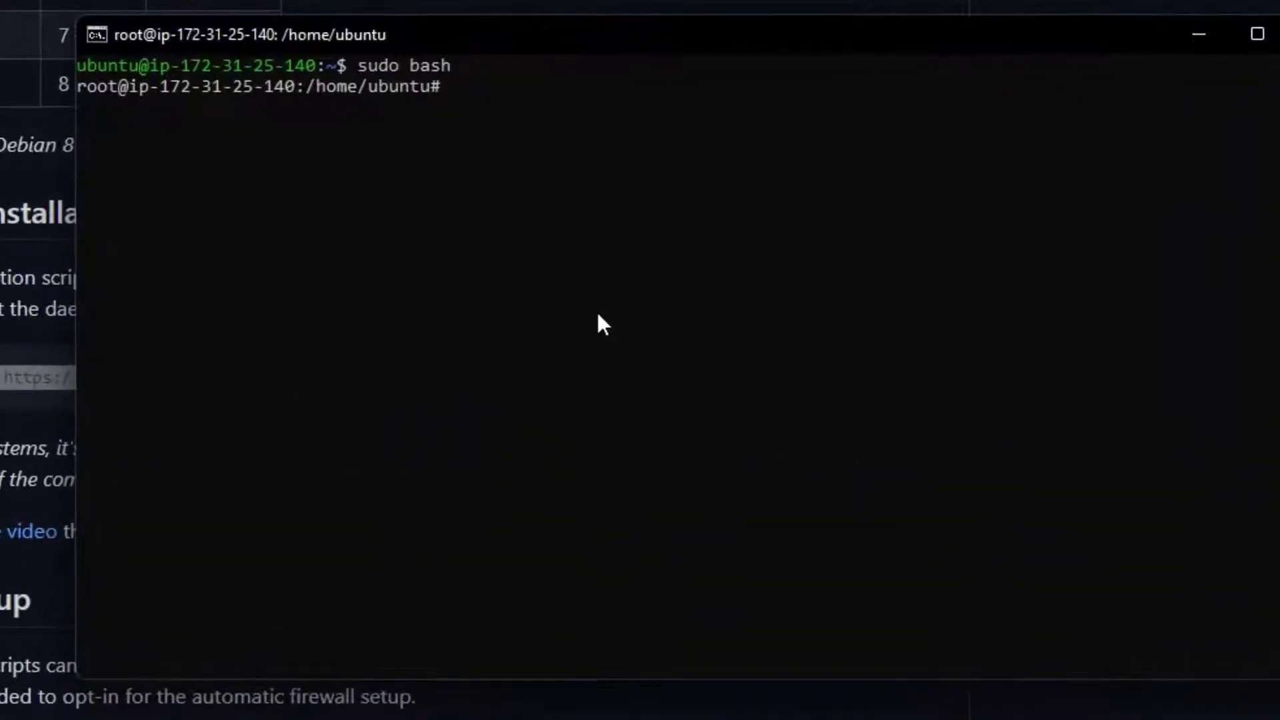
{"action": "mouse_move", "coordinate": [559, 163]}
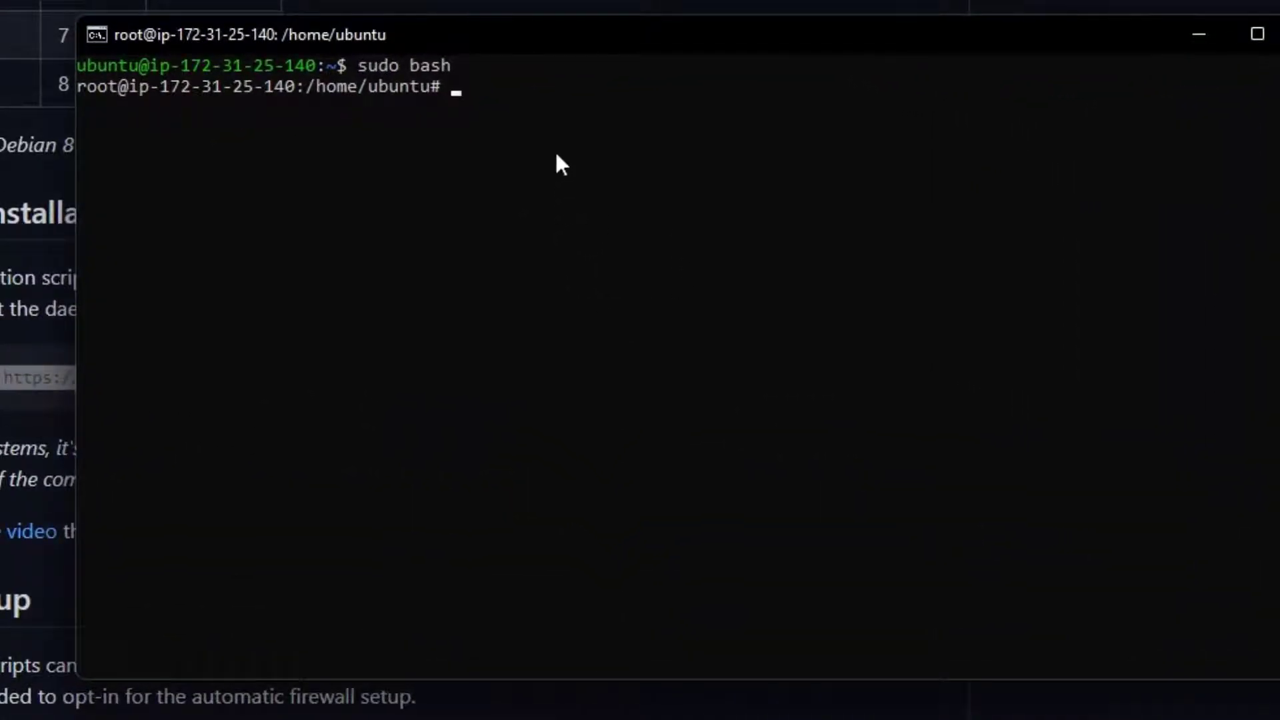
{"action": "type", "text": "bash <(curl -s https://pterodactyl-installer.se)"}
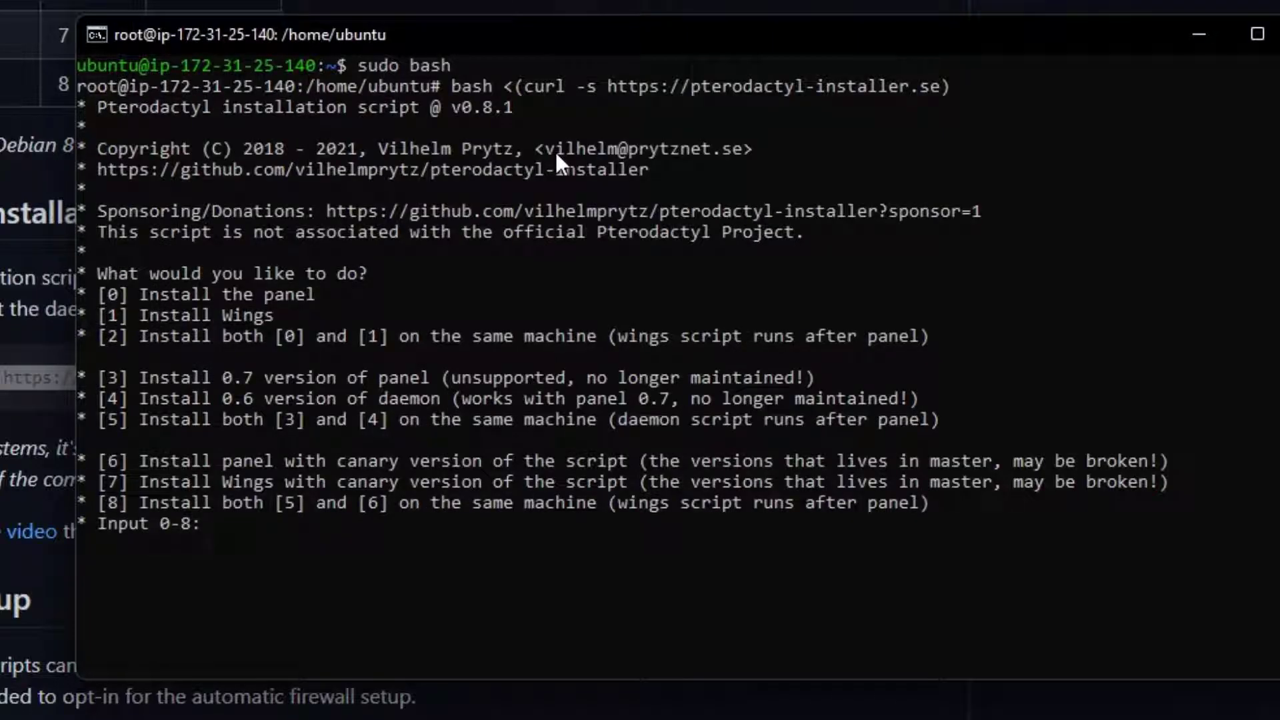
{"action": "type", "text": "0"}
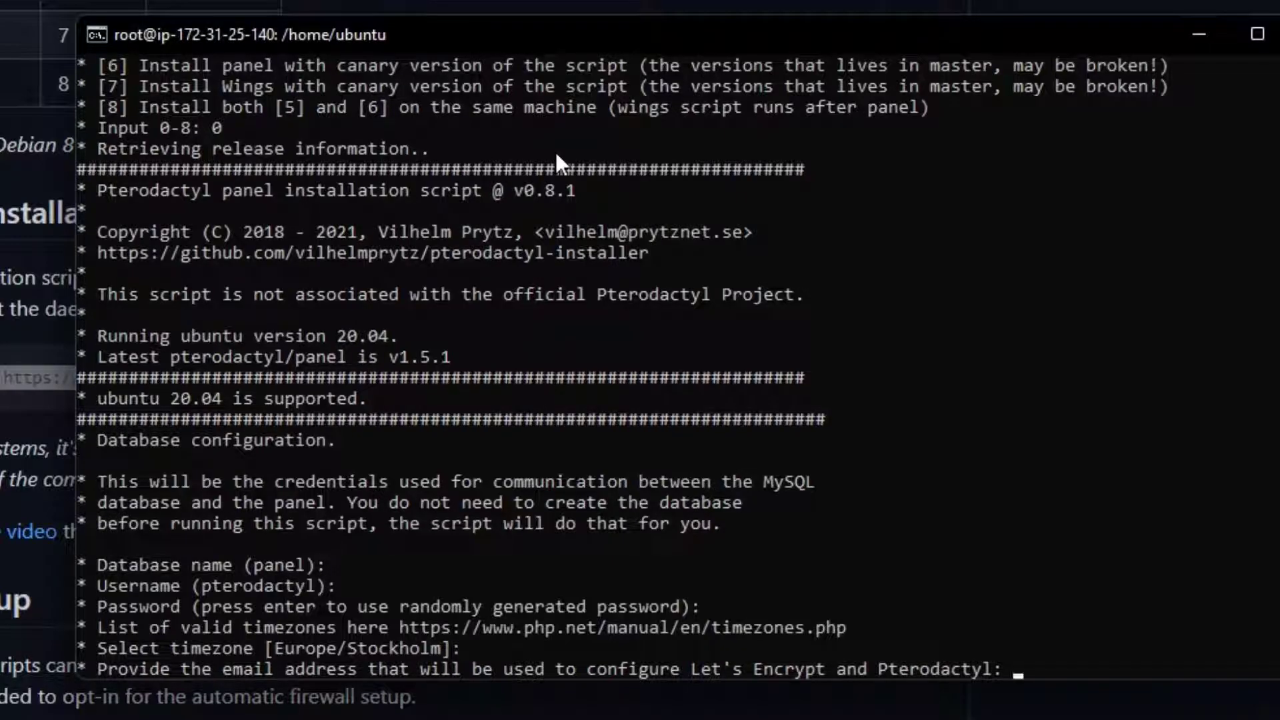
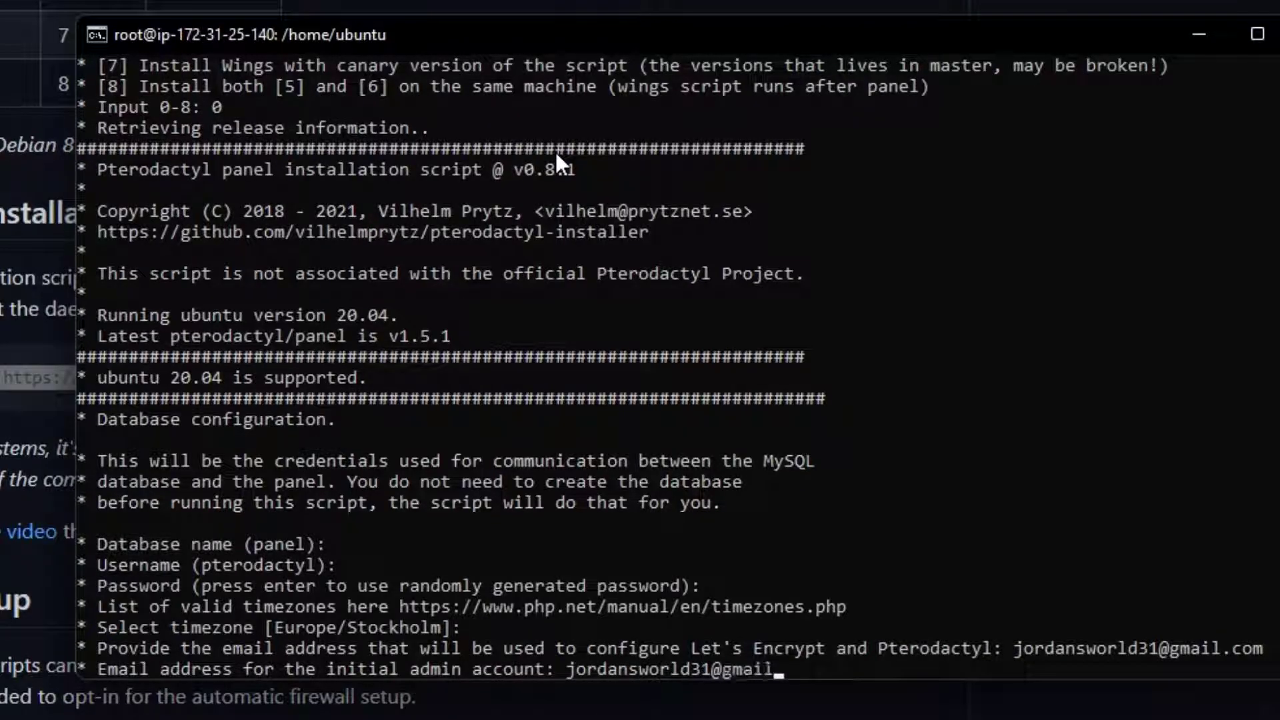
{"action": "key", "text": "Return"}
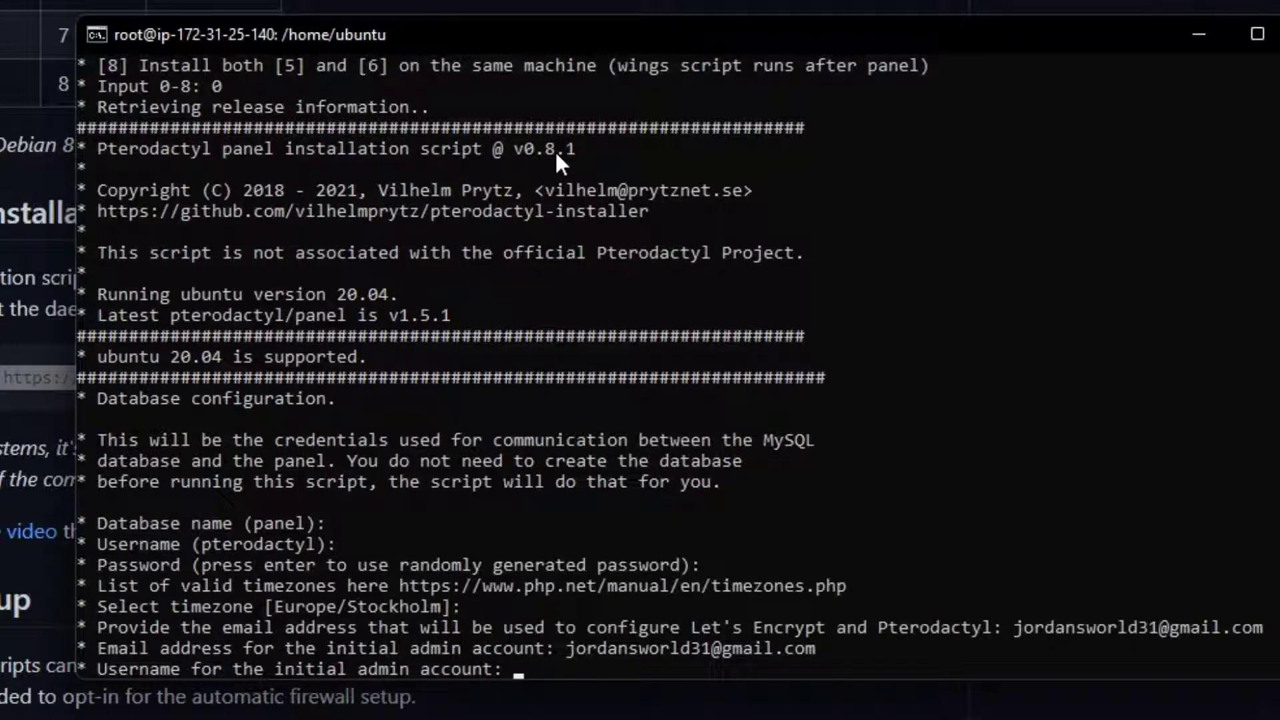
Enter admin username 'admin', a blank first name, last name 'lind', and the password
{"action": "type", "text": "admin"}
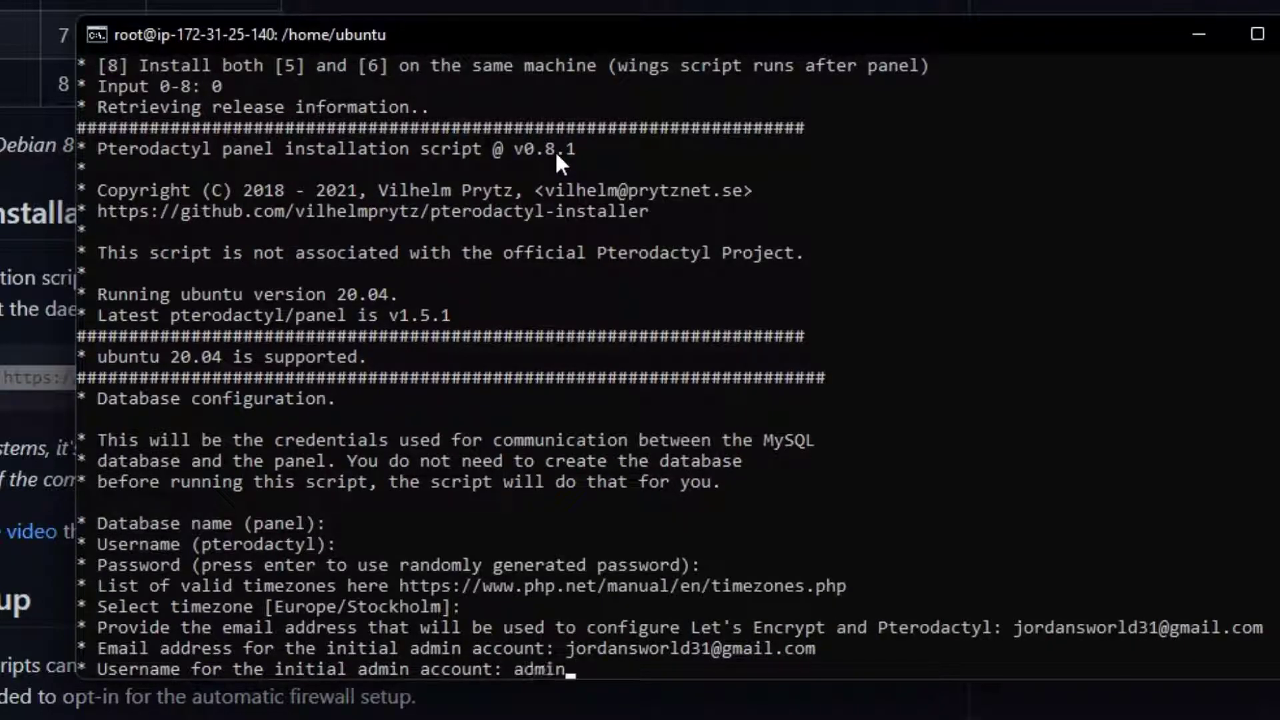
{"action": "key", "text": "Return"}
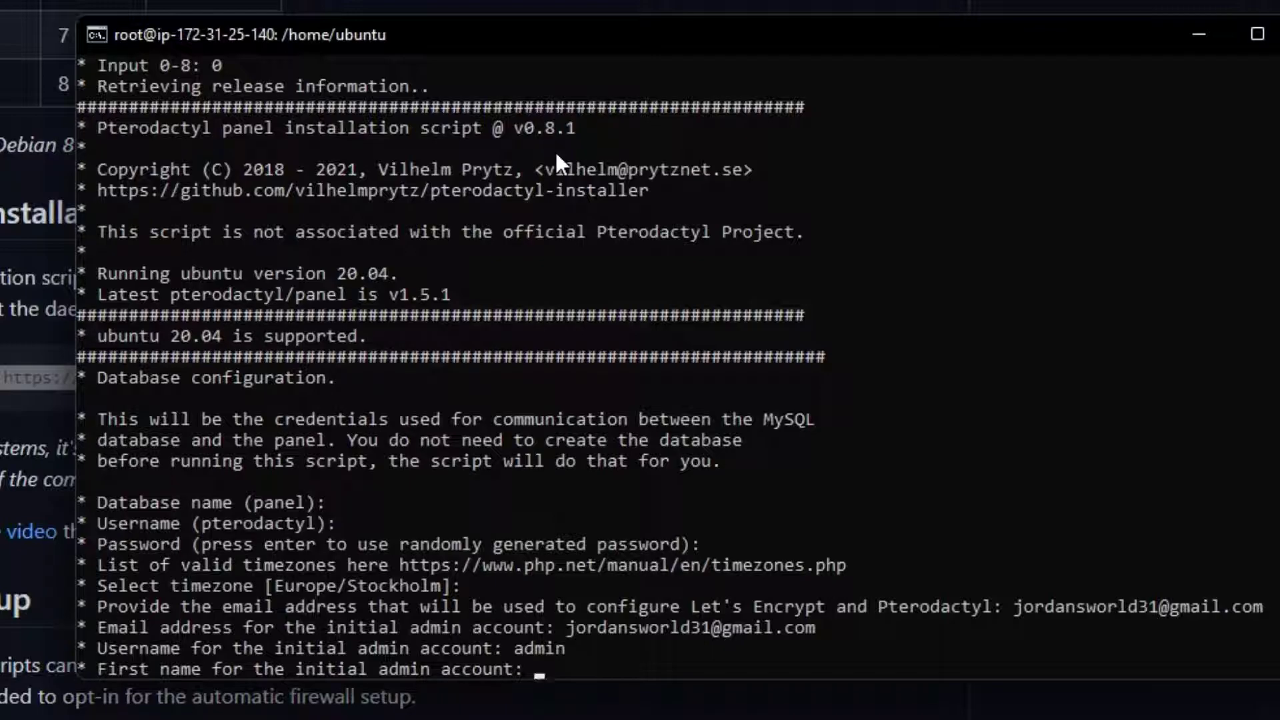
{"action": "key", "text": "Return"}
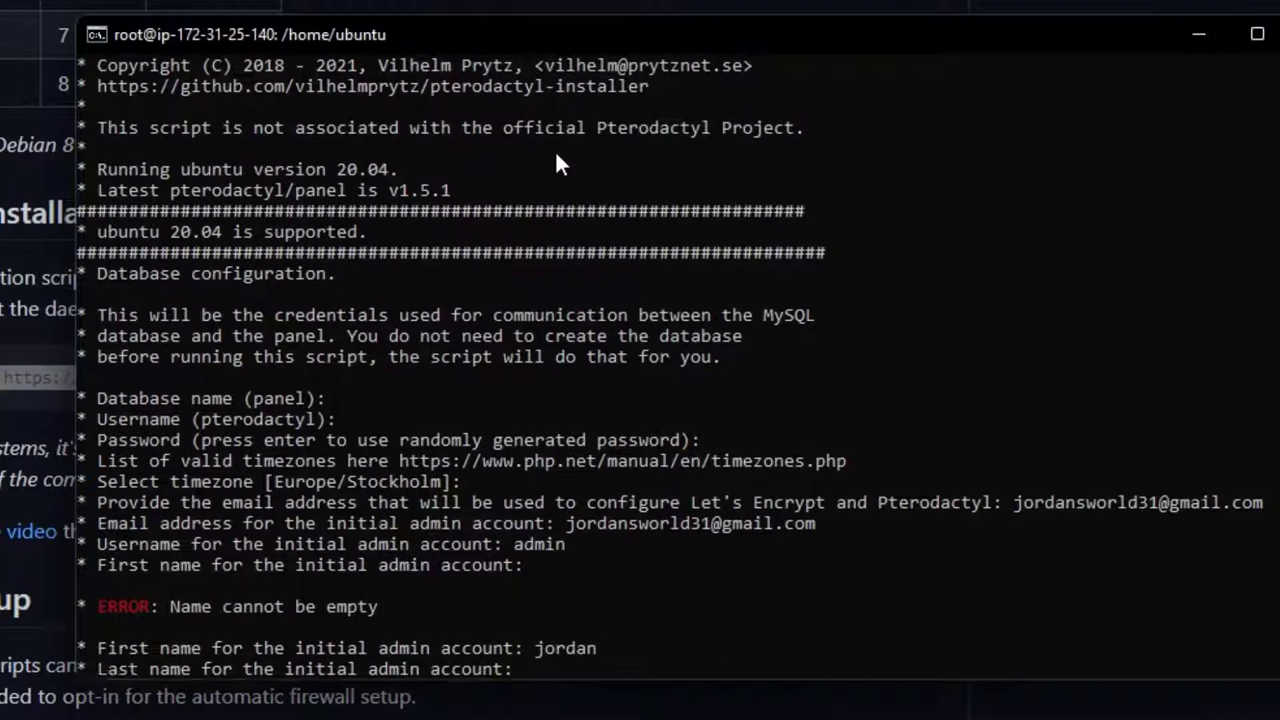
{"action": "type", "text": "lind"}
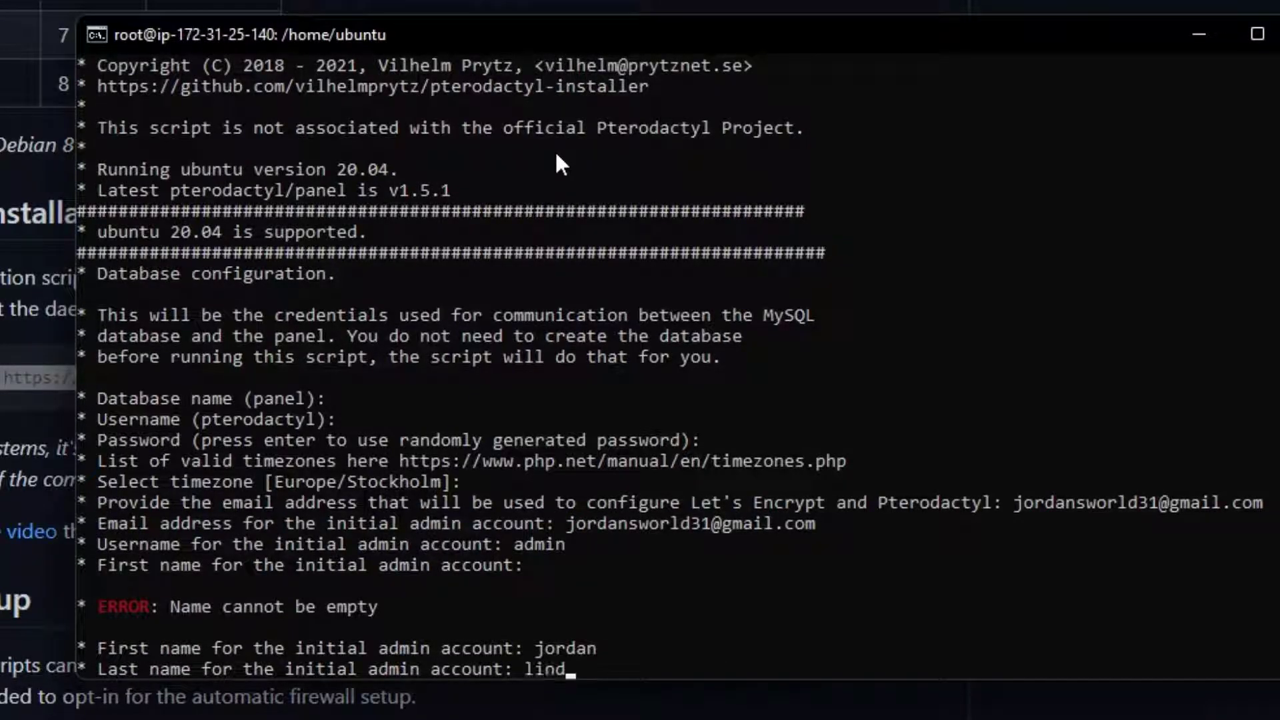
{"action": "key", "text": "Return"}
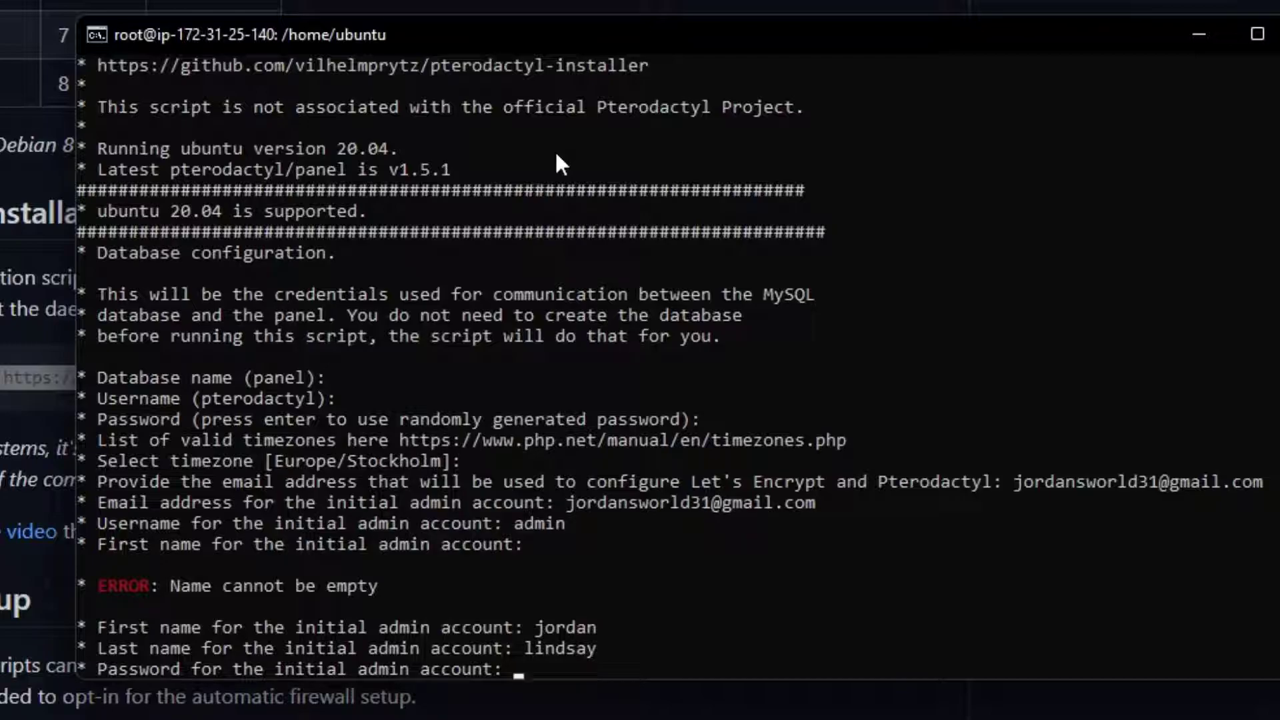
{"action": "type", "text": "****"}
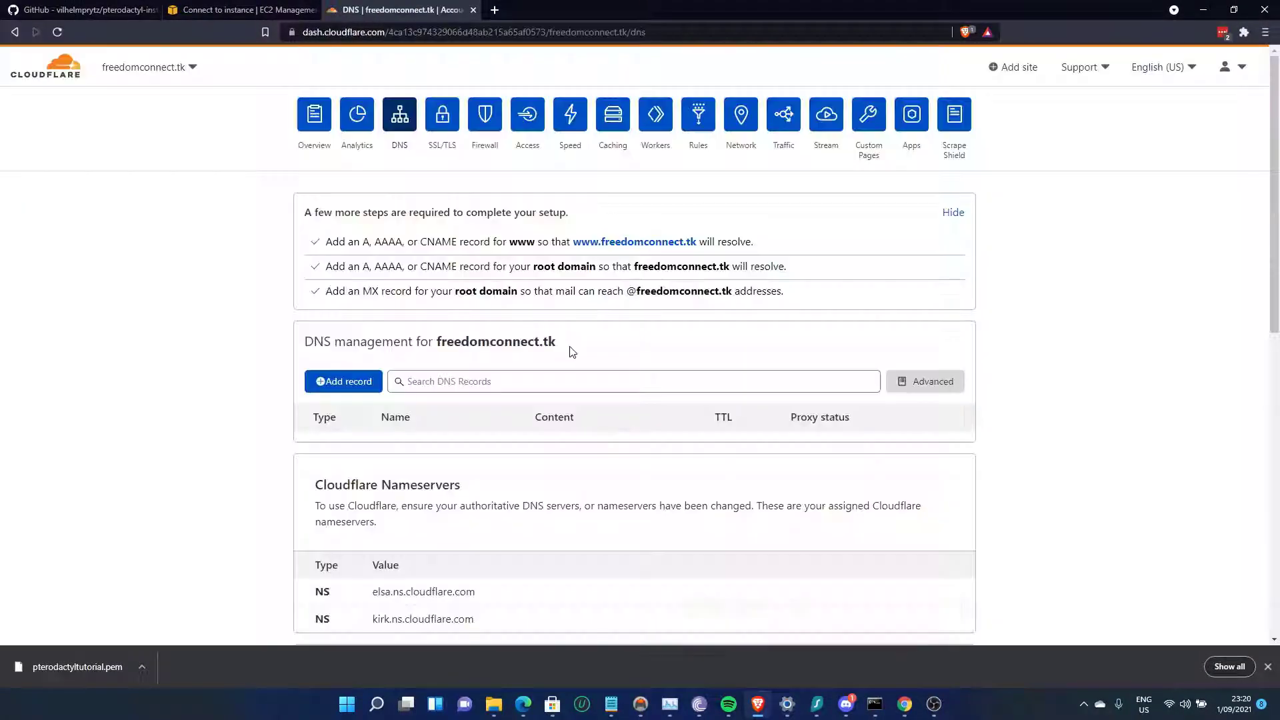
Save Cloudflare A record 'panel' with EC2 IP 18.216.192.85, set to DNS only
{"action": "double_click", "coordinate": [495, 341]}
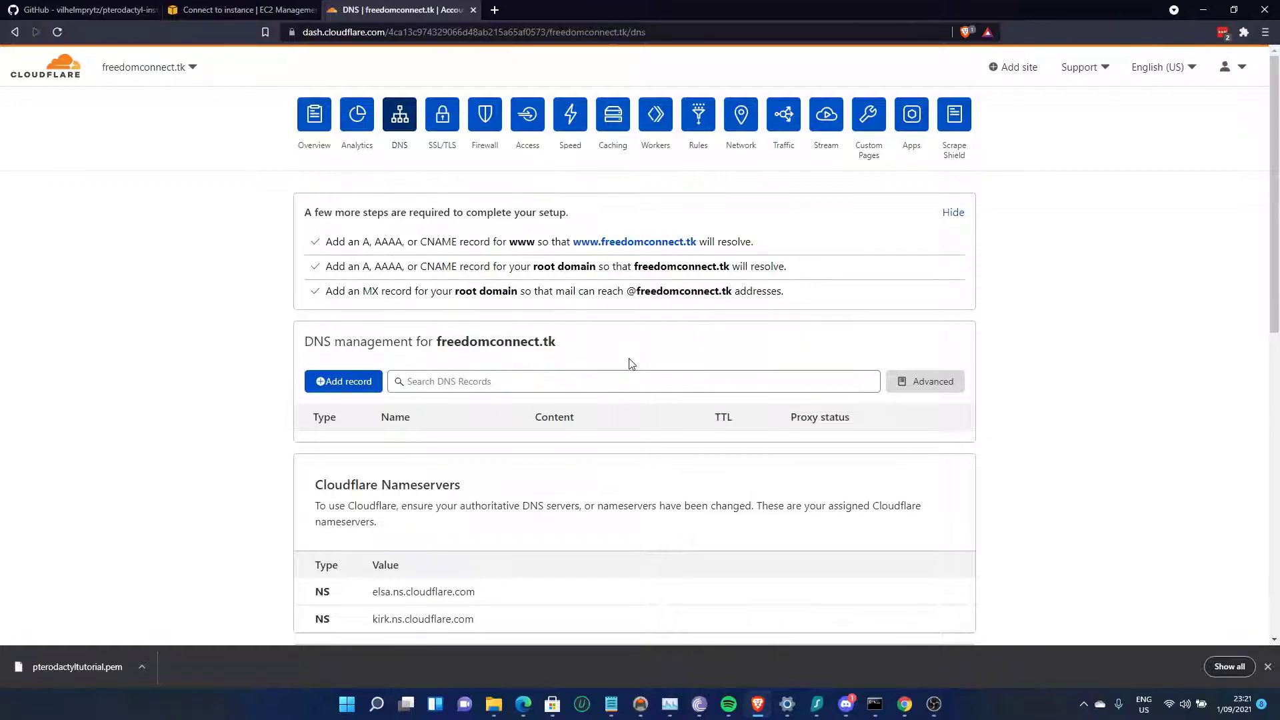
{"action": "mouse_move", "coordinate": [343, 381]}
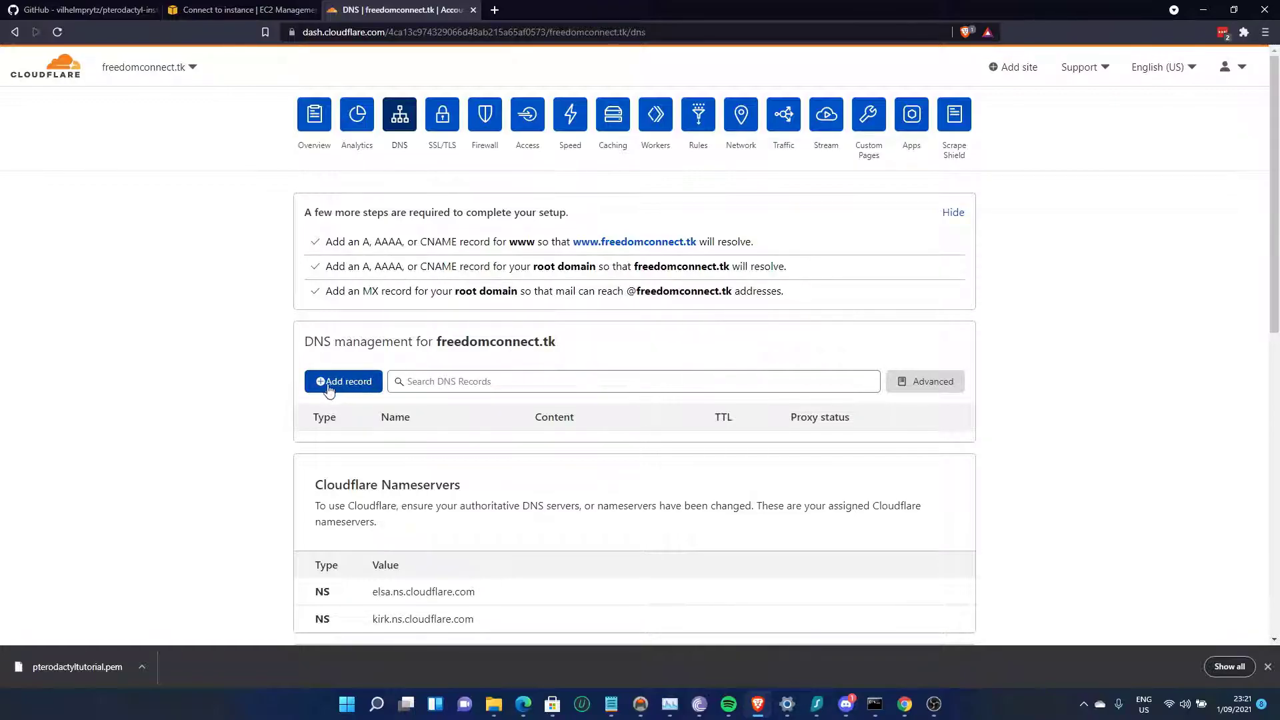
{"action": "mouse_move", "coordinate": [361, 389]}
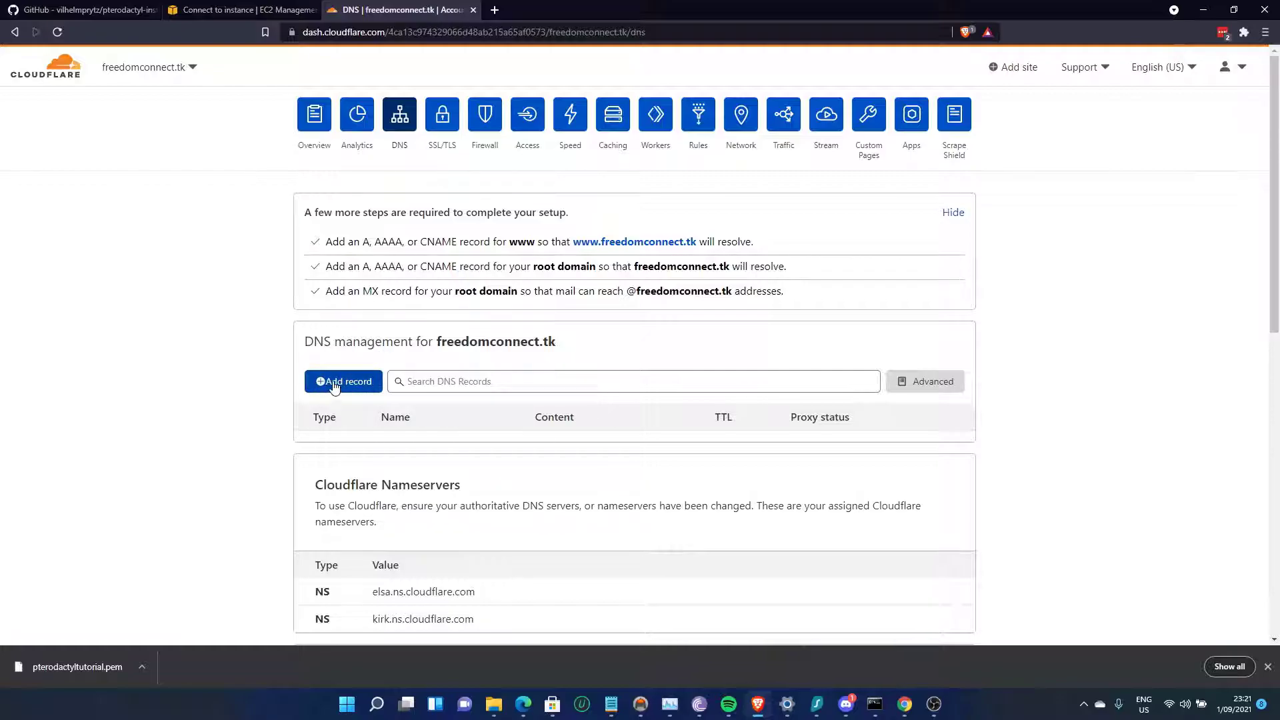
{"action": "left_click", "coordinate": [343, 381]}
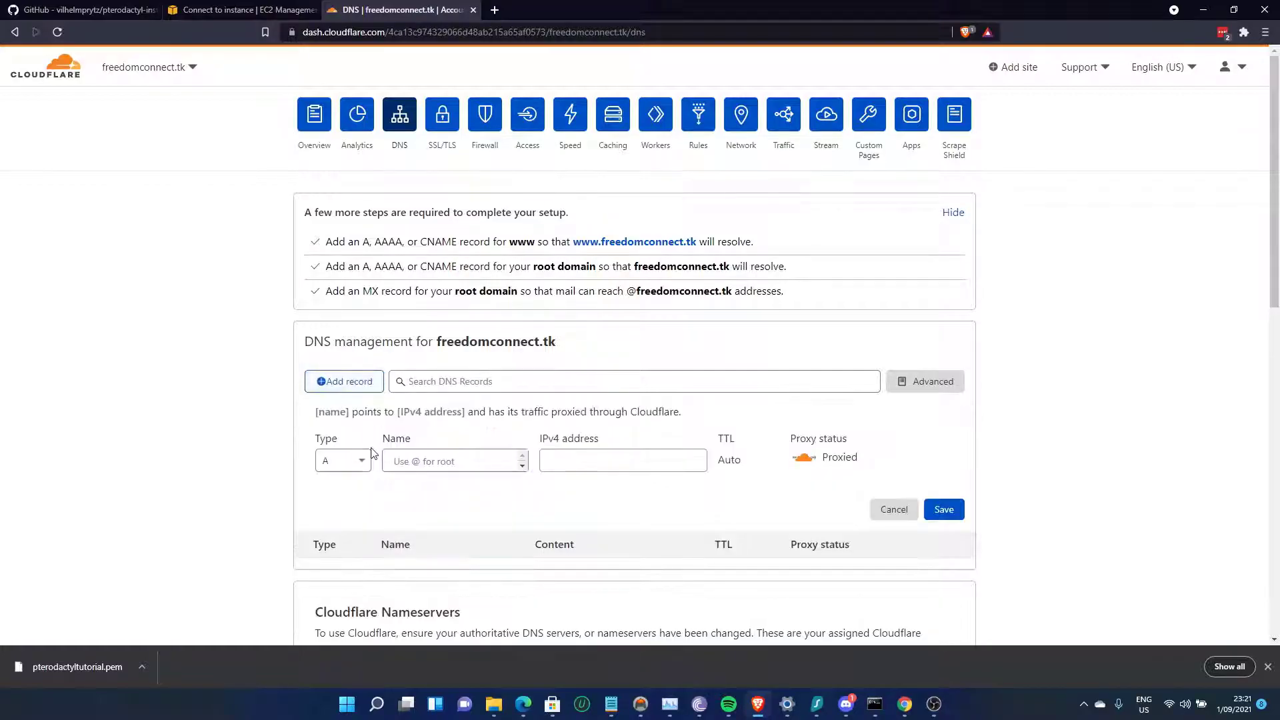
{"action": "type", "text": "pane"}
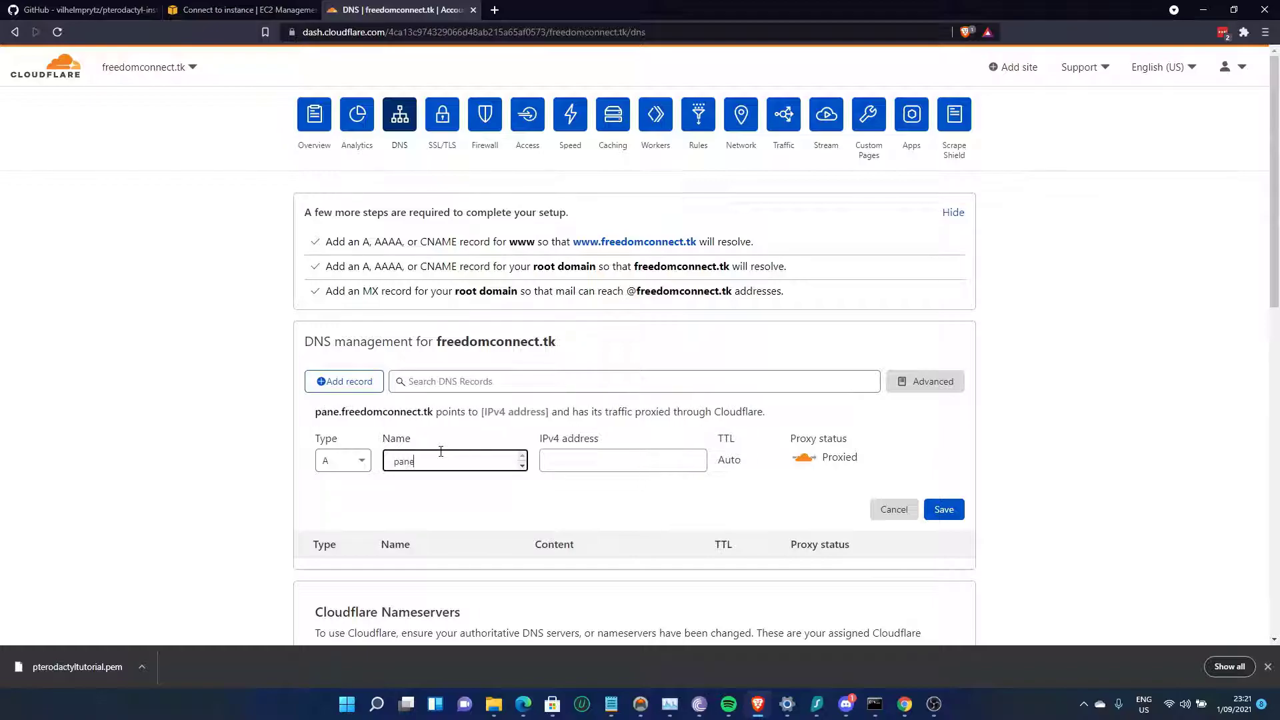
{"action": "type", "text": "l"}
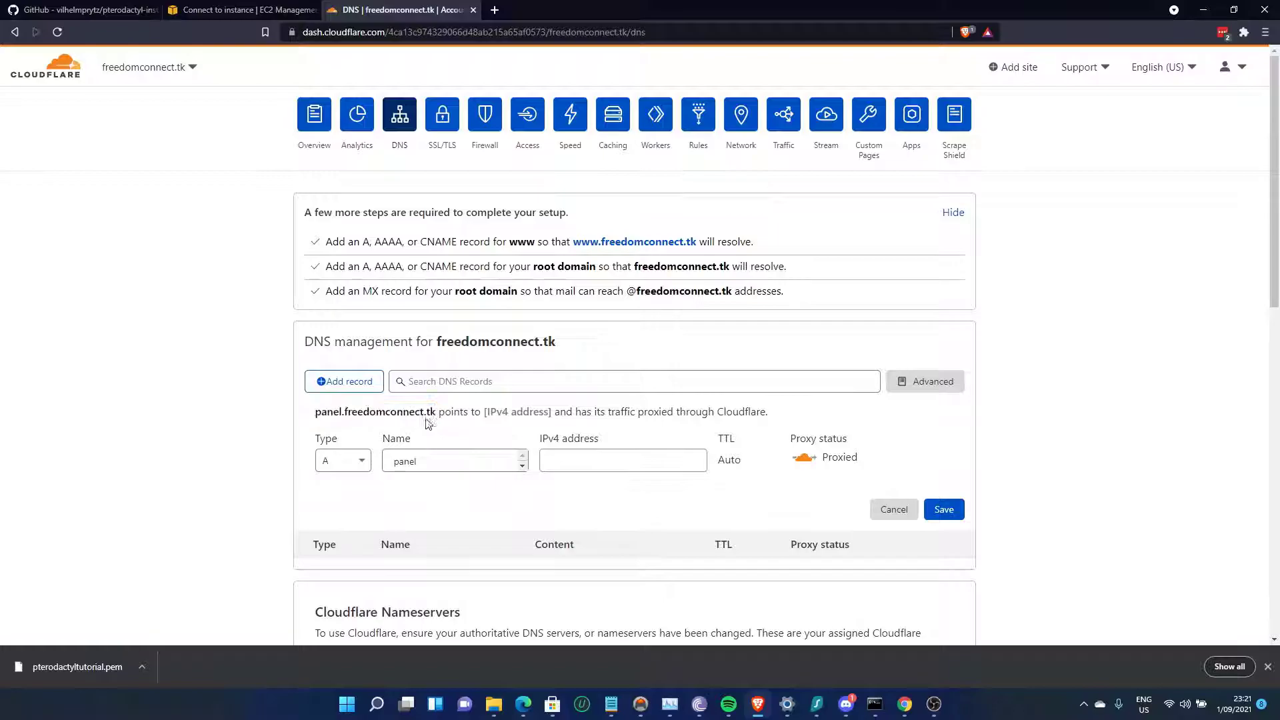
{"action": "left_click", "coordinate": [237, 10]}
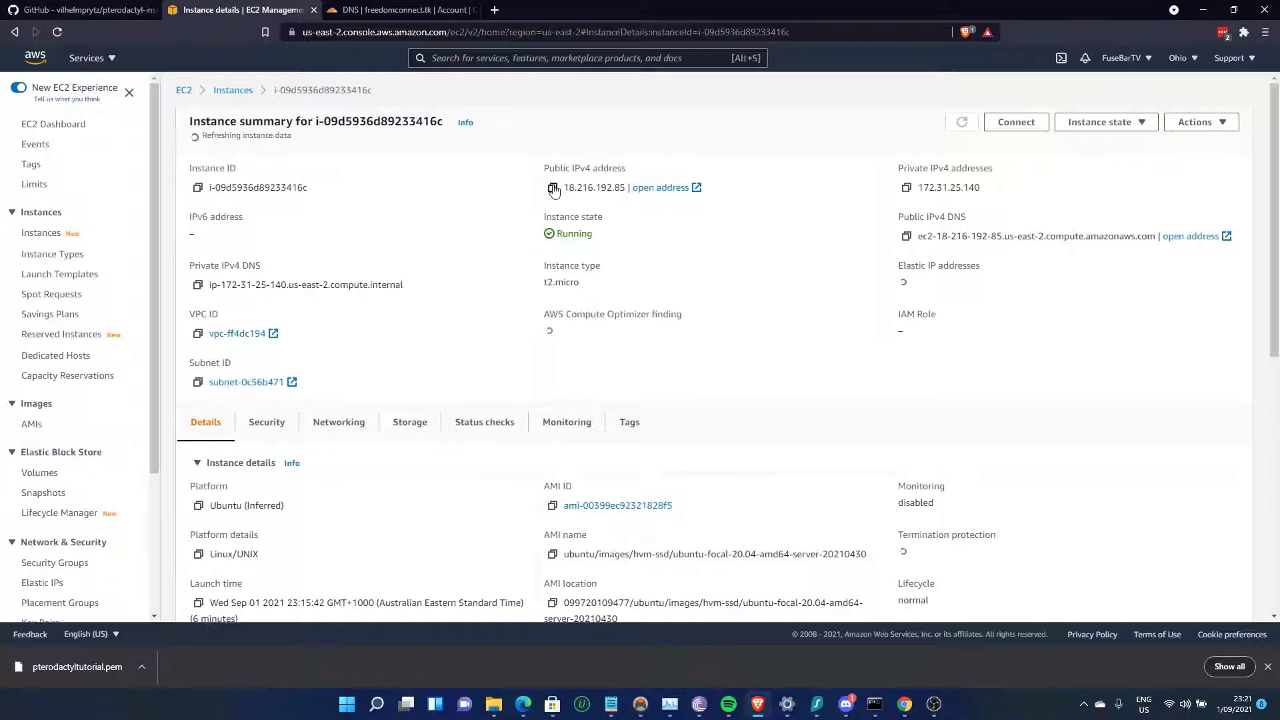
{"action": "left_click", "coordinate": [400, 10]}
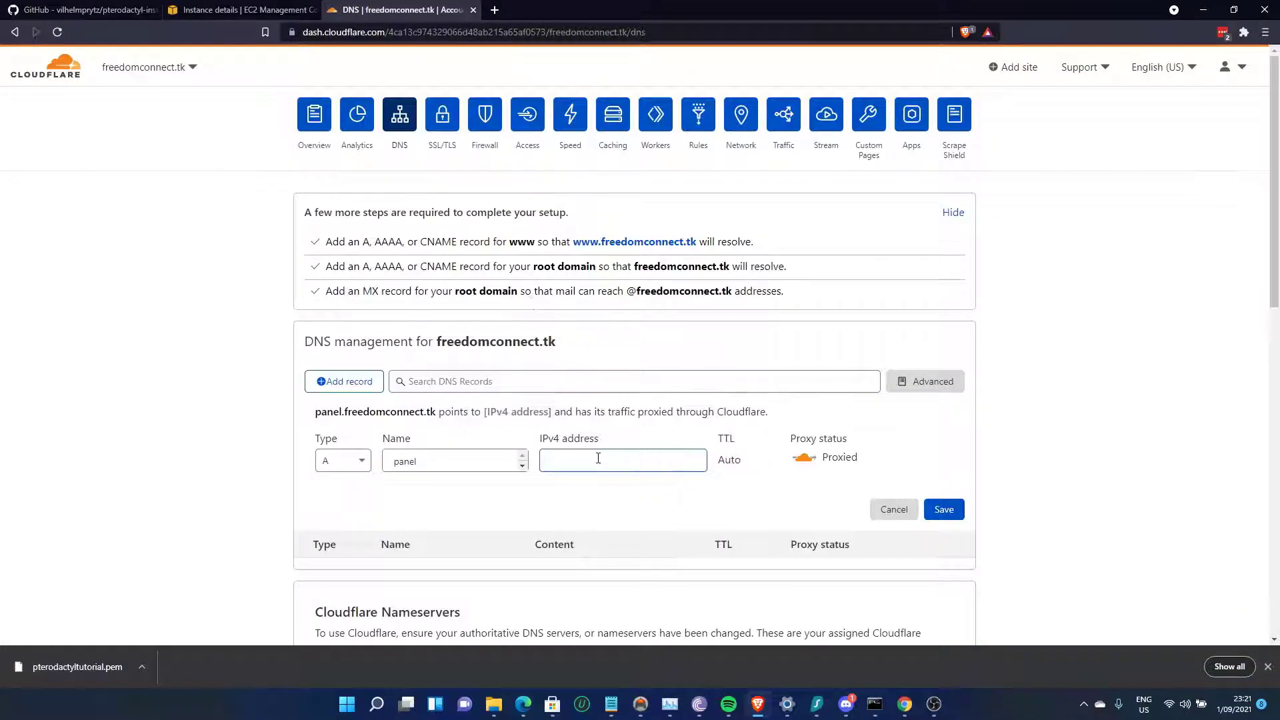
{"action": "type", "text": "18.216.192.85"}
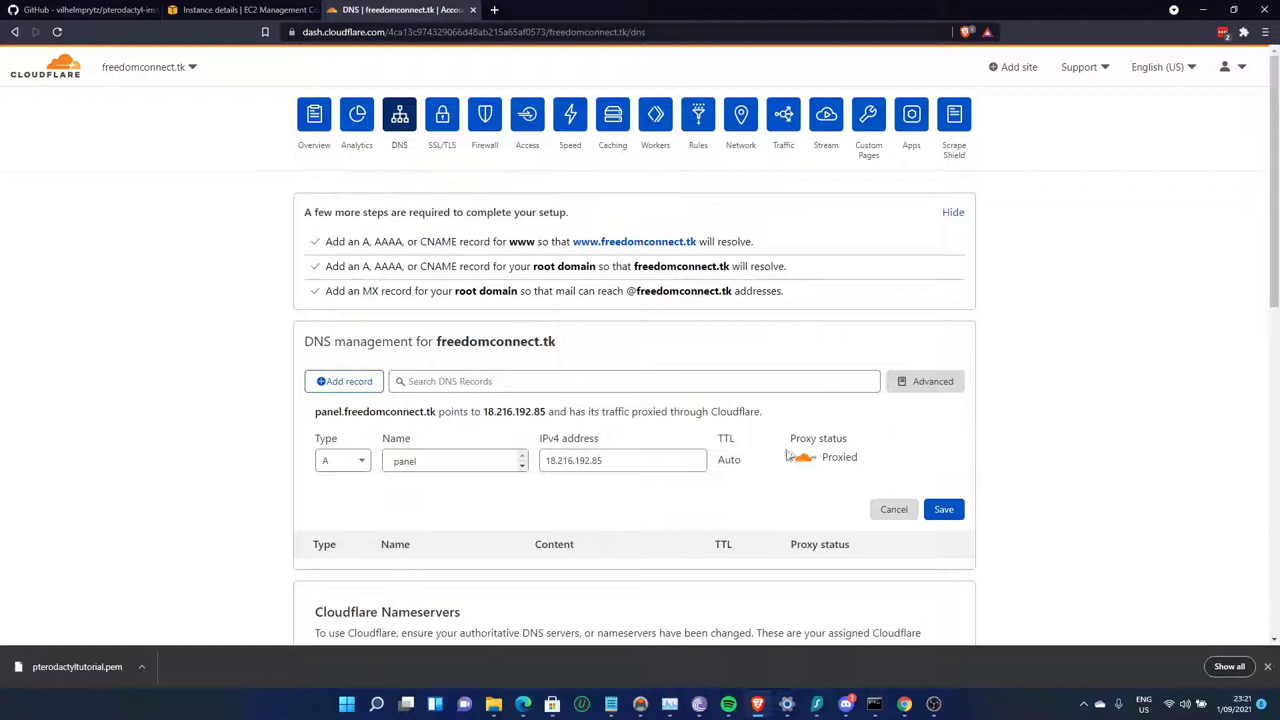
{"action": "left_click", "coordinate": [800, 457]}
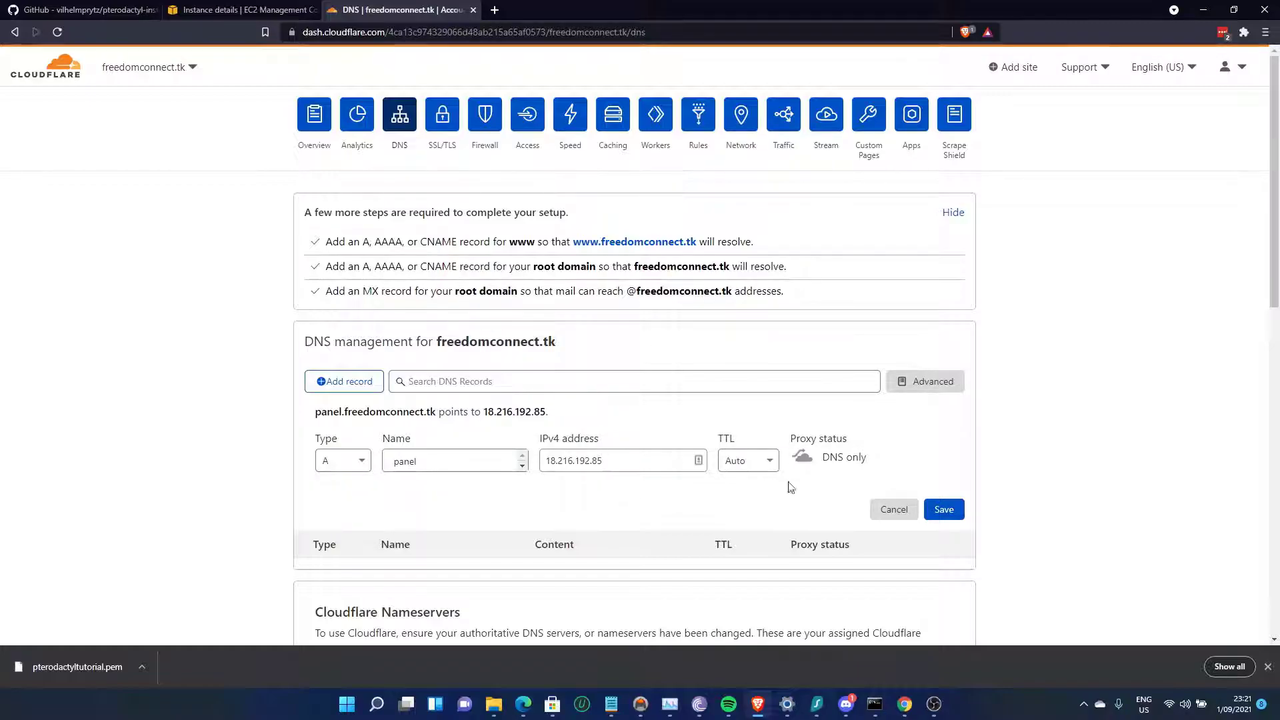
{"action": "mouse_move", "coordinate": [799, 508]}
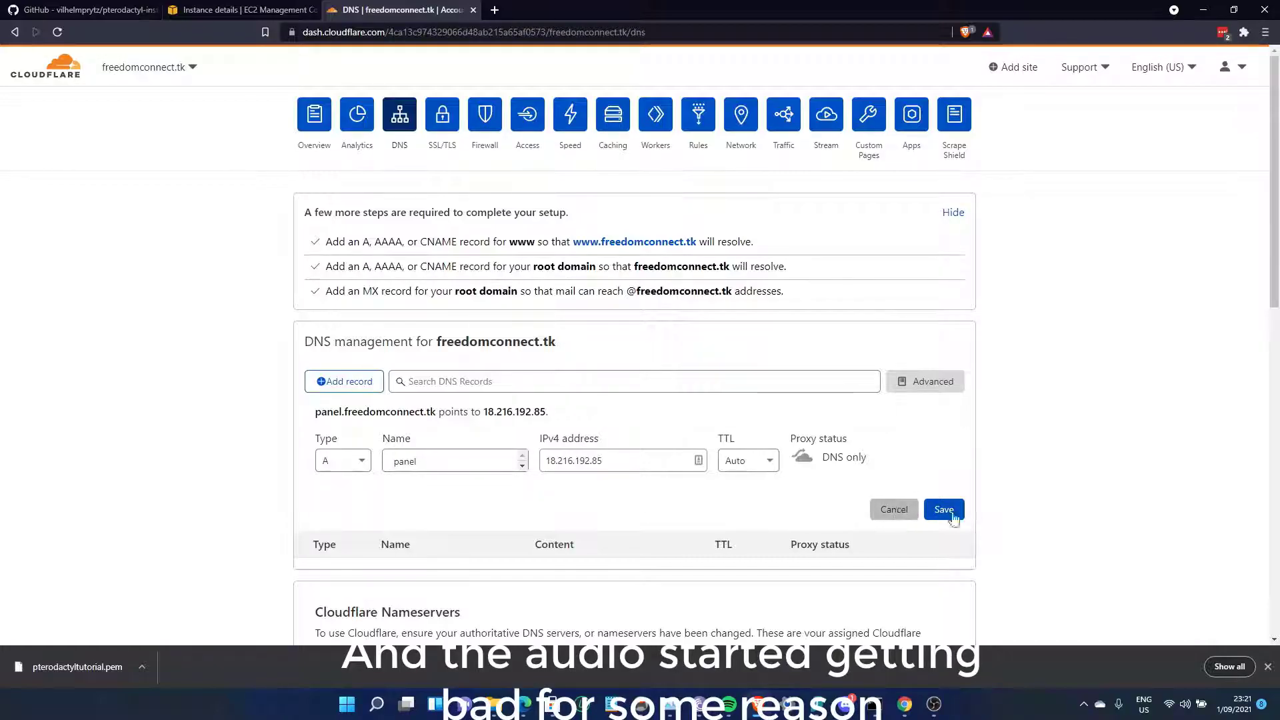
{"action": "mouse_move", "coordinate": [510, 406]}
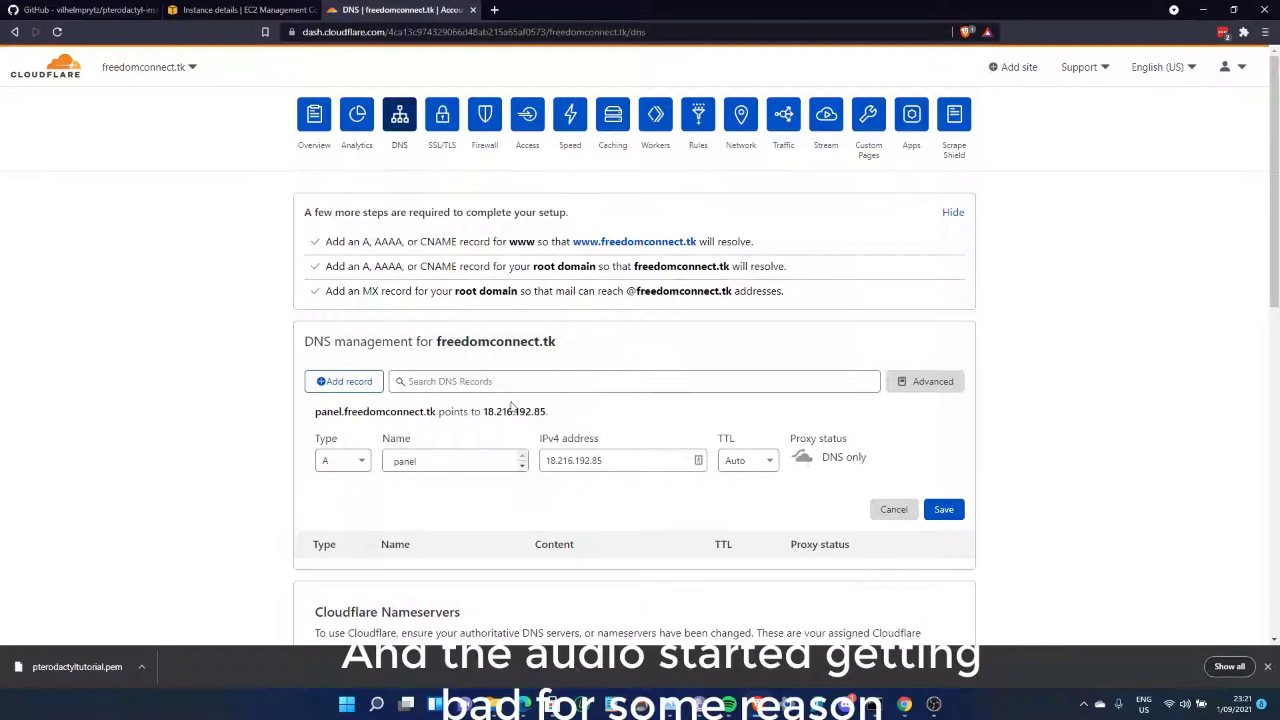
{"action": "left_click", "coordinate": [942, 509]}
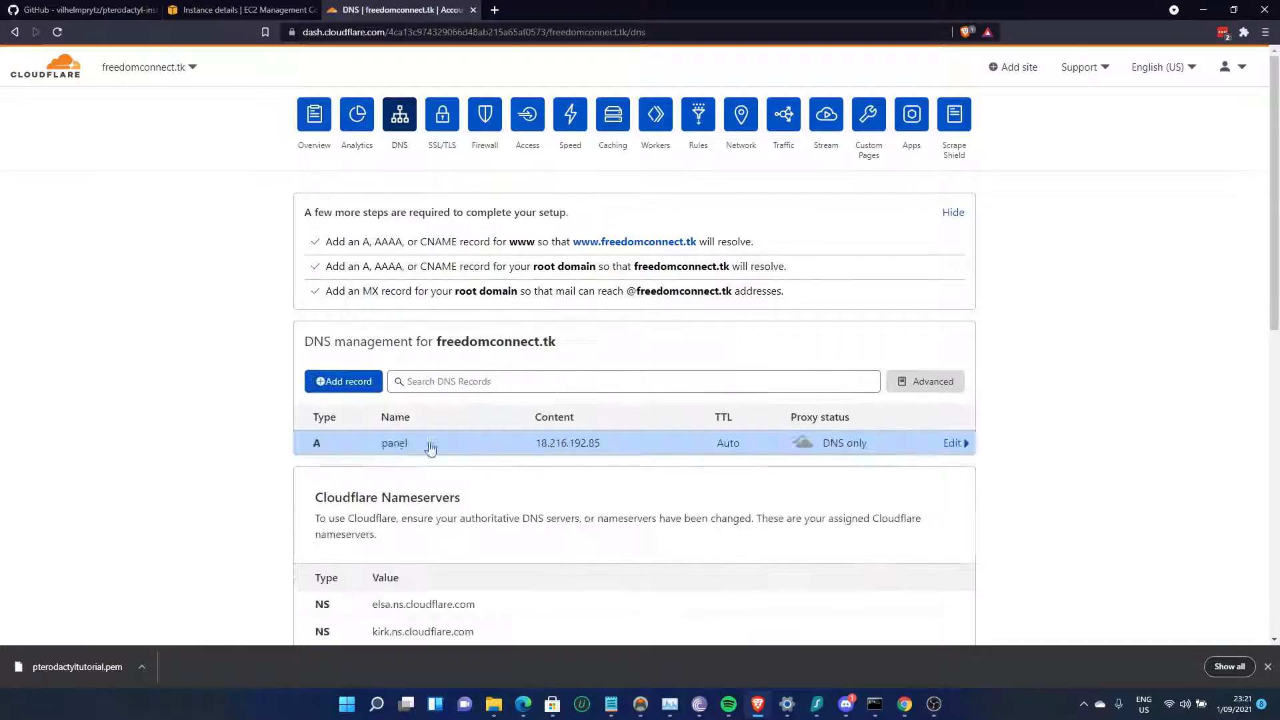
{"action": "mouse_move", "coordinate": [866, 691]}
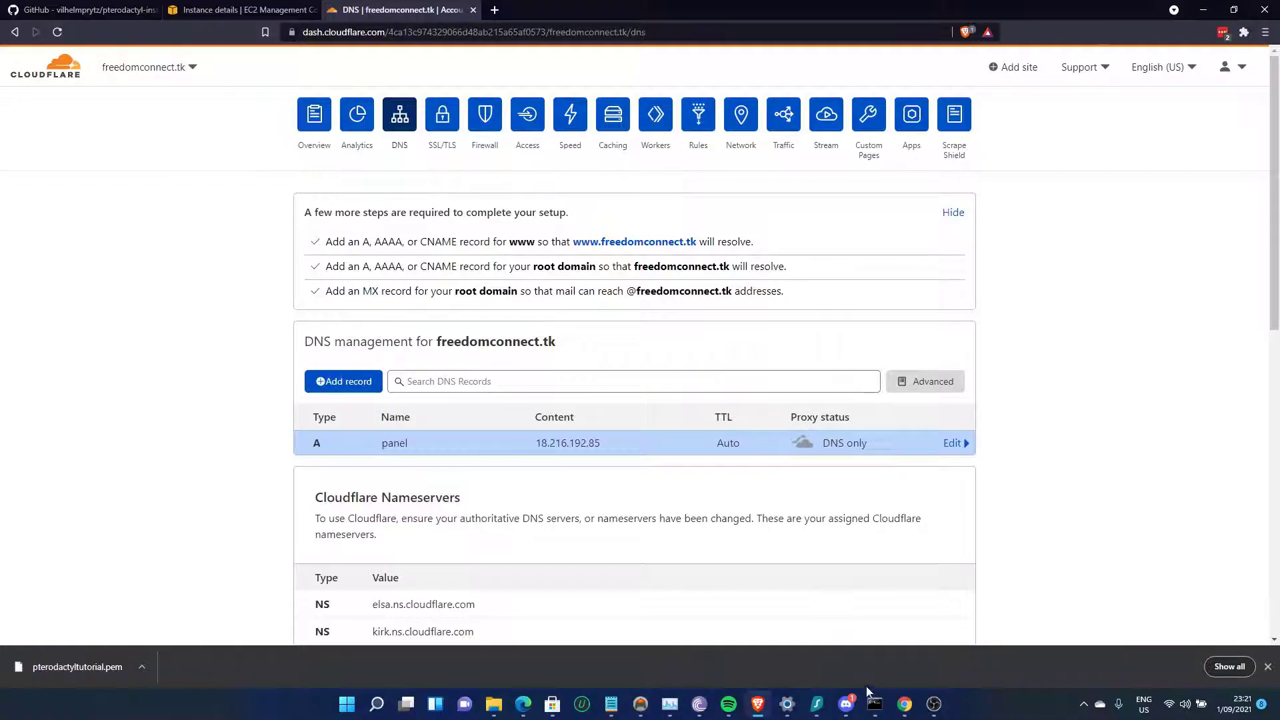
Reconnect to the instance in Command Prompt with ssh -i "pterodactyltutorial.pem"
{"action": "left_click", "coordinate": [873, 704]}
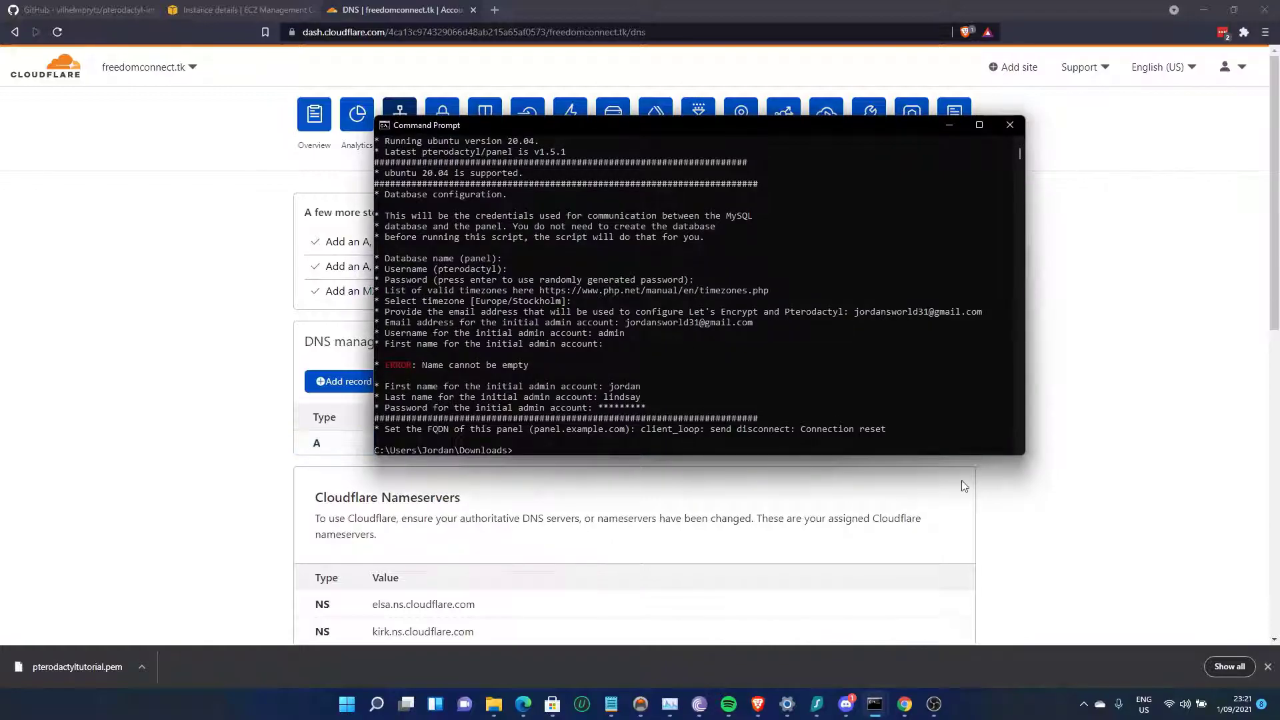
{"action": "type", "text": "ssh -i \"pterodactyltutorial.pem\" ubuntu@ec2-18-216-192-85.us-east-2.compute.amazonaws.com"}
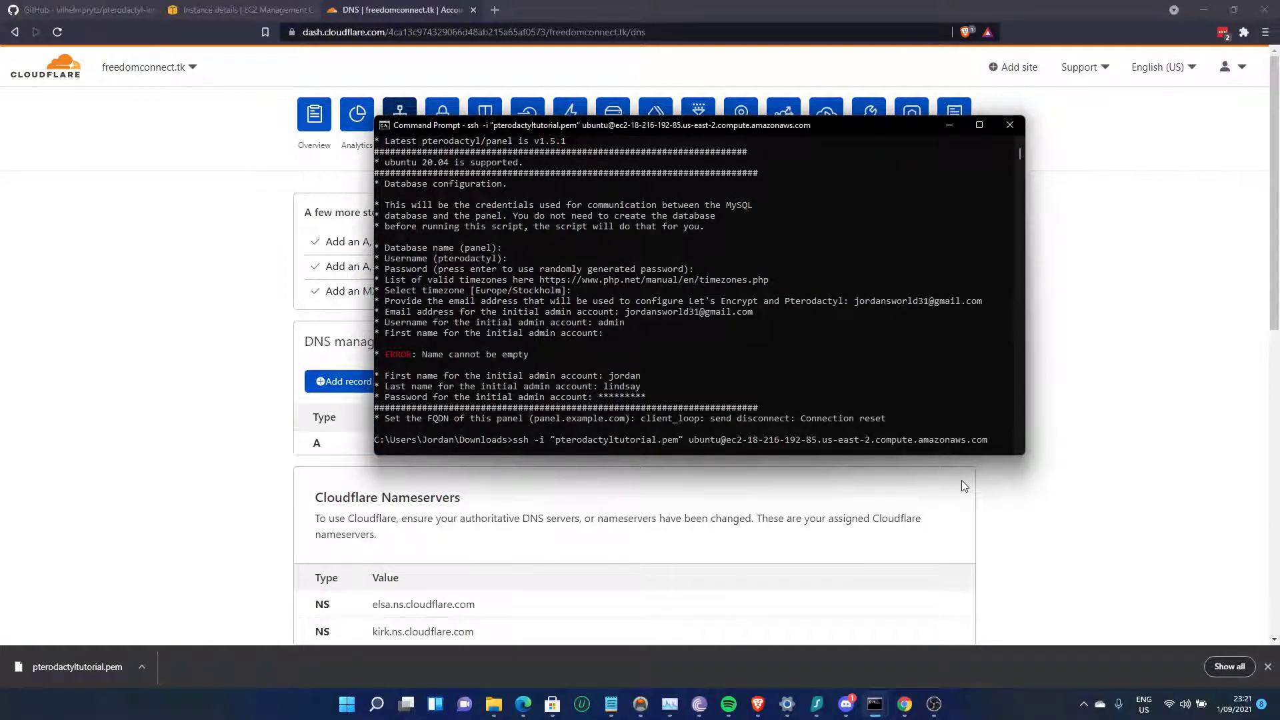
{"action": "left_click", "coordinate": [81, 10]}
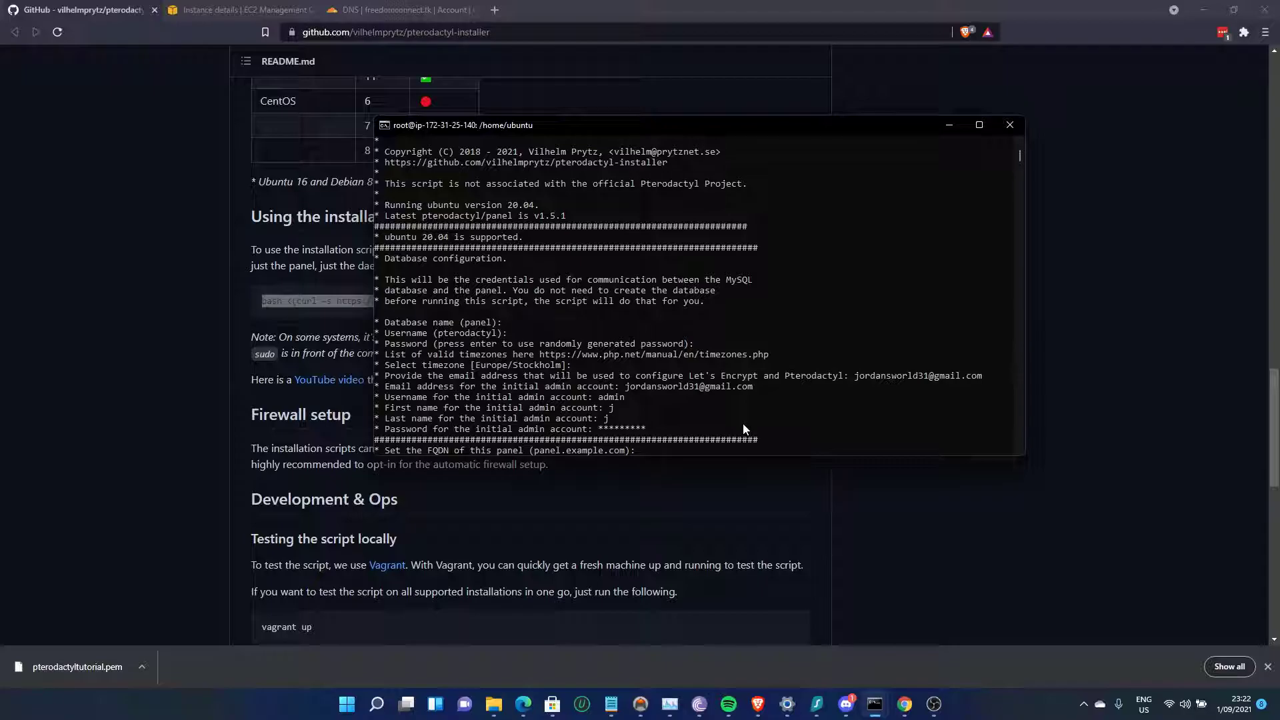
Enter panel.freedomconnect.tk as the panel domain and answer y to the firewall and Let's Encrypt prompts
{"action": "type", "text": "panel.freedomconnect."}
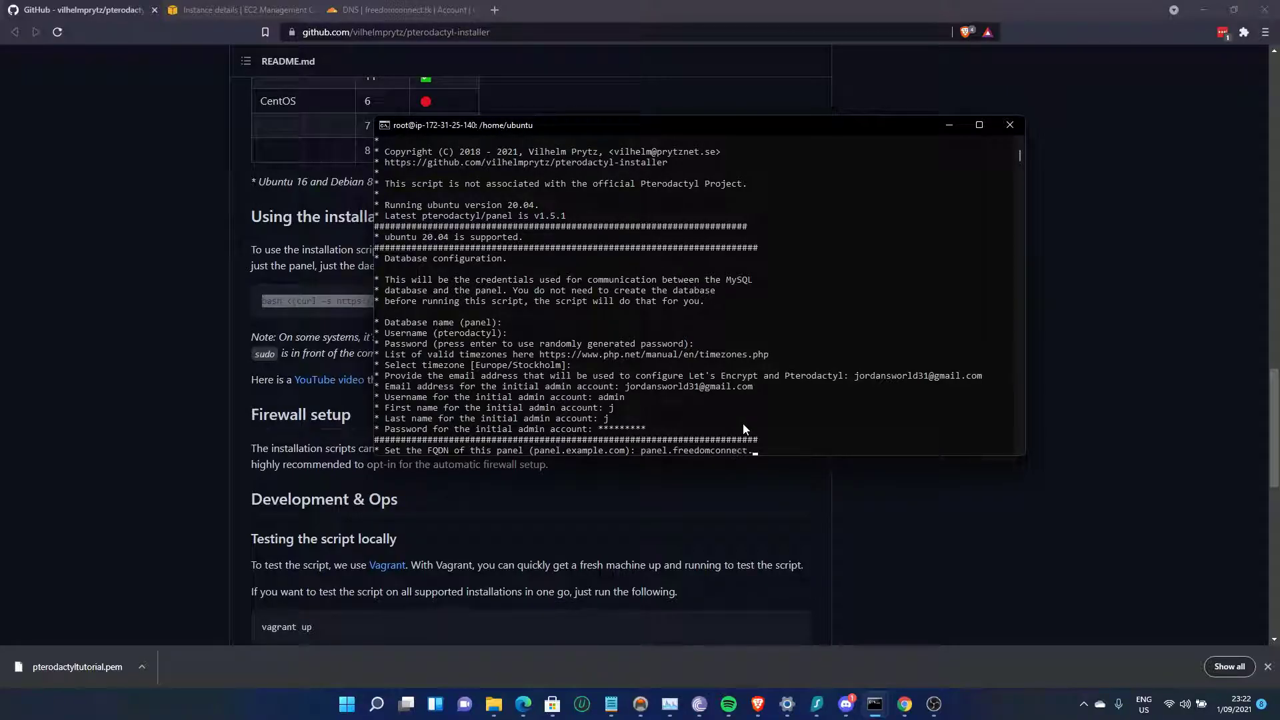
{"action": "key", "text": "Return"}
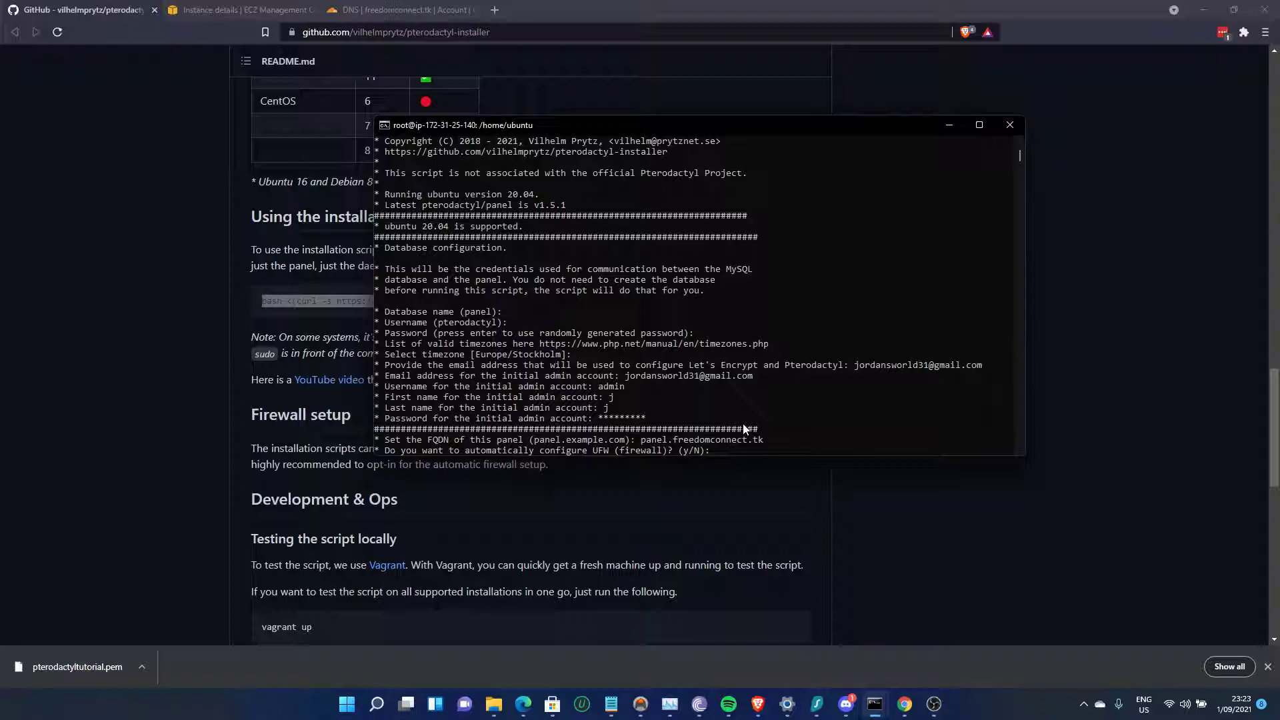
{"action": "type", "text": "y/N):"}
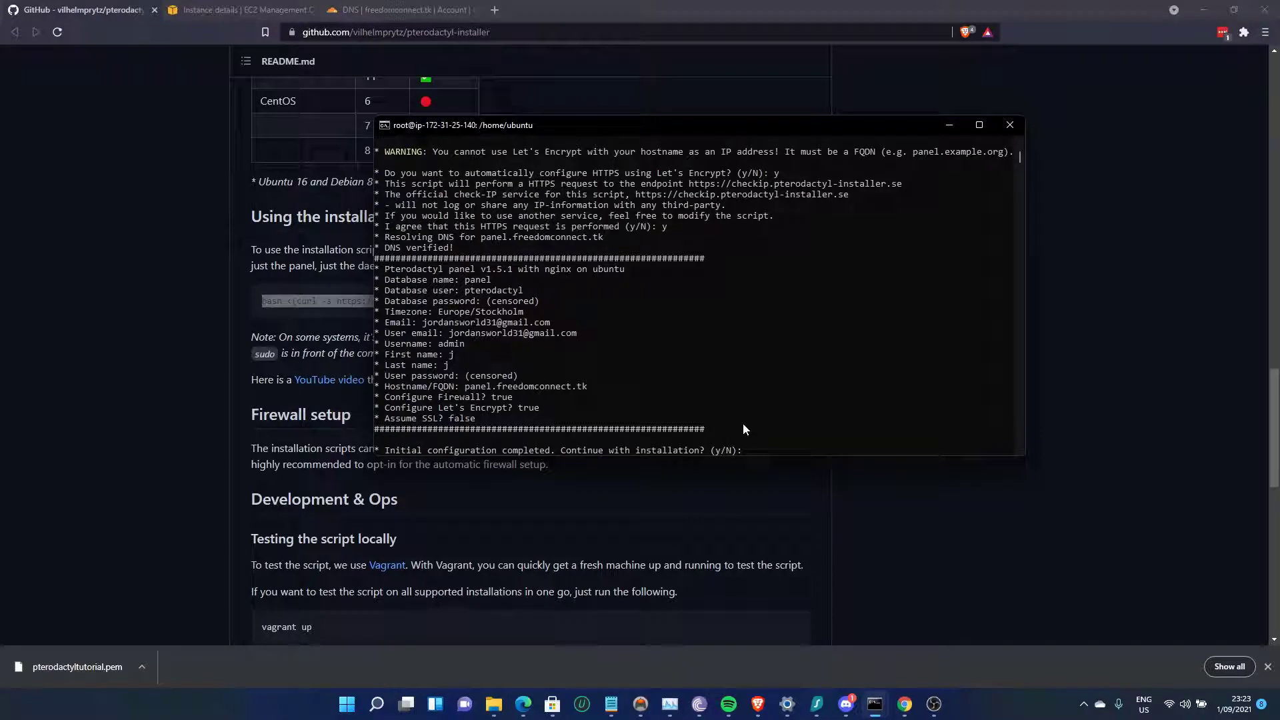
{"action": "type", "text": "y"}
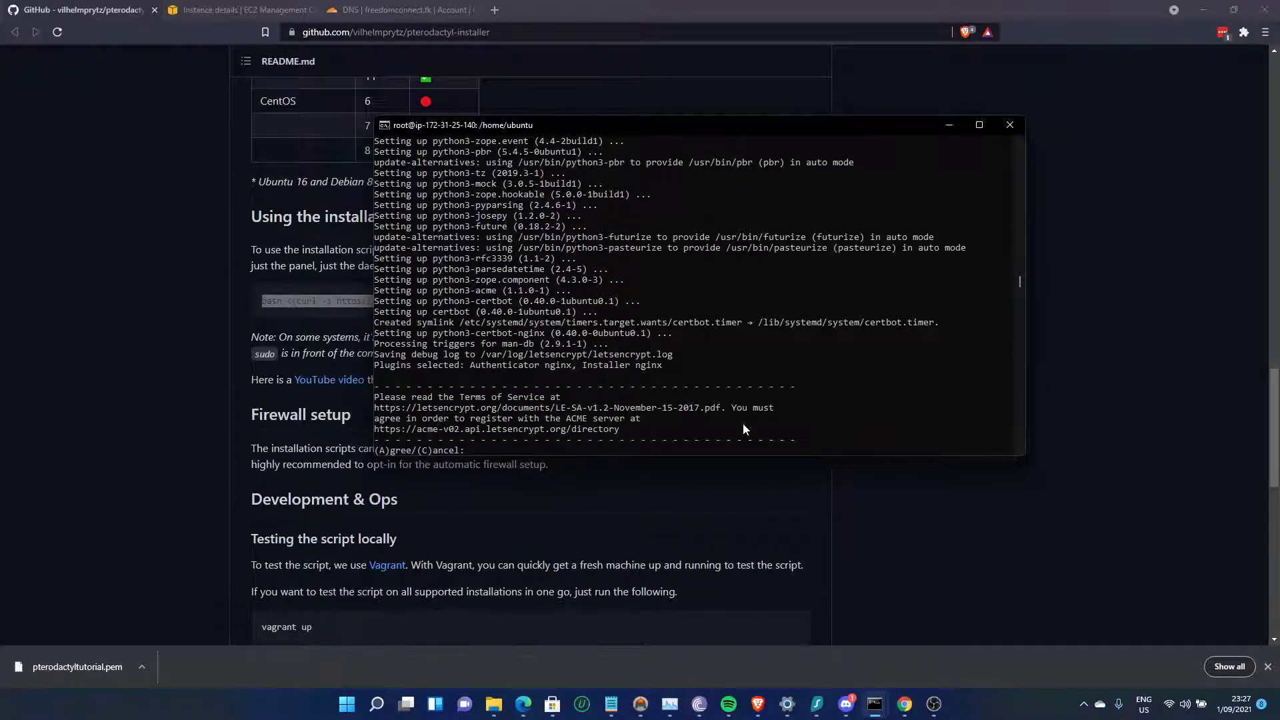
Type A to agree to the Let's Encrypt Terms of Service
{"action": "type", "text": "a"}
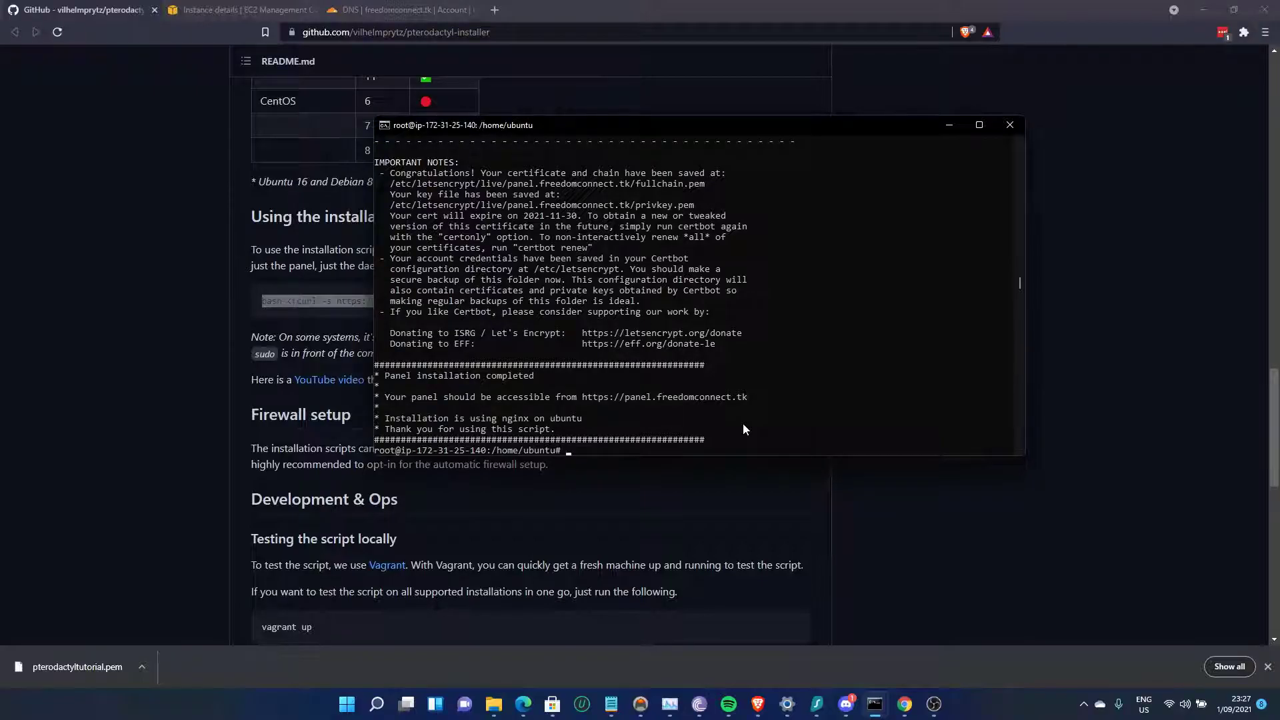
{"action": "mouse_move", "coordinate": [658, 414]}
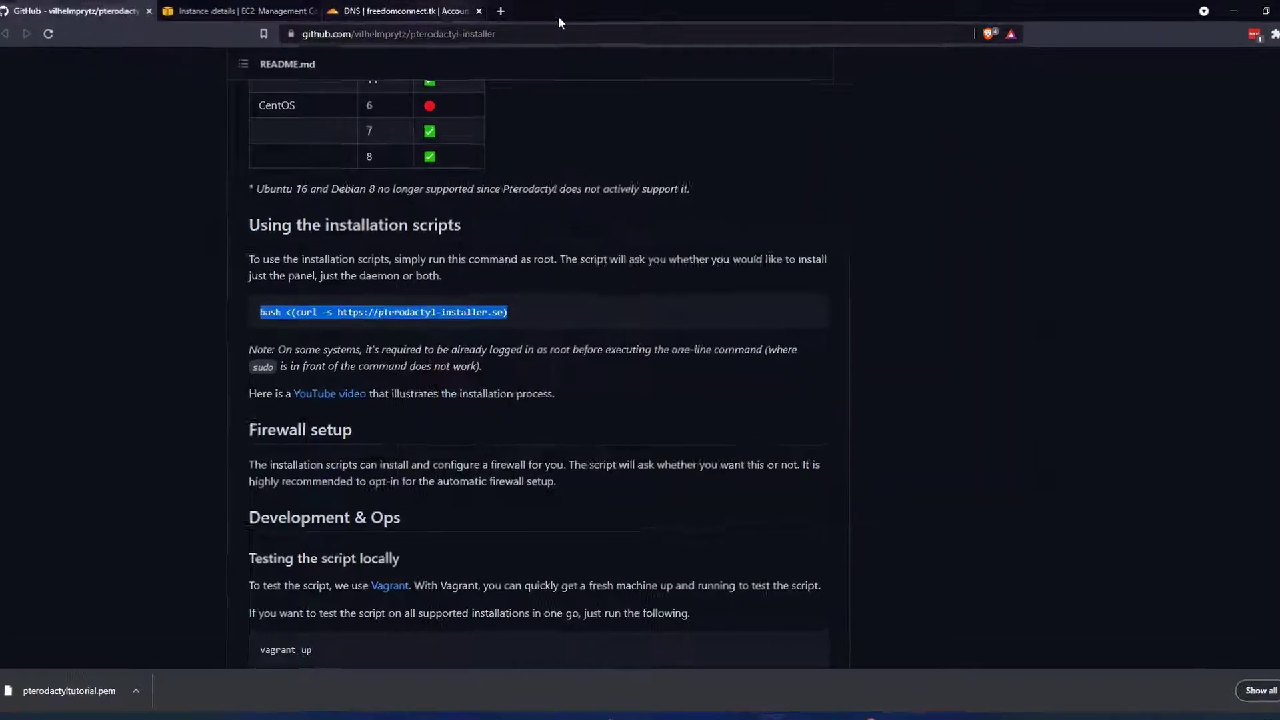
Go to panel.freedomconnect.tk, log in as admin, and dismiss the save-password prompt
{"action": "type", "text": "panel.freedomconnect.tk/auth/login"}
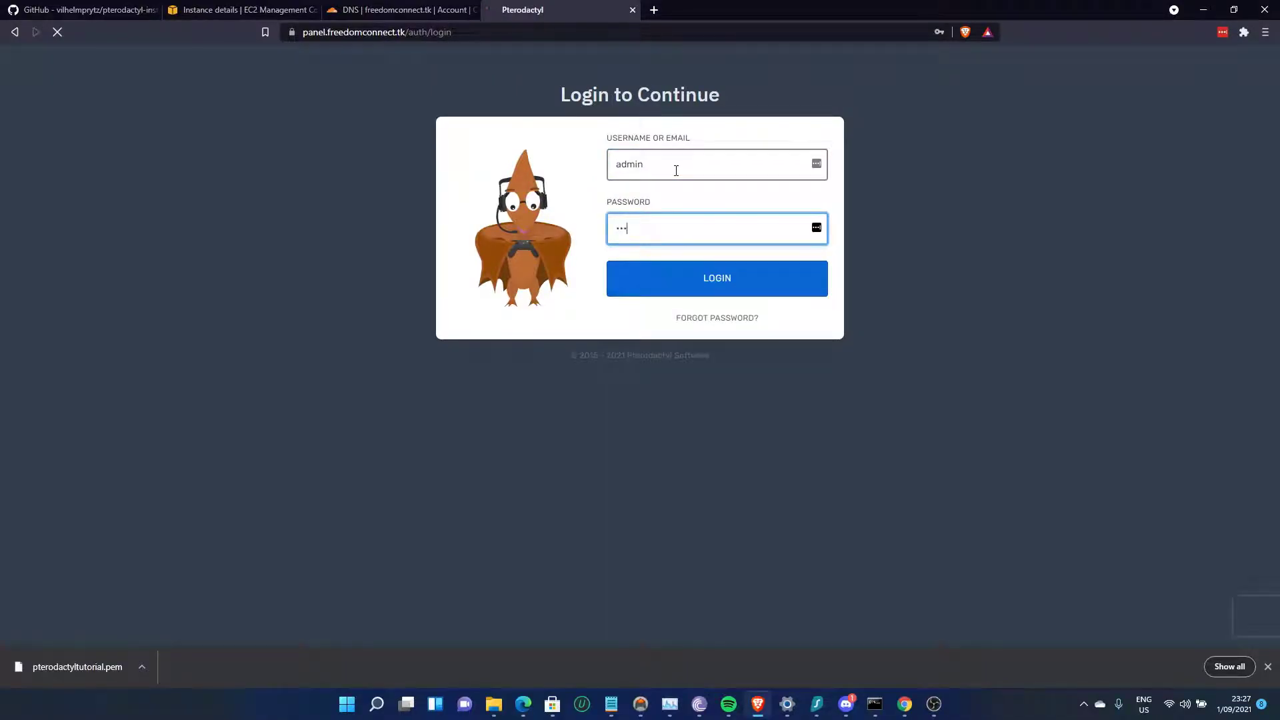
{"action": "left_click", "coordinate": [716, 278]}
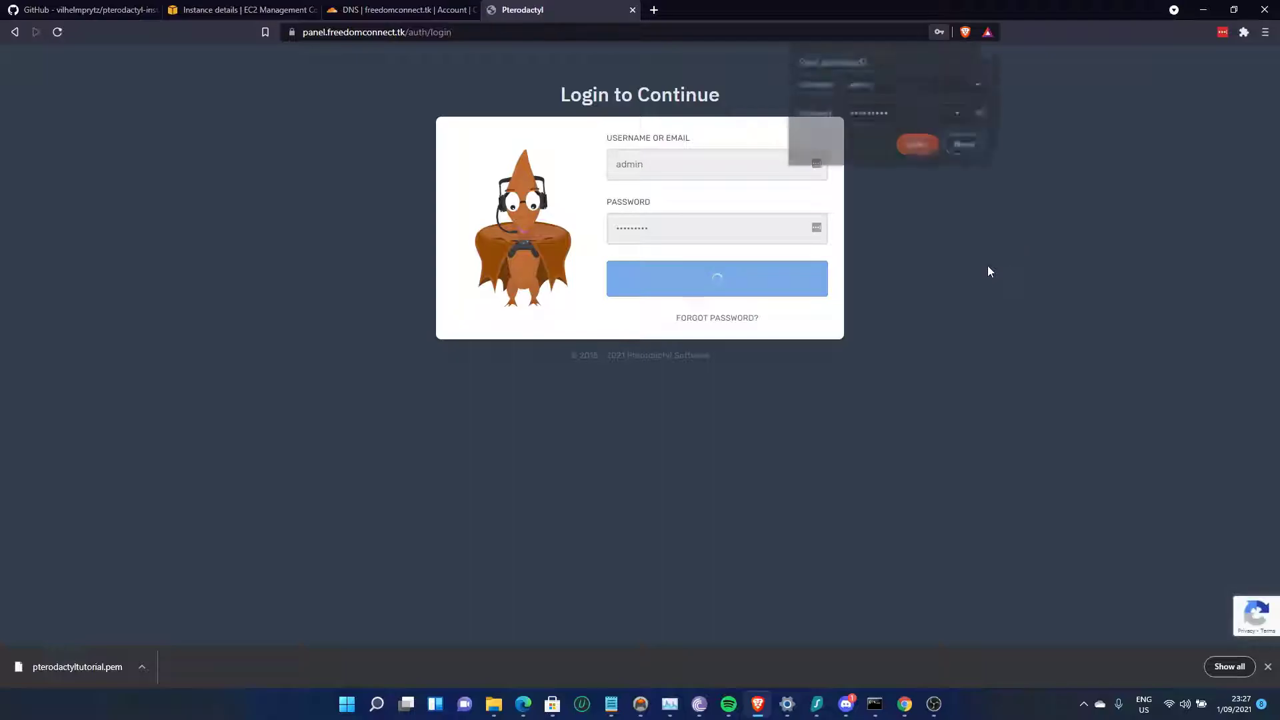
{"action": "left_click", "coordinate": [717, 277]}
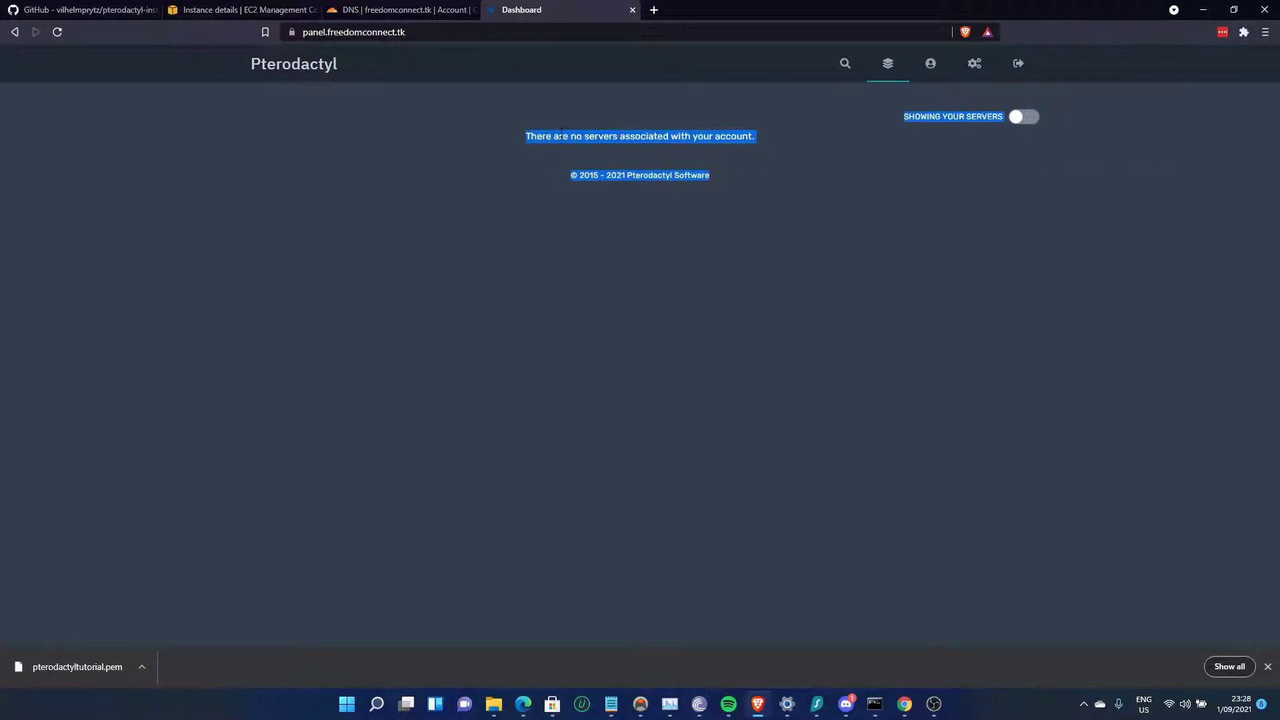
Clear the stray text selection on the empty Pterodactyl admin dashboard
{"action": "left_click", "coordinate": [973, 63]}
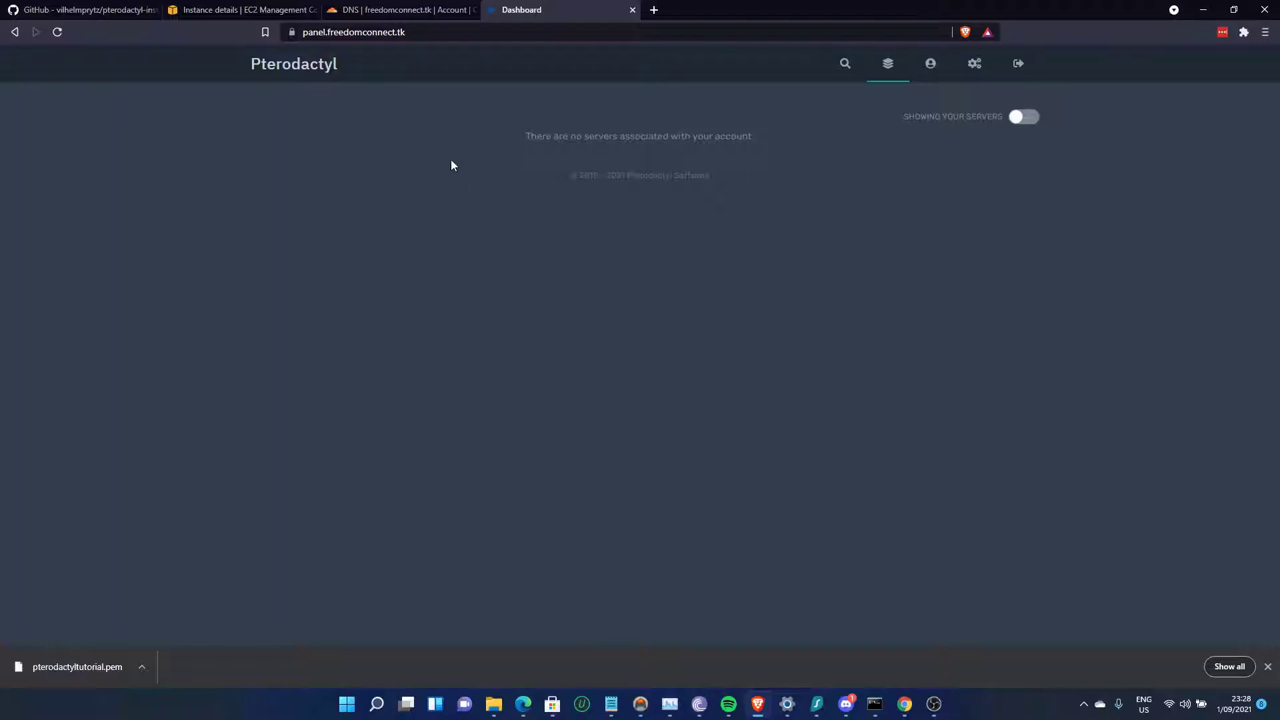
{"action": "mouse_move", "coordinate": [818, 214]}
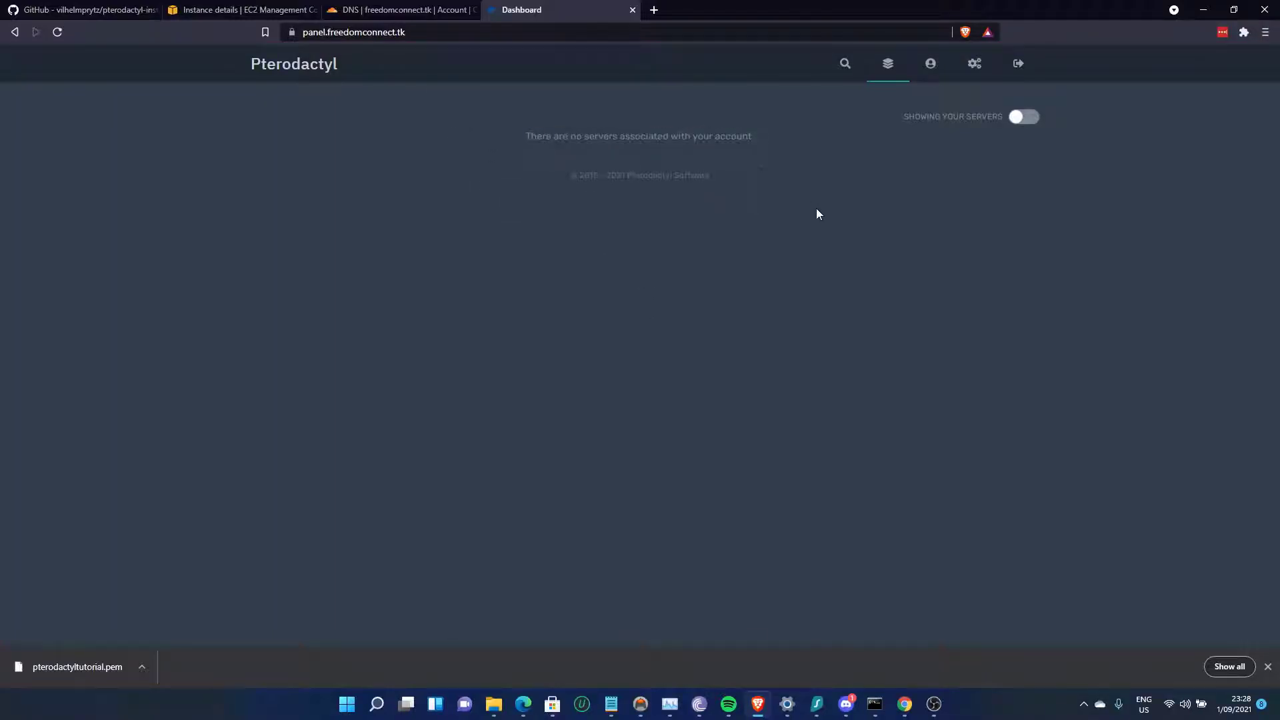